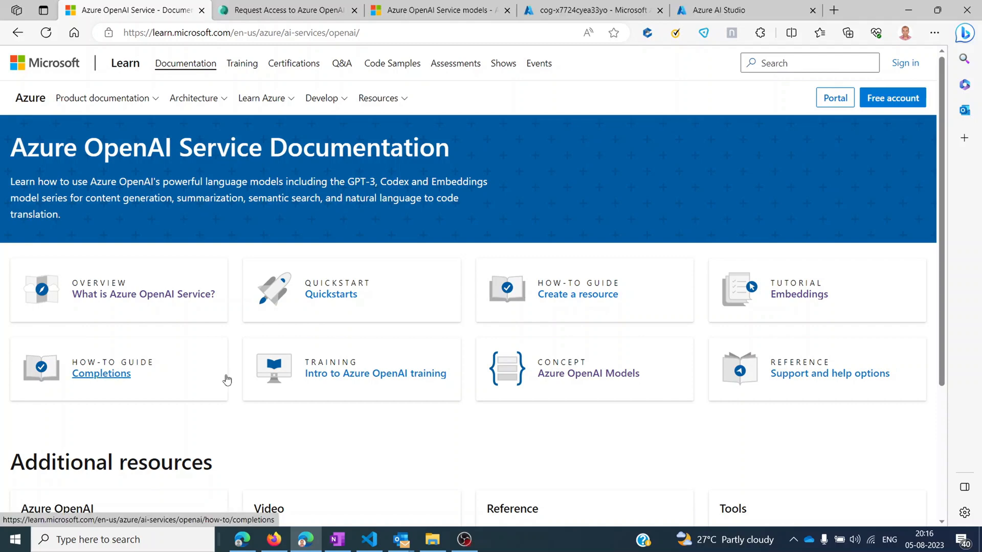
{"action": "mouse_move", "coordinate": [215, 386]}
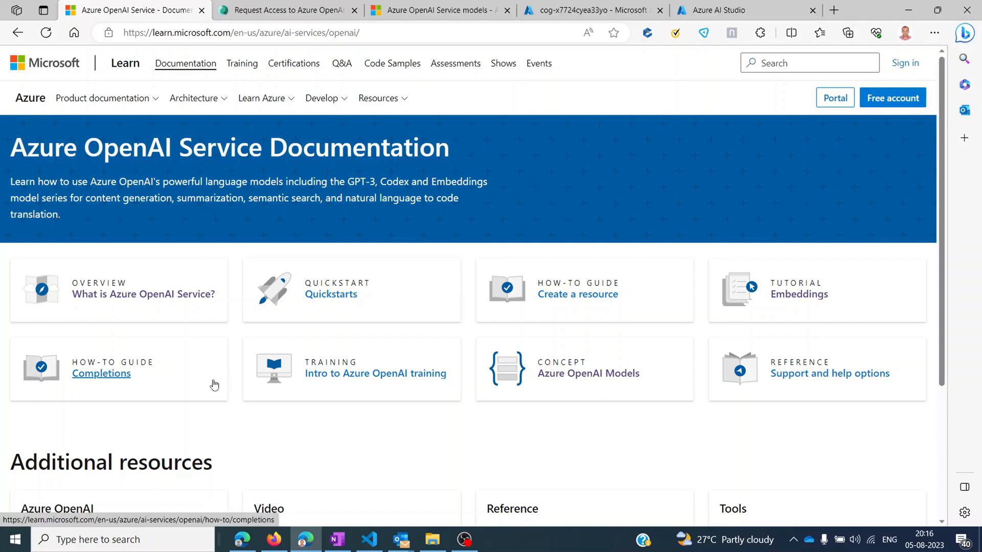
Scroll the Azure OpenAI documentation down to the Additional resources section
{"action": "scroll", "scroll_direction": "down", "scroll_amount": 3}
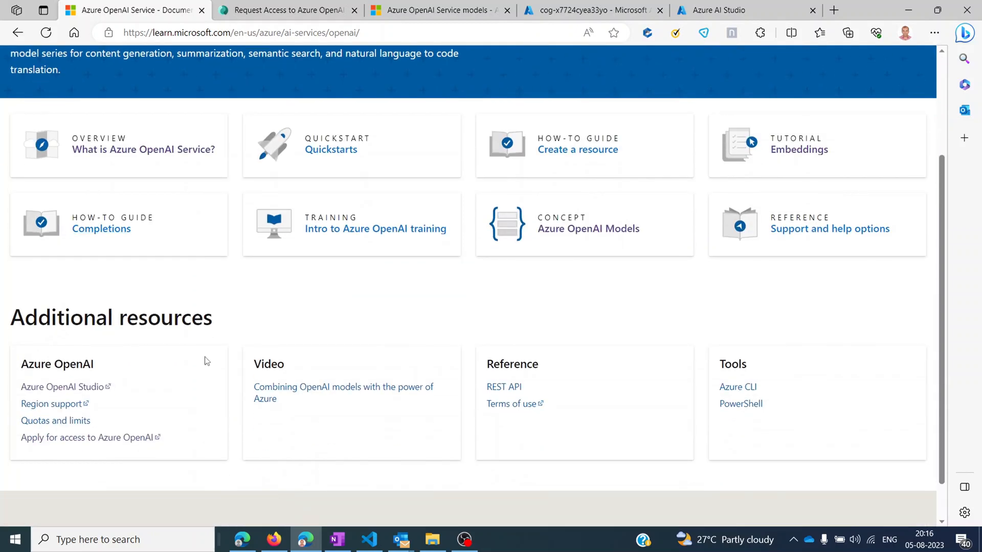
{"action": "mouse_move", "coordinate": [106, 452]}
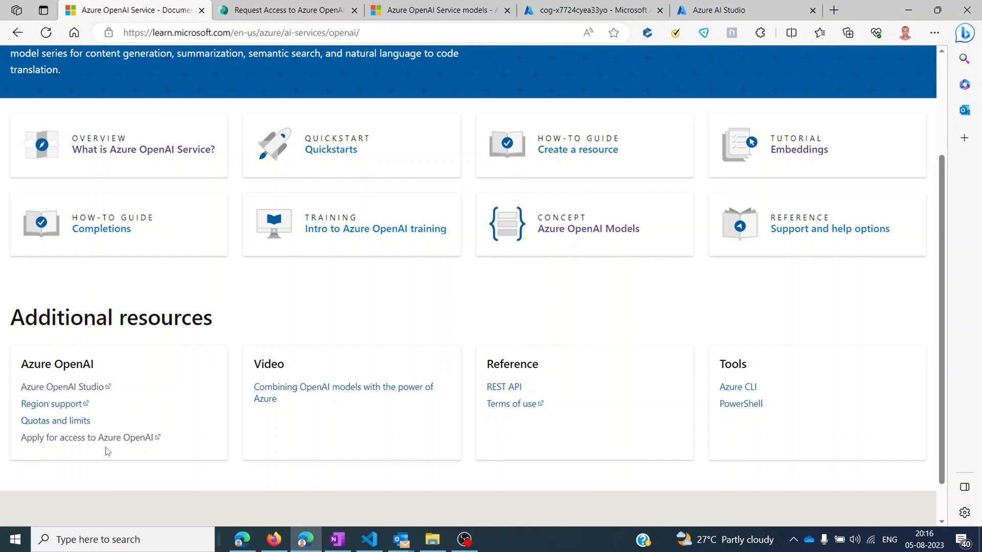
{"action": "mouse_move", "coordinate": [145, 449]}
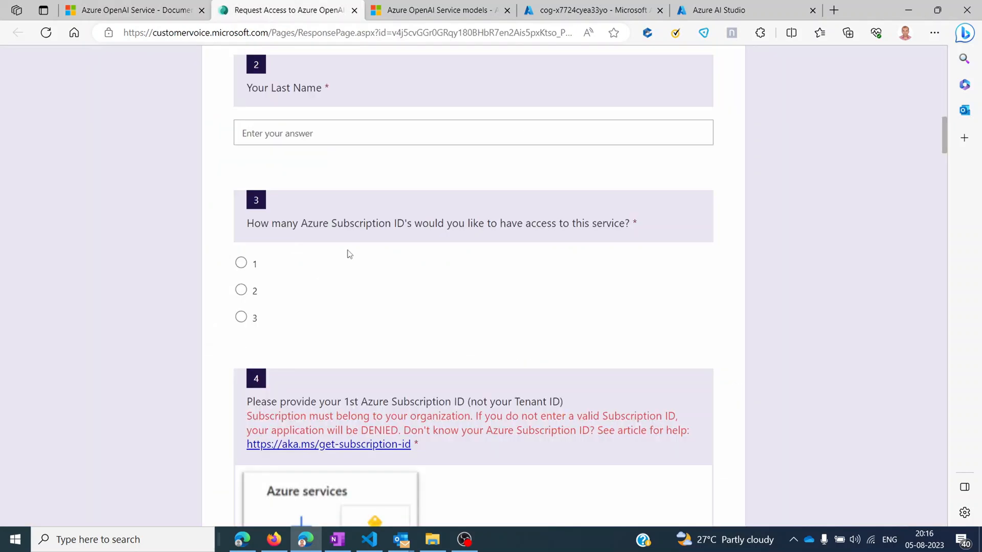
Scroll the access request form to the company email question and close the extra models tab
{"action": "scroll", "scroll_direction": "up", "scroll_amount": 3}
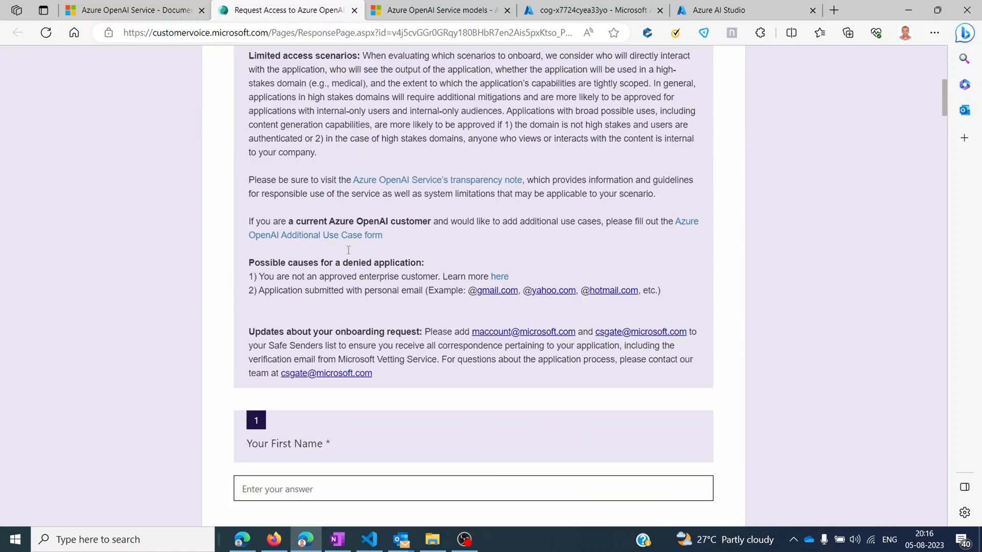
{"action": "scroll", "scroll_direction": "down", "scroll_amount": 3}
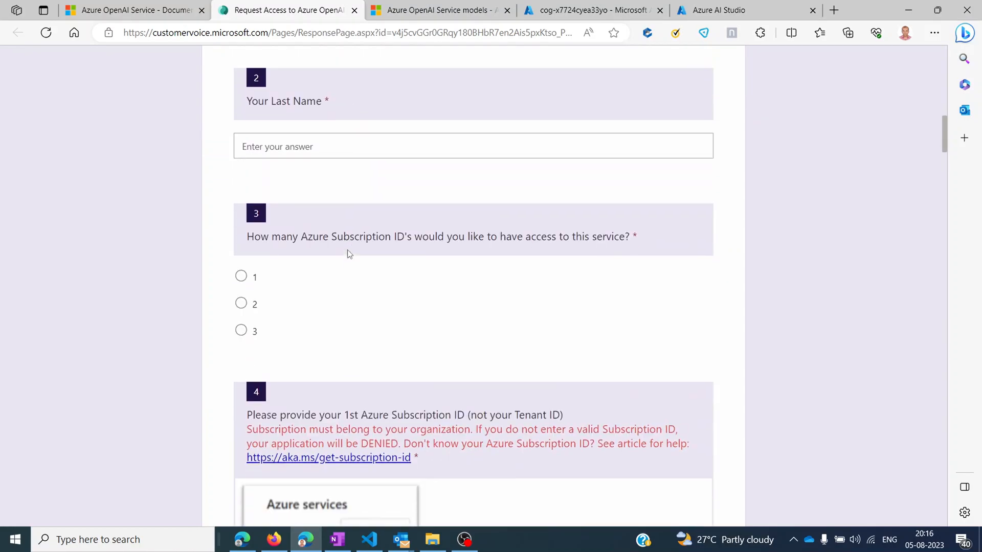
{"action": "scroll", "scroll_direction": "down", "scroll_amount": 3}
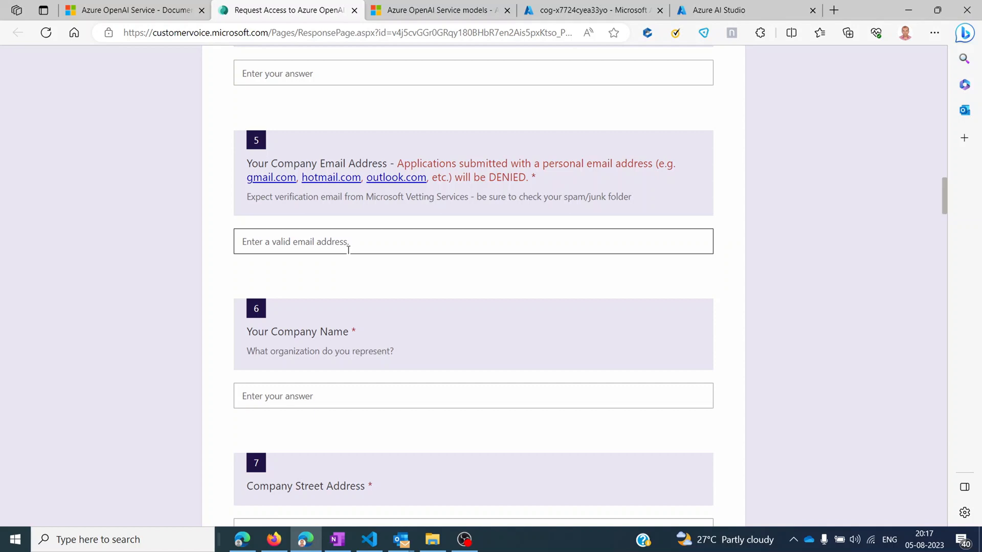
{"action": "left_click", "coordinate": [507, 10]}
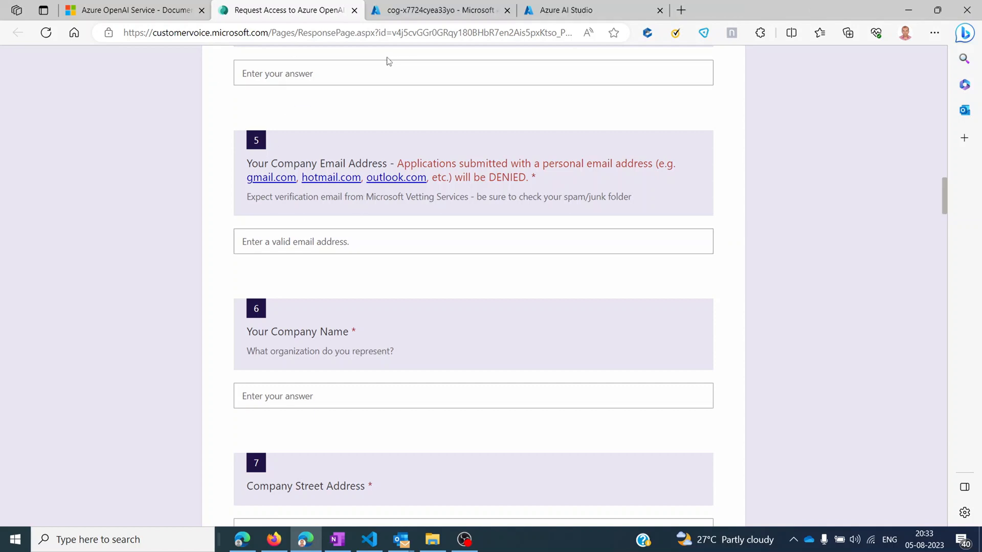
Switch to the portal tab with the cog-x7724cyea33yo Azure OpenAI resource overview
{"action": "left_click", "coordinate": [435, 11]}
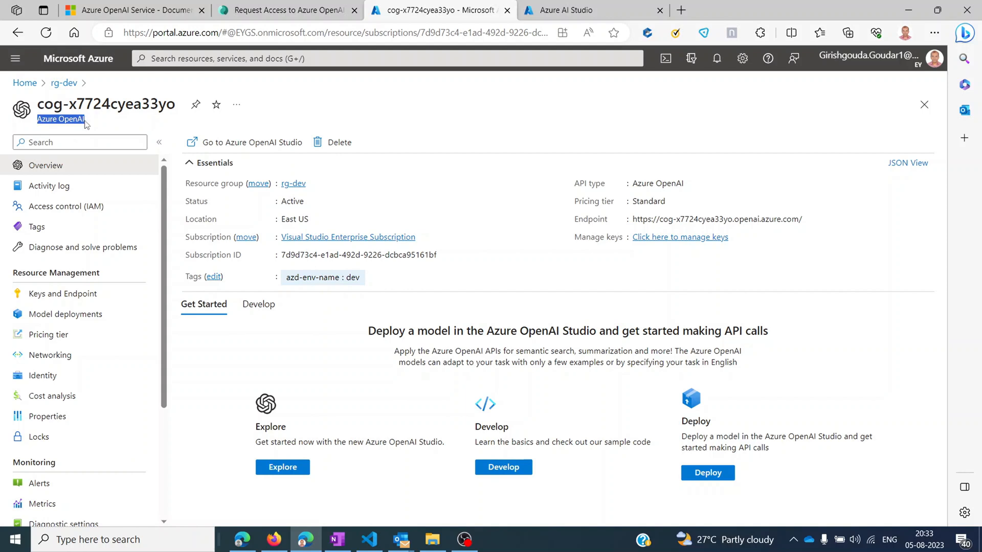
{"action": "mouse_move", "coordinate": [124, 231]}
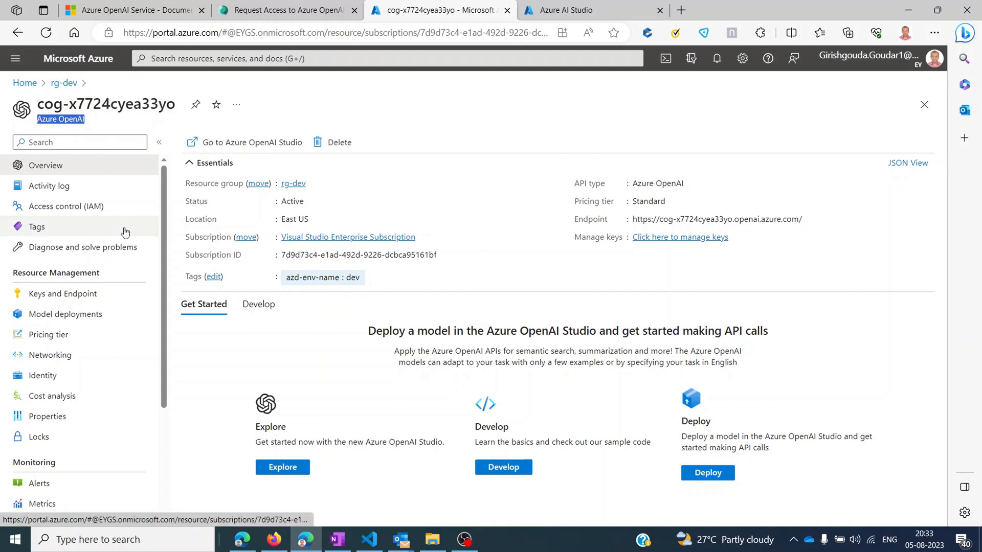
{"action": "mouse_move", "coordinate": [255, 142]}
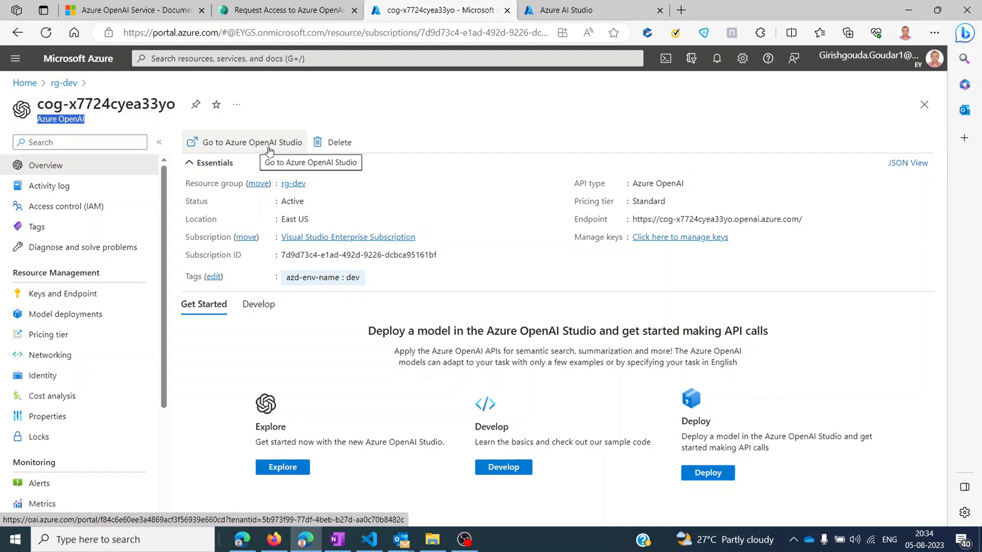
{"action": "mouse_move", "coordinate": [571, 11]}
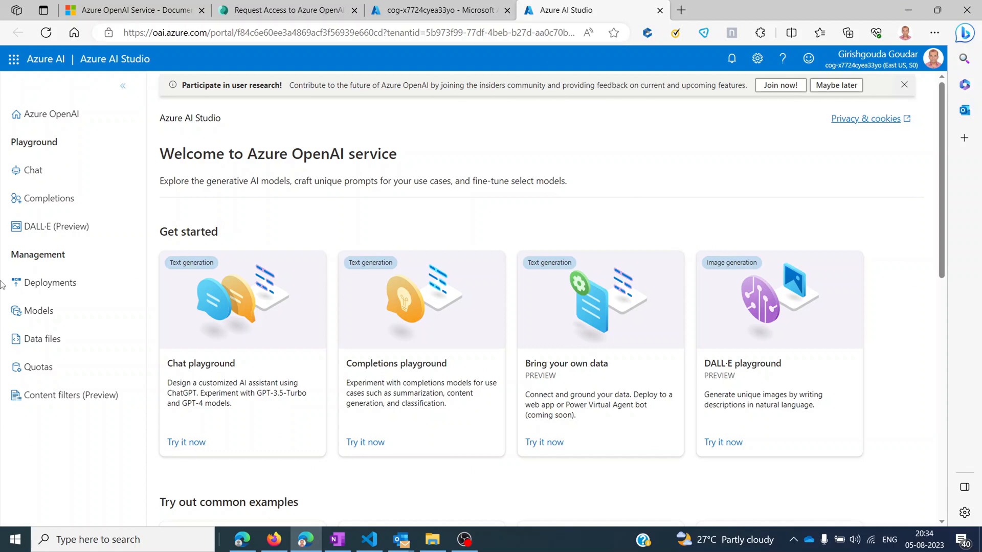
Scroll through the Get started and common example cards, then back to the top
{"action": "scroll", "scroll_direction": "down", "scroll_amount": 3}
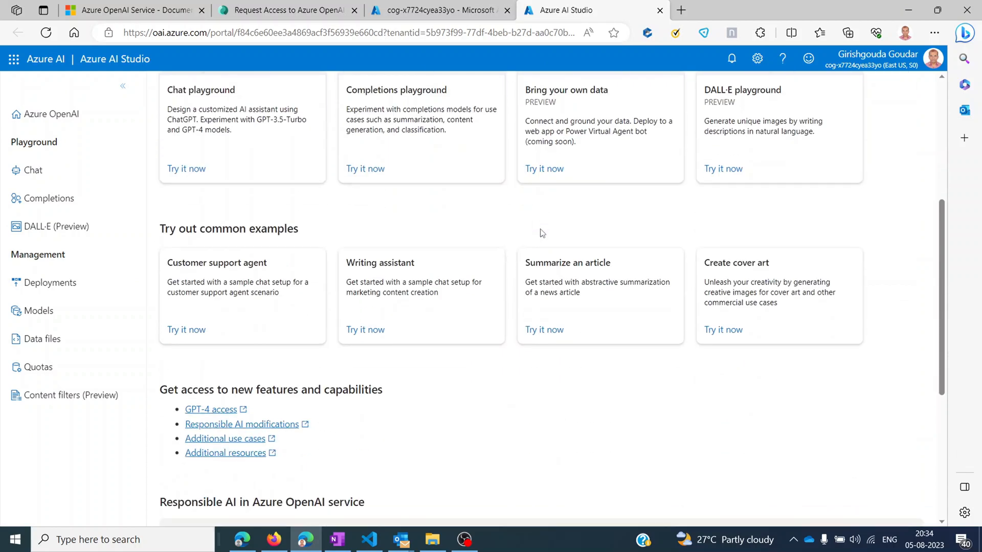
{"action": "scroll", "scroll_direction": "up", "scroll_amount": 3}
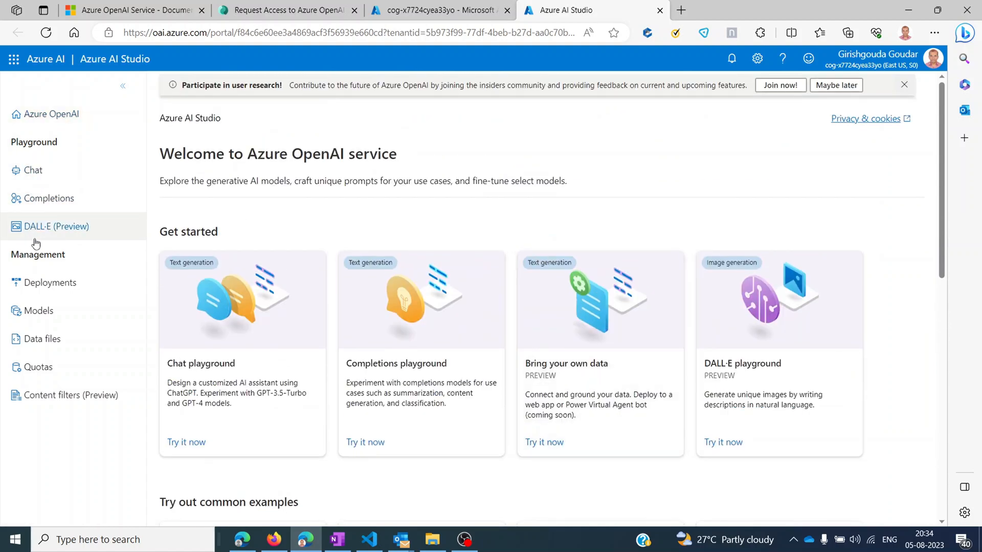
{"action": "mouse_move", "coordinate": [50, 282]}
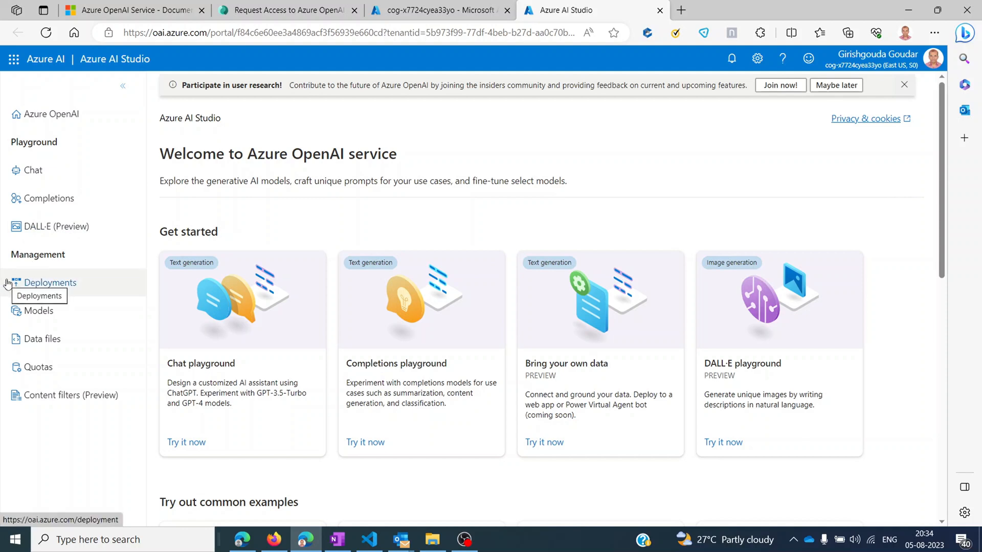
{"action": "mouse_move", "coordinate": [35, 435]}
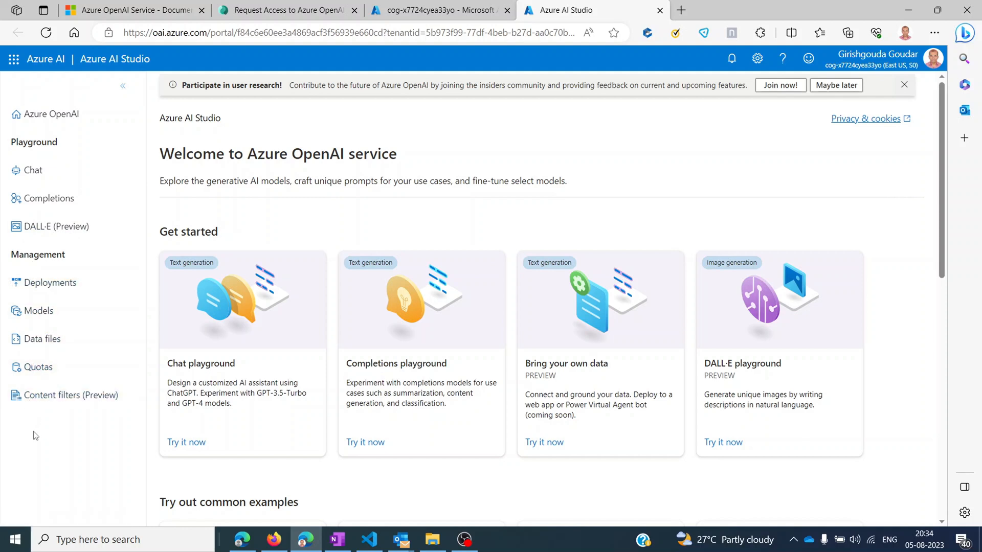
{"action": "mouse_move", "coordinate": [45, 282]}
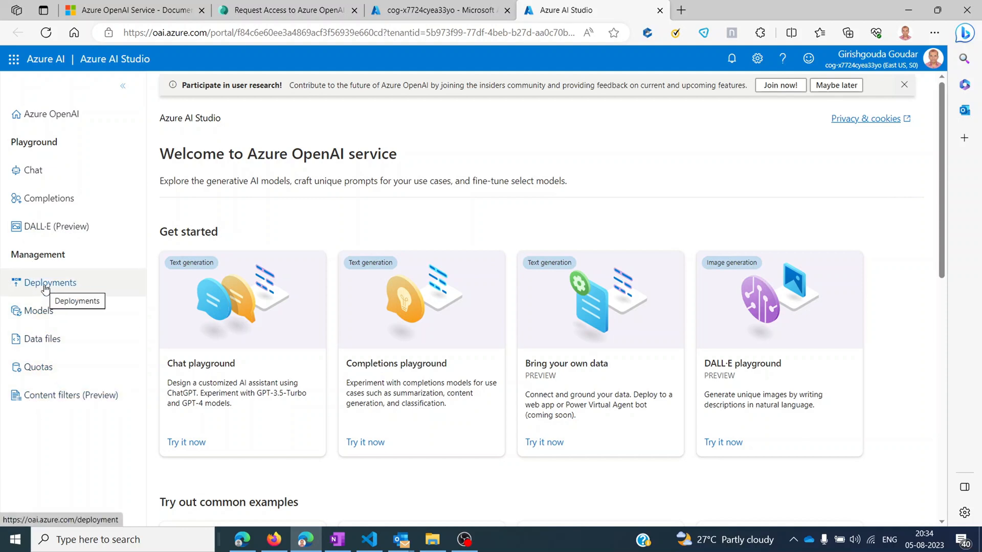
Show the Deployments list and start the Deploy model dialog to browse base models
{"action": "left_click", "coordinate": [50, 282]}
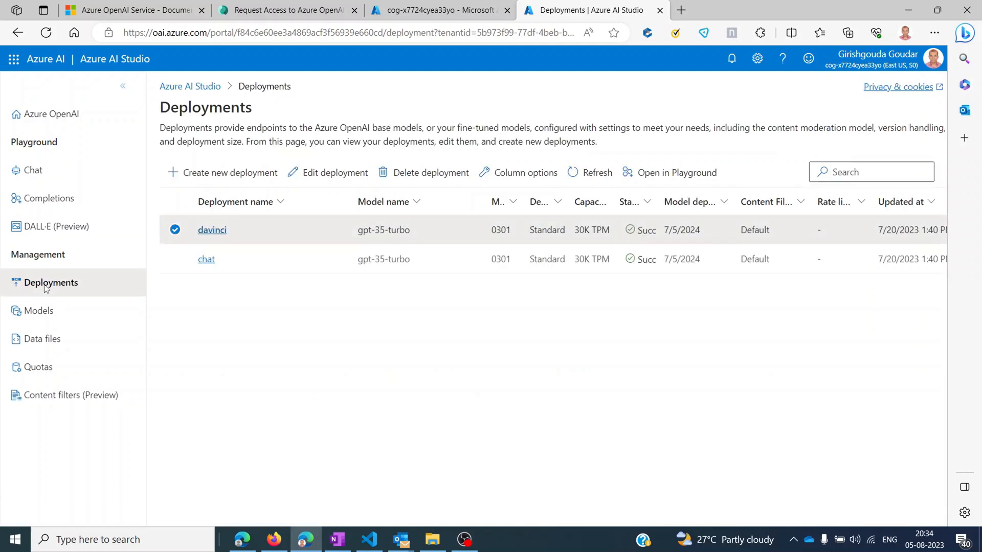
{"action": "mouse_move", "coordinate": [288, 353]}
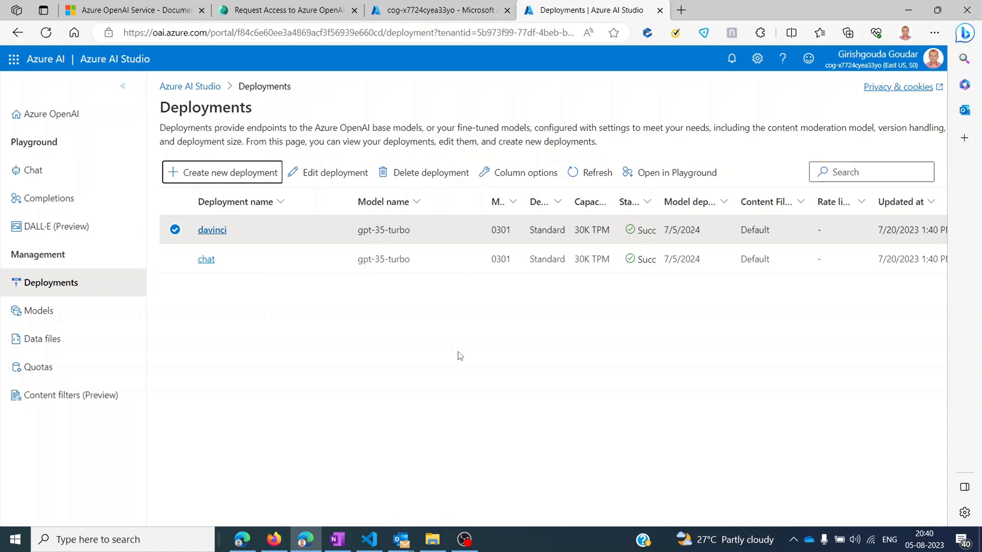
{"action": "mouse_move", "coordinate": [181, 343]}
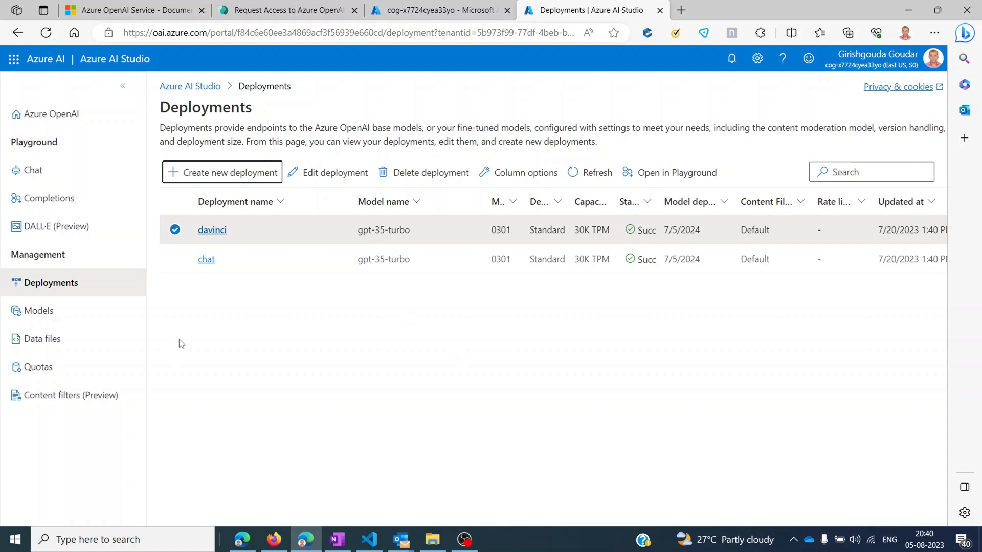
{"action": "mouse_move", "coordinate": [221, 172]}
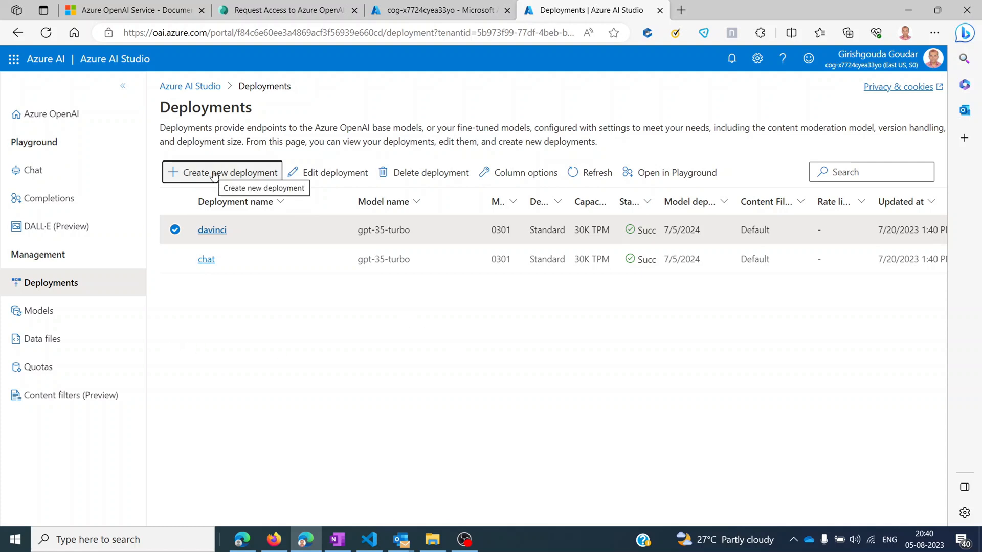
{"action": "left_click", "coordinate": [222, 172]}
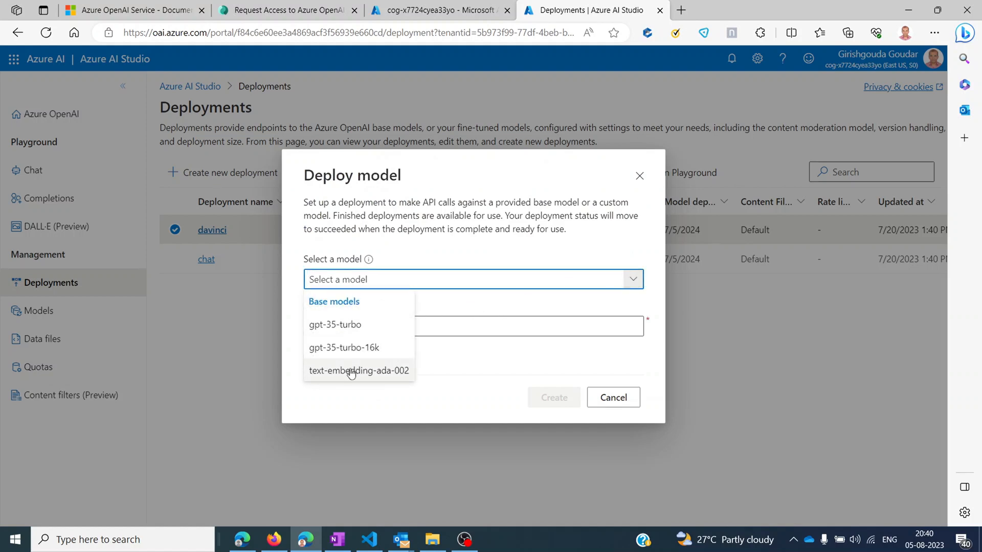
{"action": "mouse_move", "coordinate": [344, 348]}
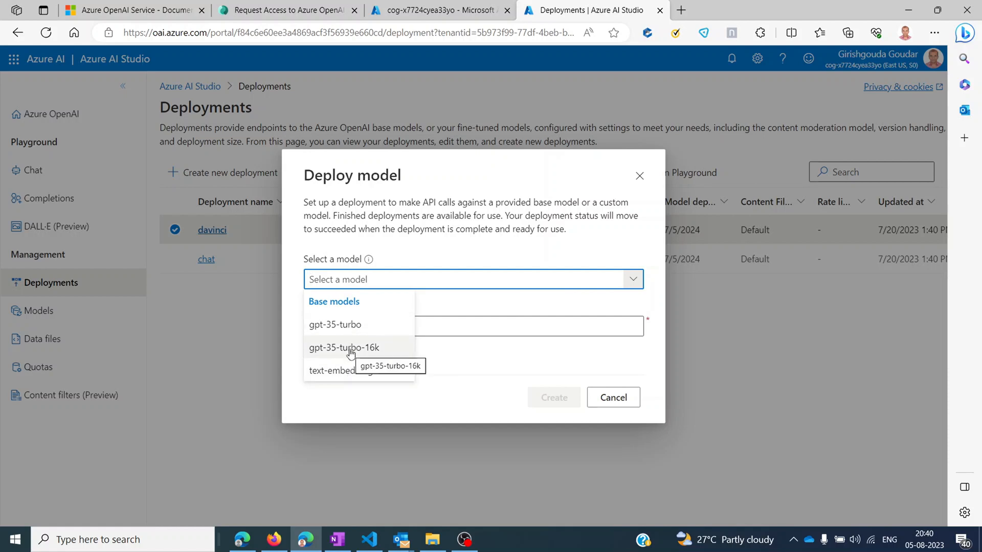
{"action": "mouse_move", "coordinate": [359, 370]}
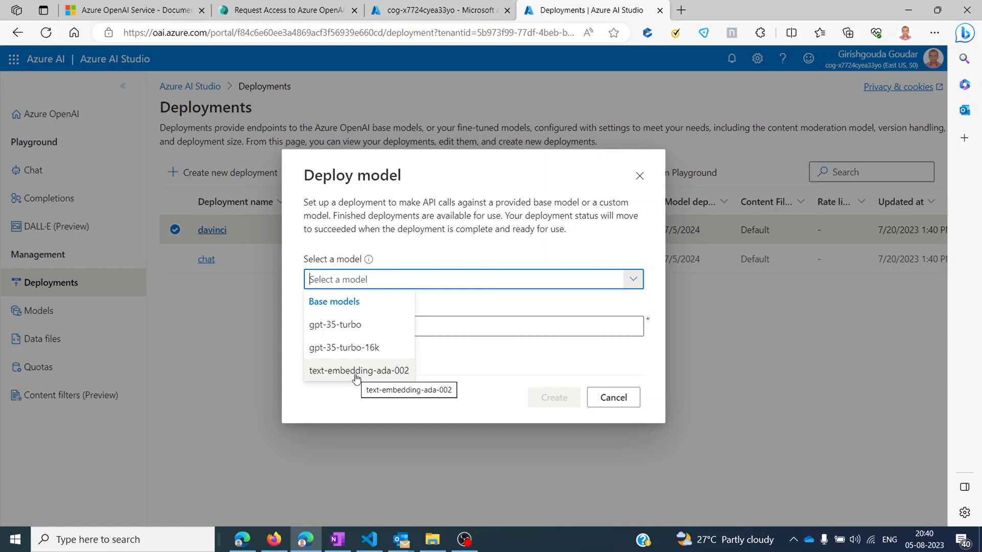
{"action": "mouse_move", "coordinate": [332, 331]}
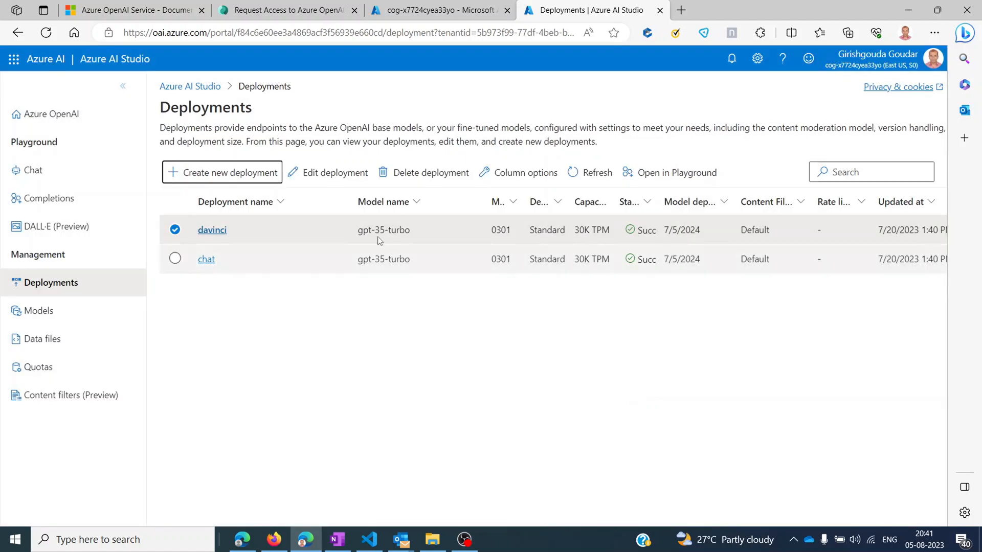
{"action": "mouse_move", "coordinate": [39, 311]}
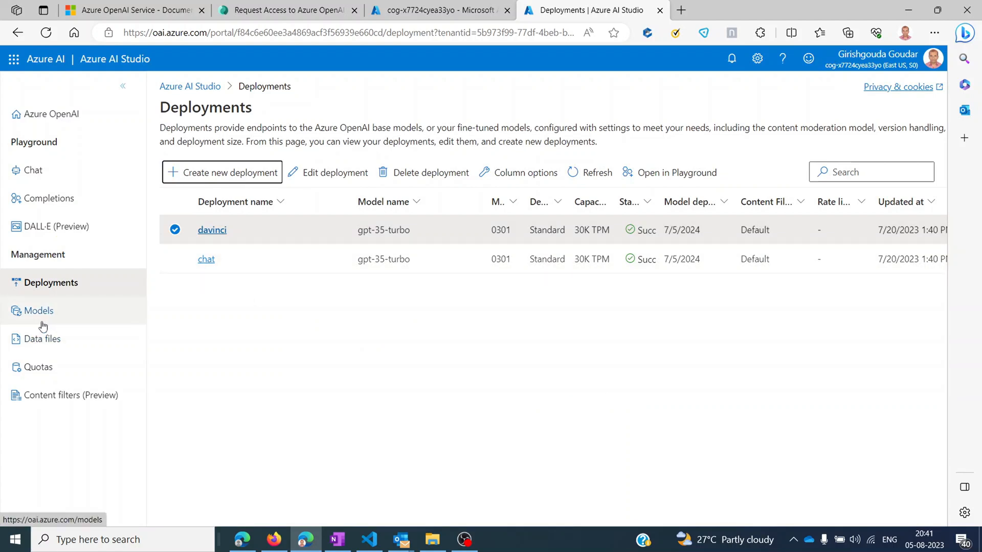
Show the Models page listing gpt-35-turbo, gpt-35-turbo-16k and text-embedding-ada-002
{"action": "left_click", "coordinate": [39, 311]}
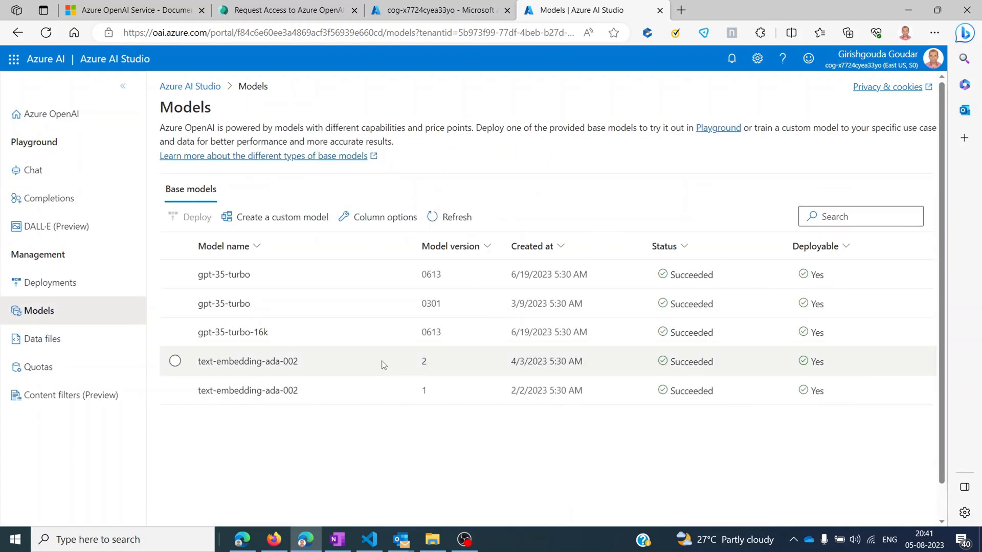
{"action": "mouse_move", "coordinate": [153, 318]}
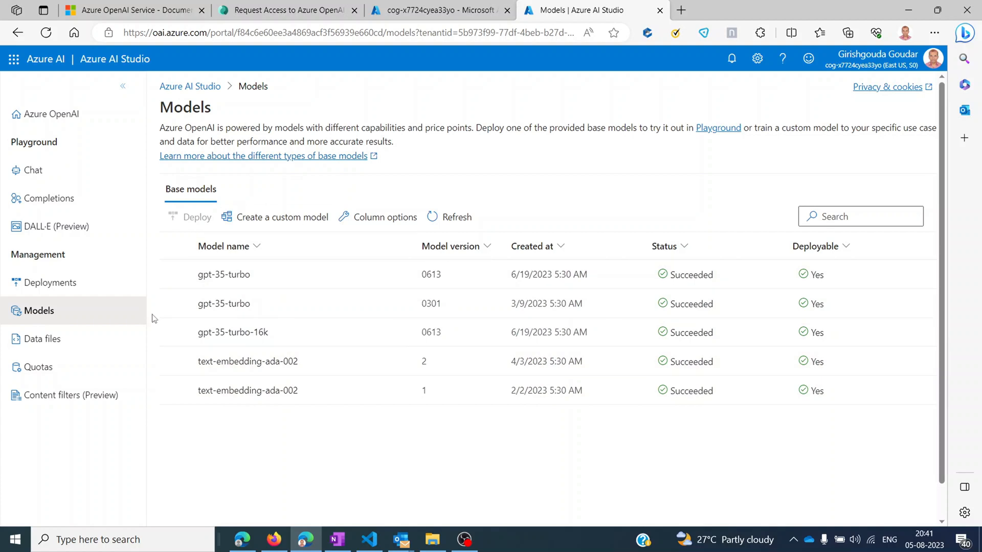
{"action": "mouse_move", "coordinate": [307, 437]}
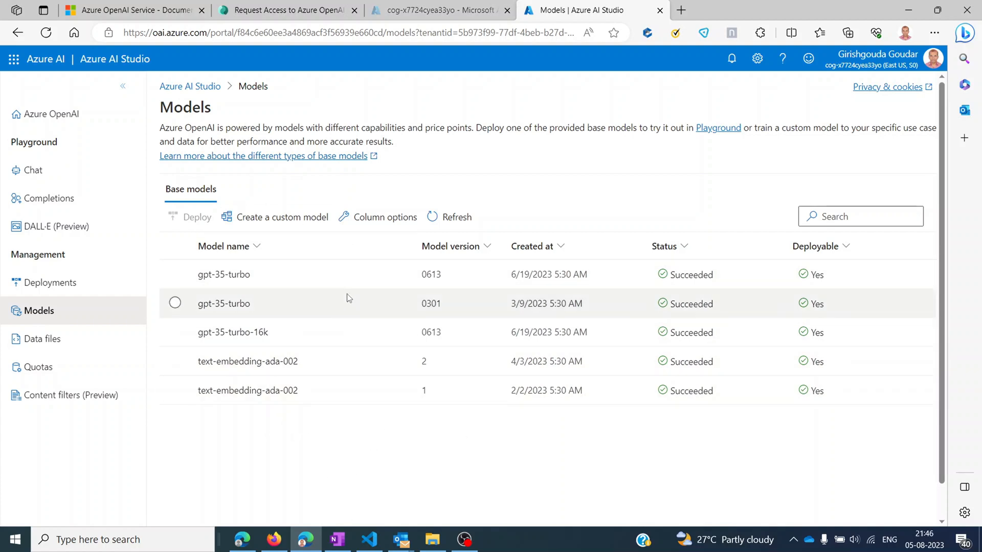
{"action": "mouse_move", "coordinate": [295, 225]}
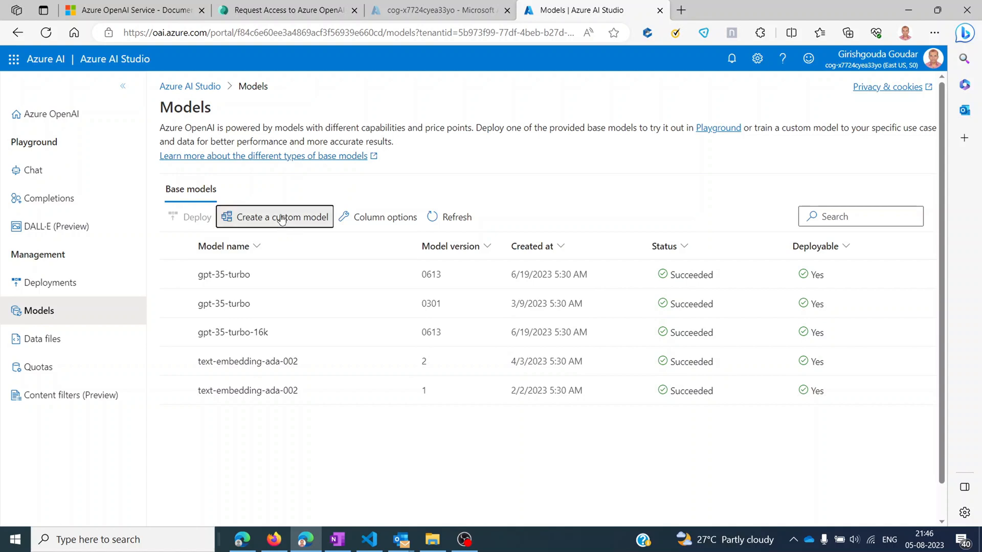
{"action": "left_click", "coordinate": [281, 217]}
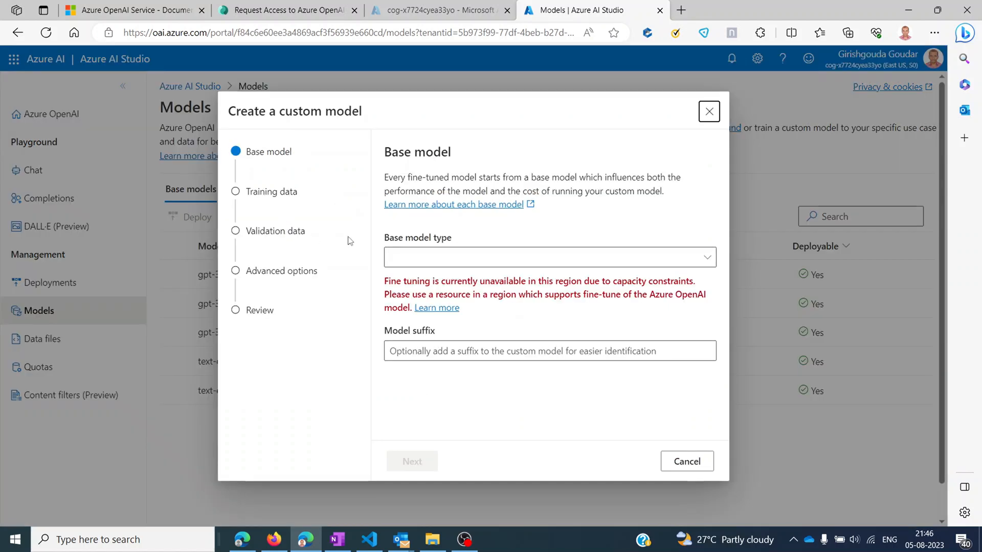
{"action": "mouse_move", "coordinate": [537, 257]}
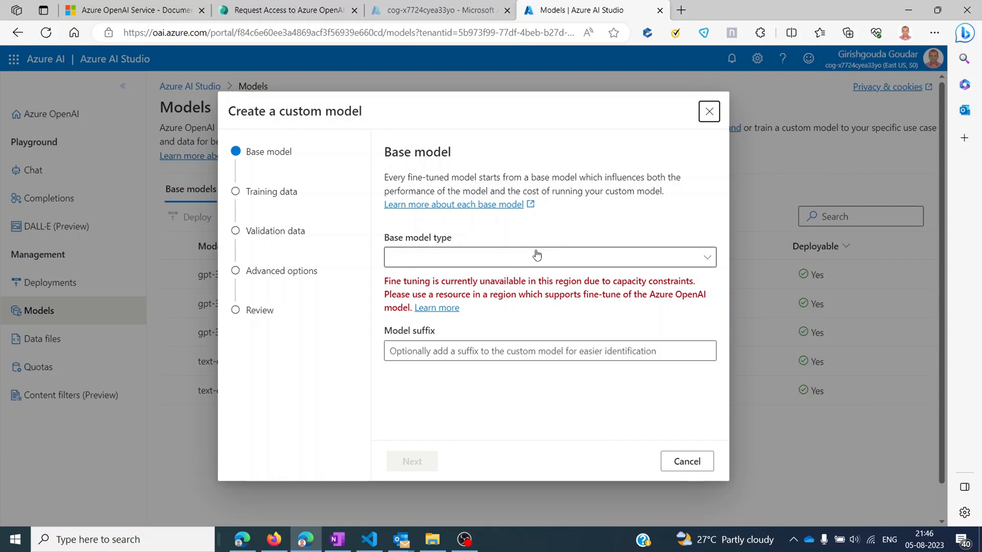
{"action": "mouse_move", "coordinate": [459, 267]}
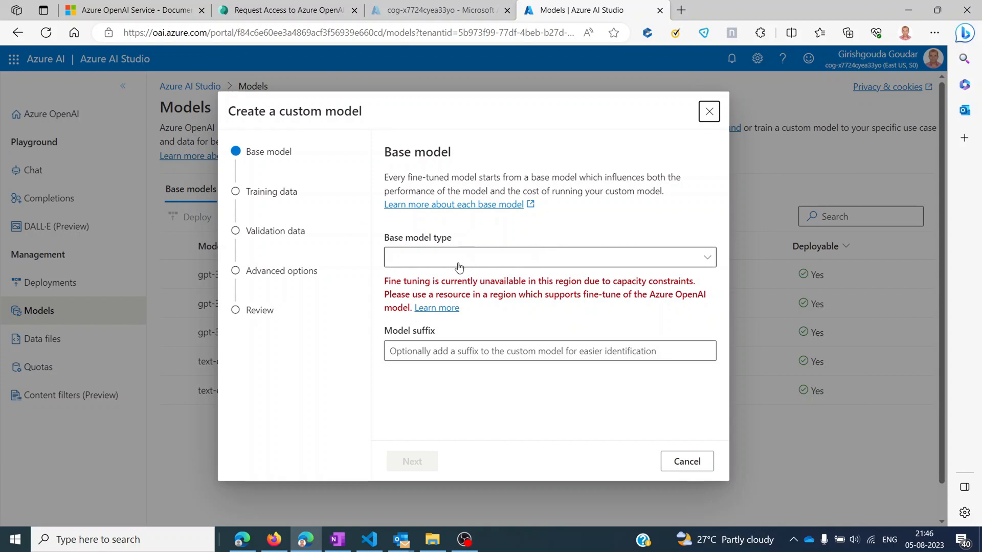
{"action": "mouse_move", "coordinate": [274, 287]}
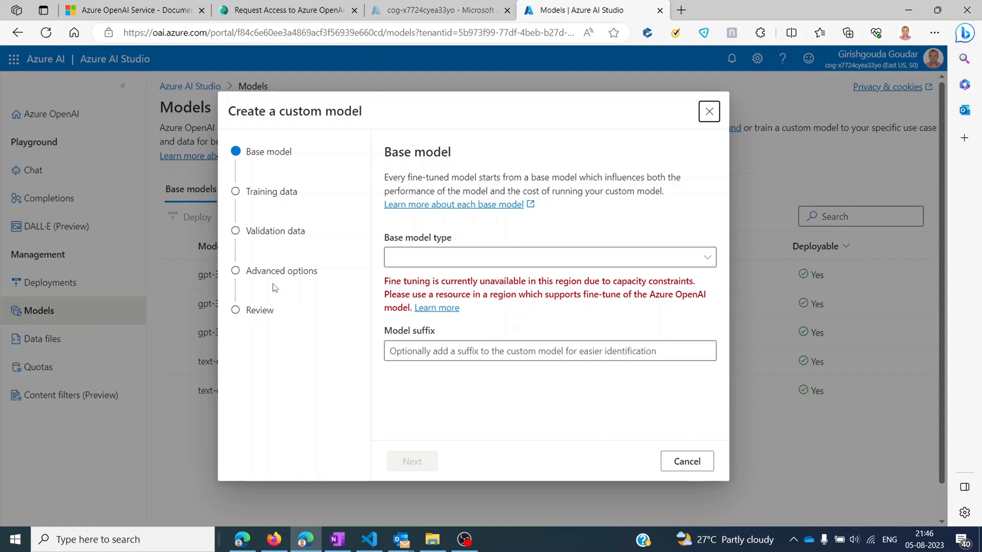
{"action": "mouse_move", "coordinate": [645, 326]}
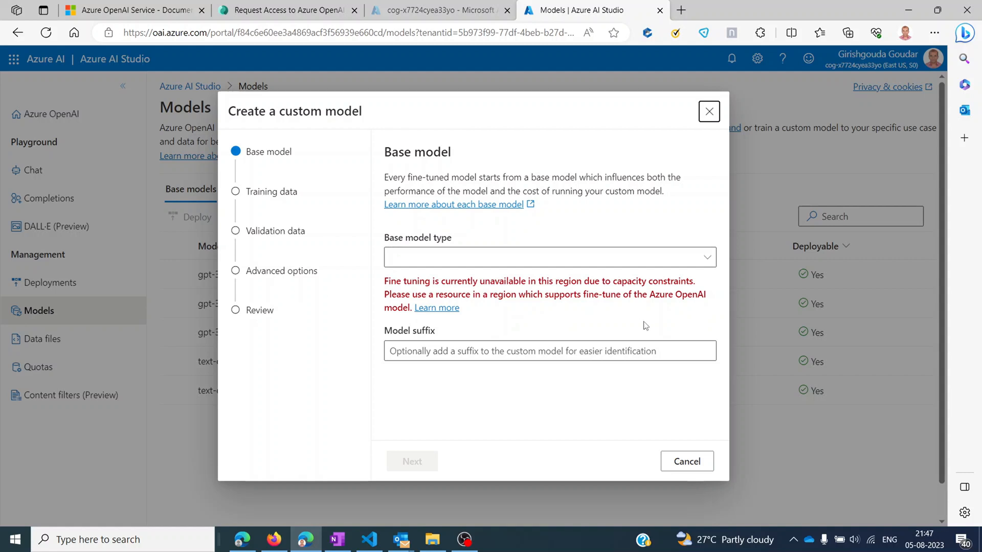
{"action": "mouse_move", "coordinate": [726, 288]}
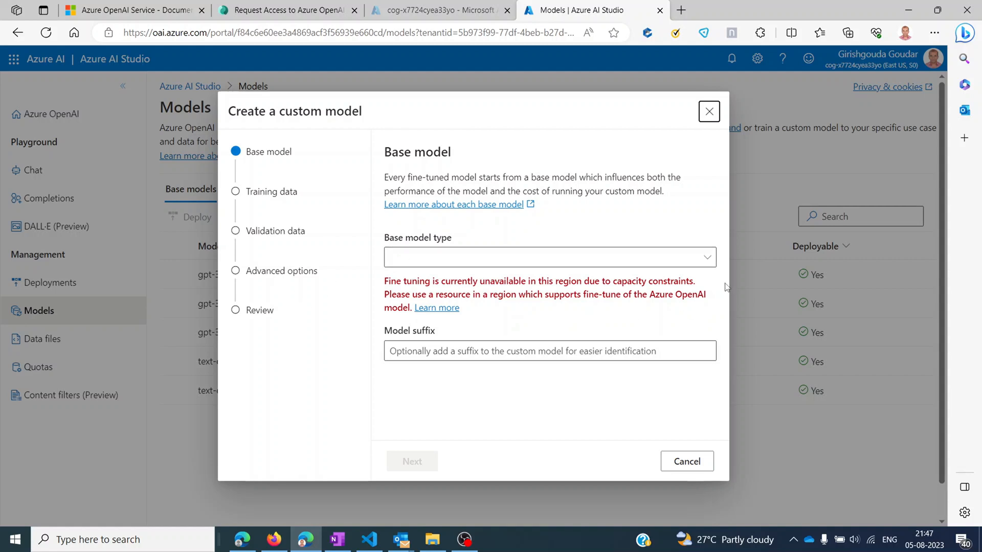
{"action": "mouse_move", "coordinate": [680, 276]}
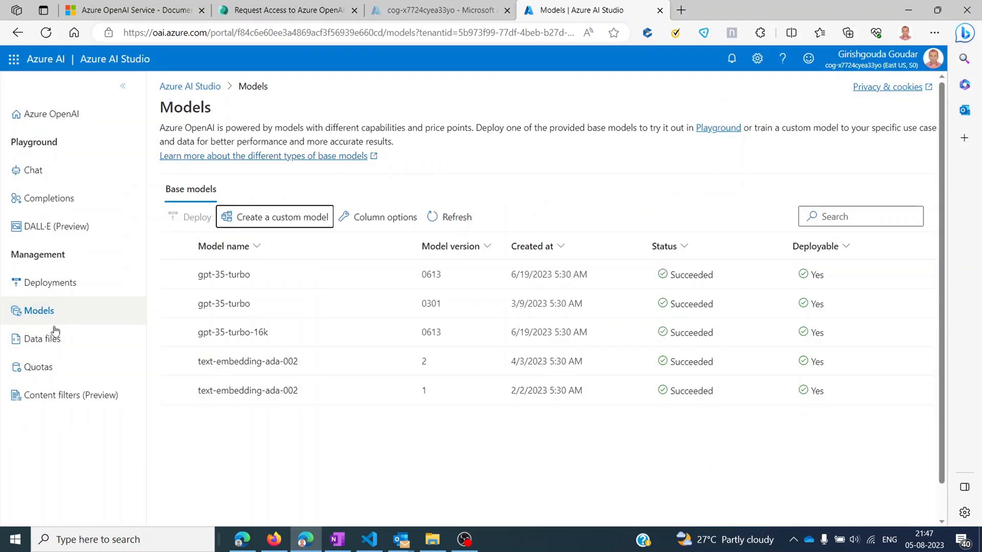
Show the empty Data files page, then move on to the Quotas page
{"action": "left_click", "coordinate": [42, 339]}
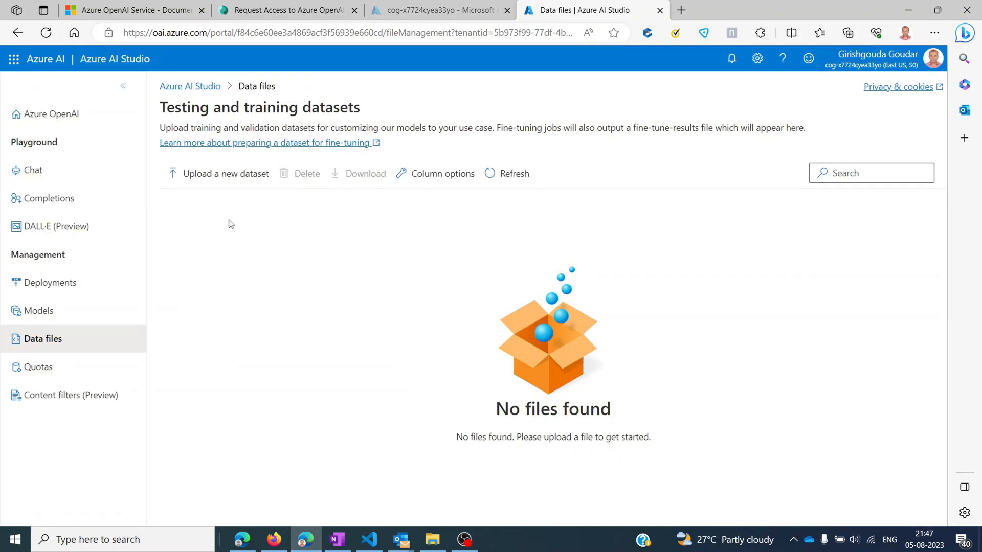
{"action": "mouse_move", "coordinate": [236, 210]}
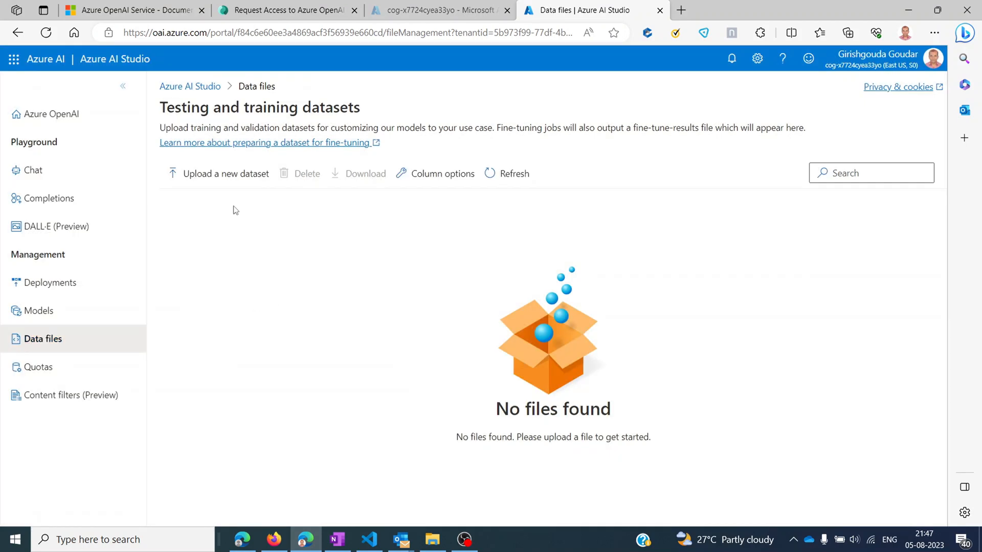
{"action": "mouse_move", "coordinate": [332, 146]}
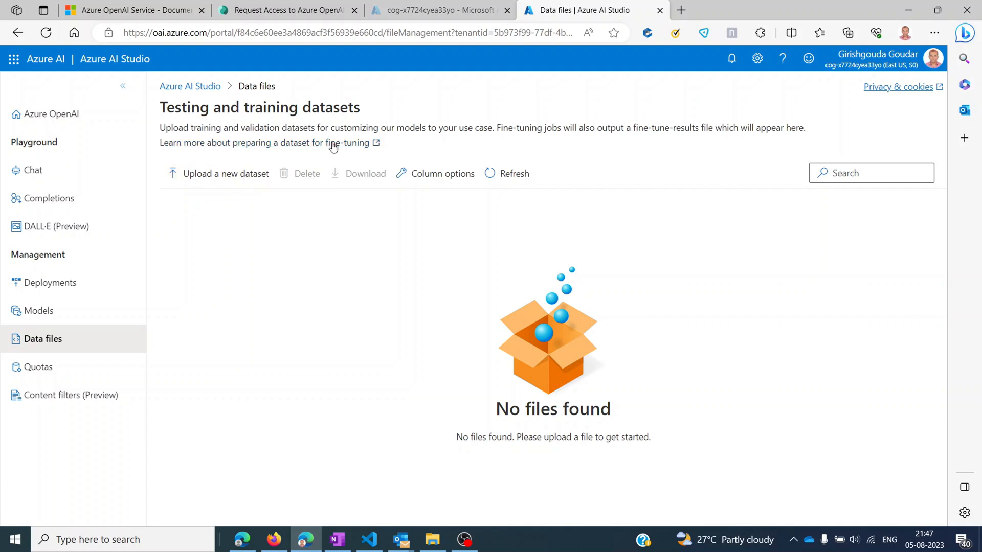
{"action": "left_click", "coordinate": [39, 366]}
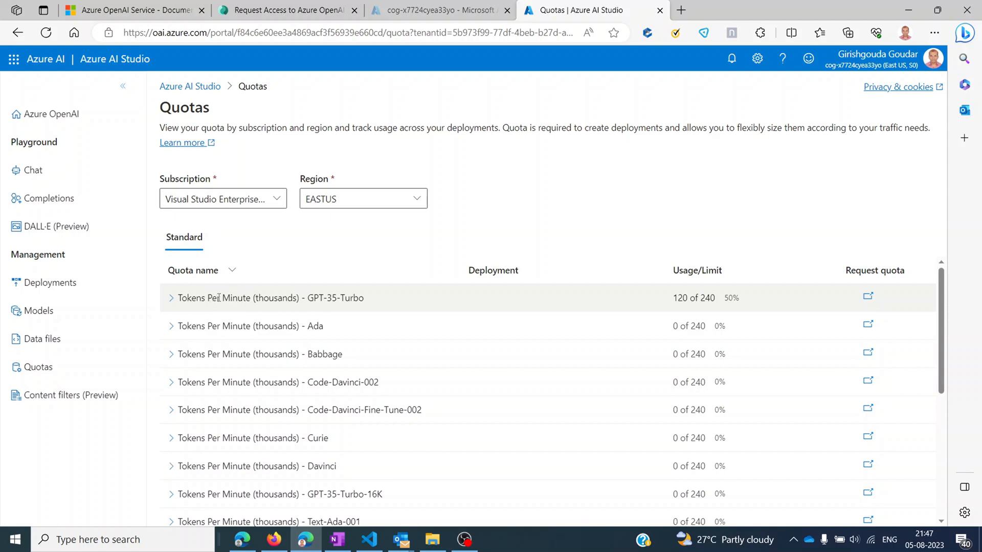
{"action": "mouse_move", "coordinate": [476, 308]}
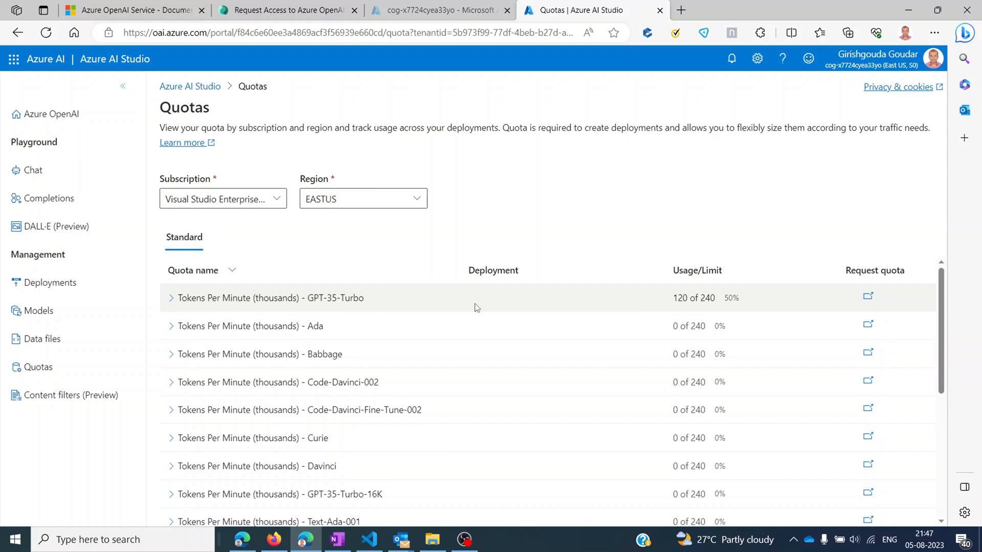
Scroll the Quotas list down to the Text-Ada-001 and Text-Babbage-001 limits
{"action": "scroll", "scroll_direction": "down", "scroll_amount": 3}
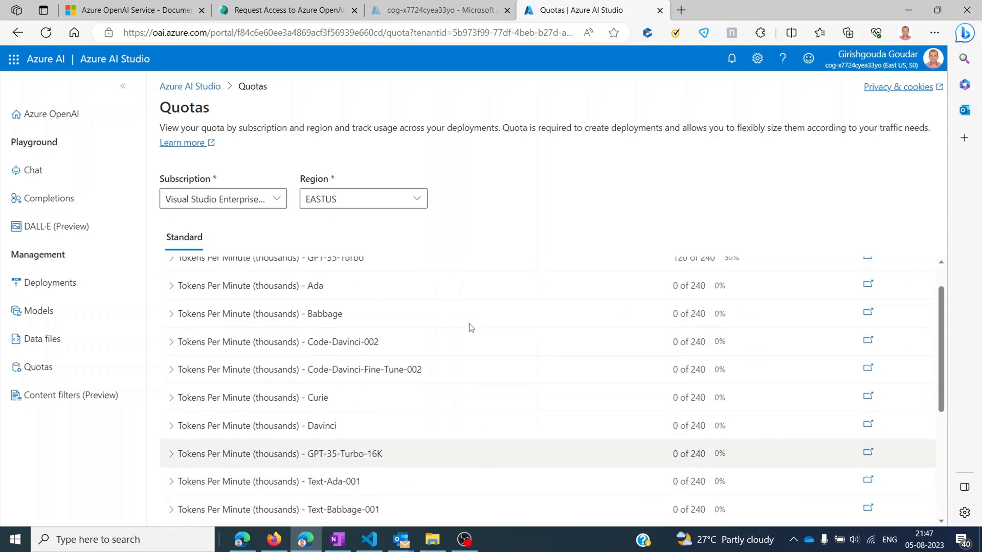
Show the Content filters (Preview) page with no custom configurations
{"action": "left_click", "coordinate": [72, 395]}
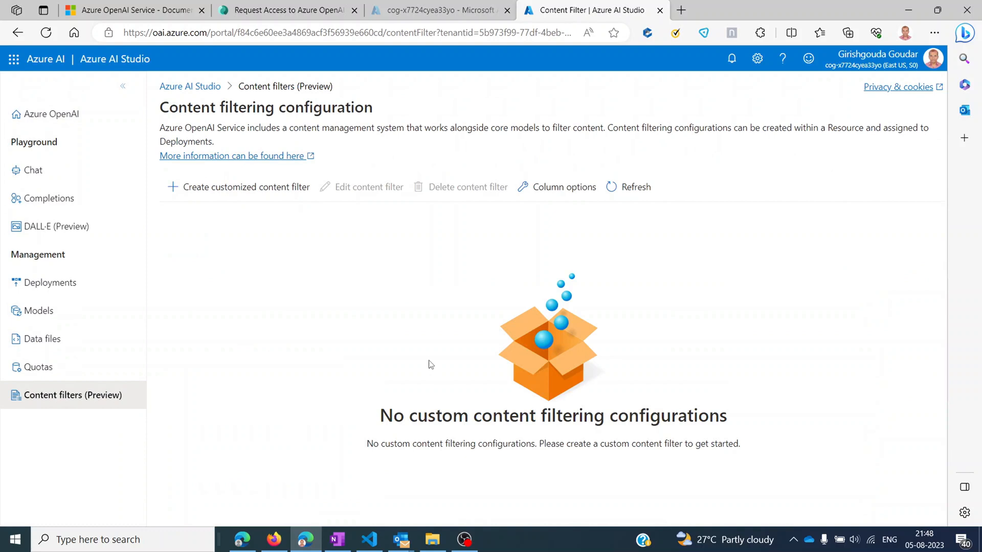
{"action": "mouse_move", "coordinate": [107, 416]}
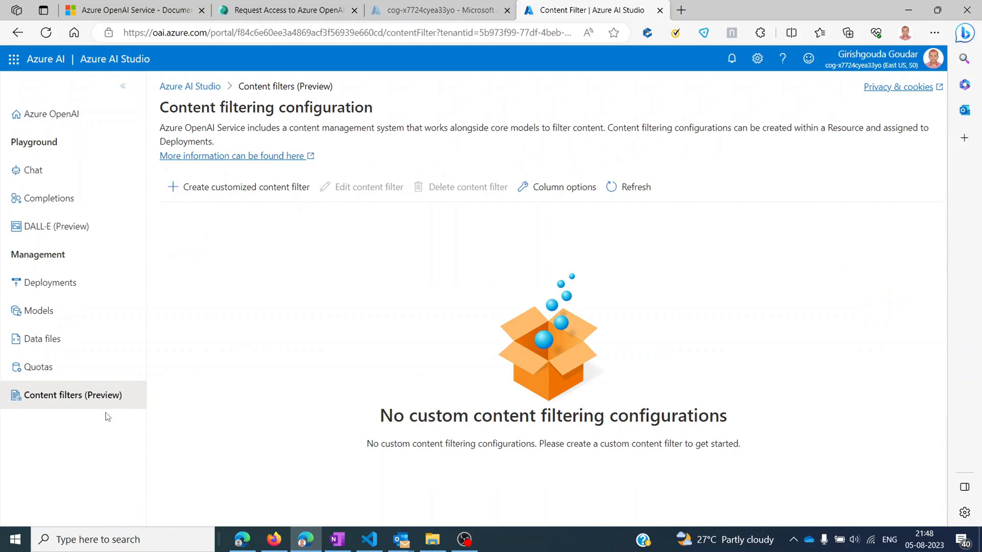
{"action": "mouse_move", "coordinate": [131, 421]}
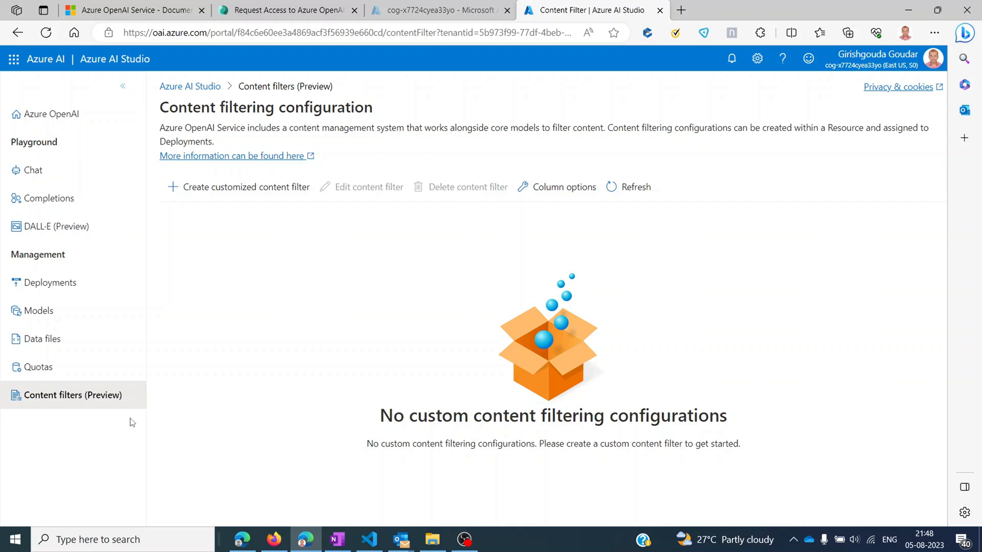
{"action": "mouse_move", "coordinate": [246, 196]}
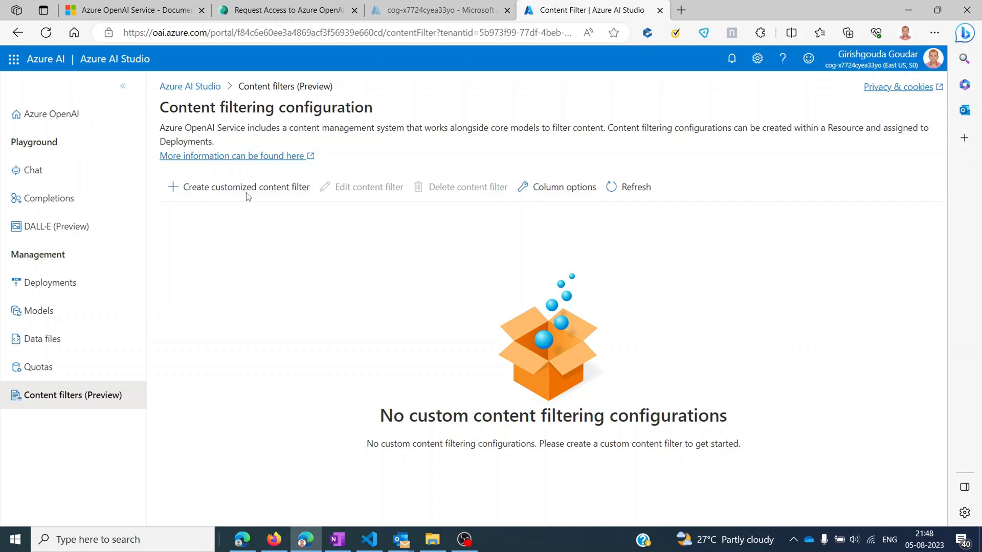
{"action": "mouse_move", "coordinate": [245, 190]}
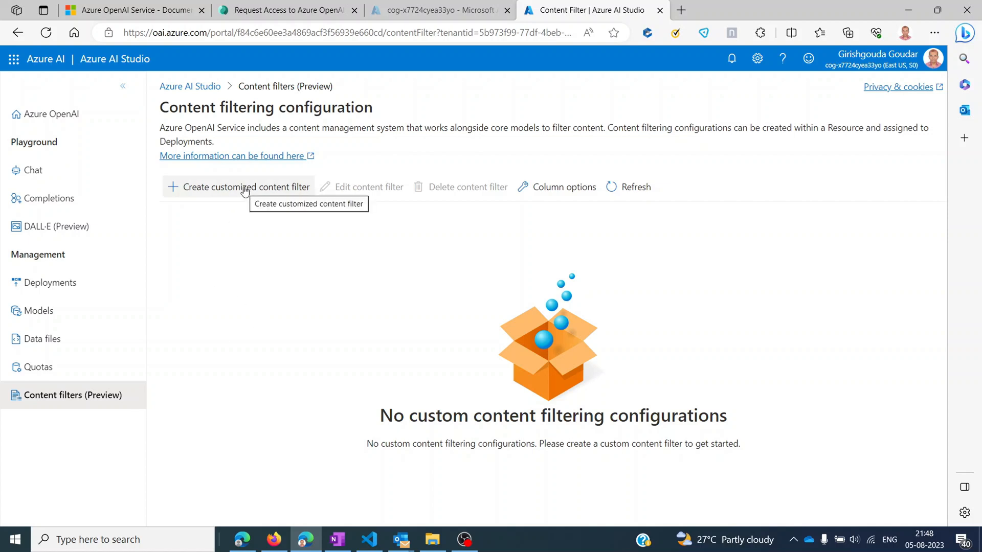
{"action": "left_click", "coordinate": [238, 187]}
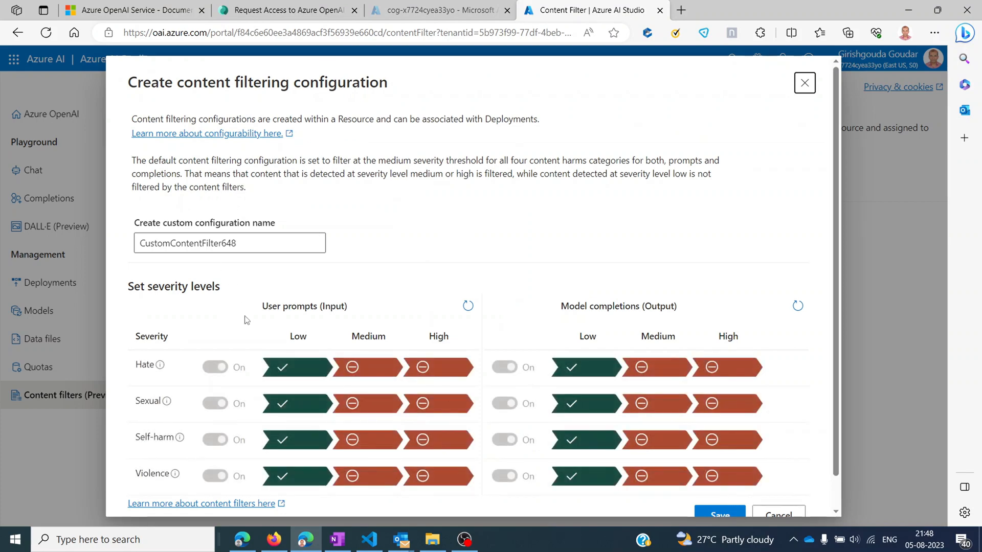
{"action": "scroll", "scroll_direction": "down", "scroll_amount": 3}
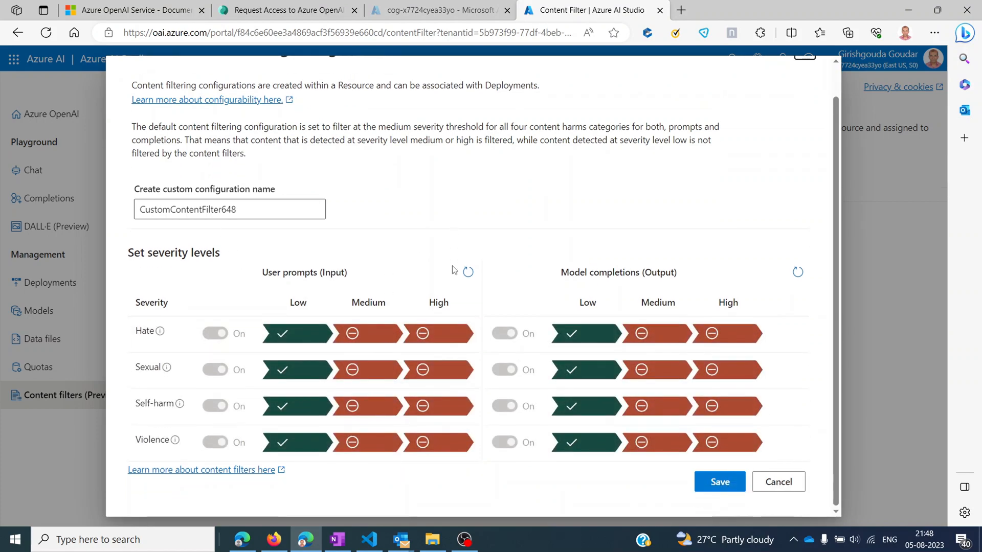
{"action": "mouse_move", "coordinate": [337, 309]}
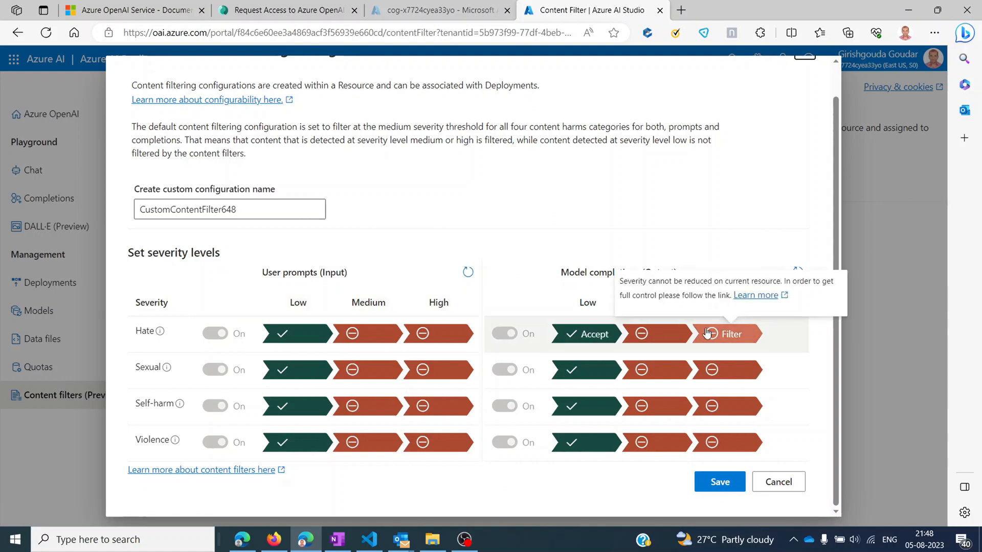
{"action": "left_click", "coordinate": [778, 482]}
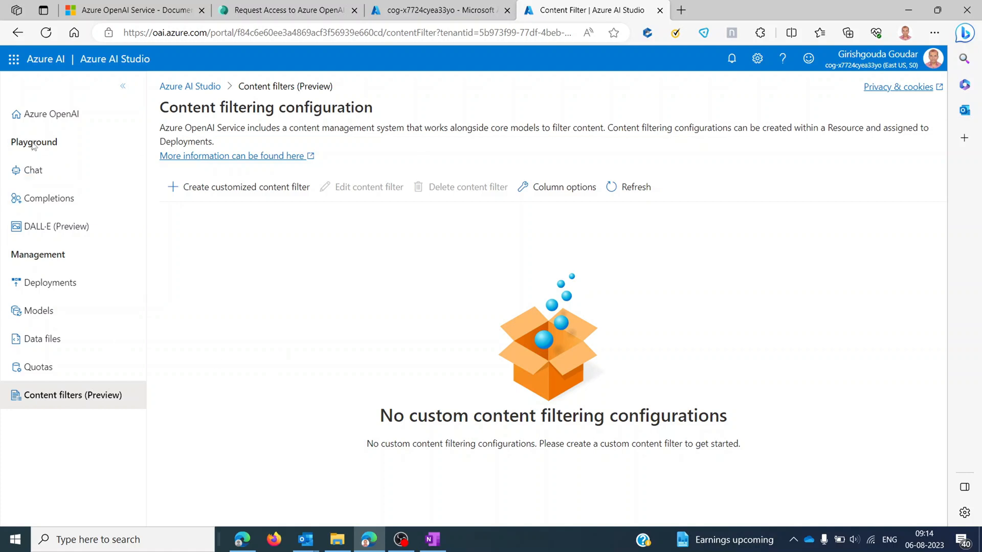
{"action": "mouse_move", "coordinate": [34, 145]}
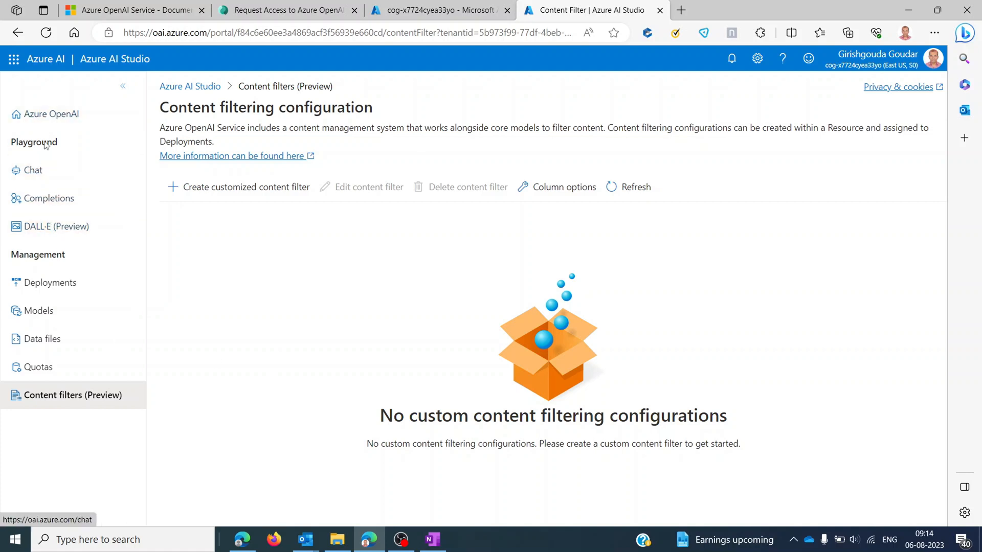
{"action": "mouse_move", "coordinate": [56, 226]}
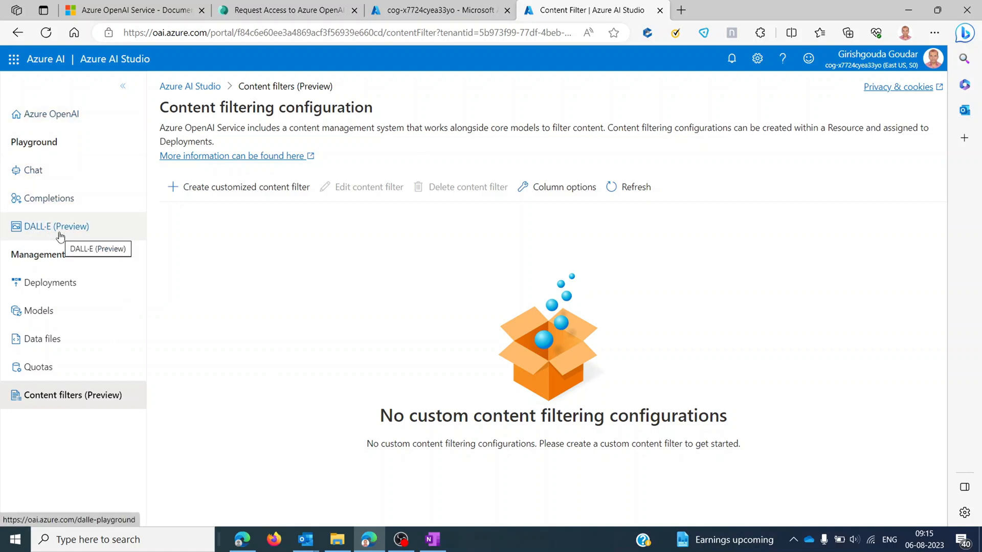
Show the DALL·E playground and scroll through the earlier generated images
{"action": "left_click", "coordinate": [56, 226]}
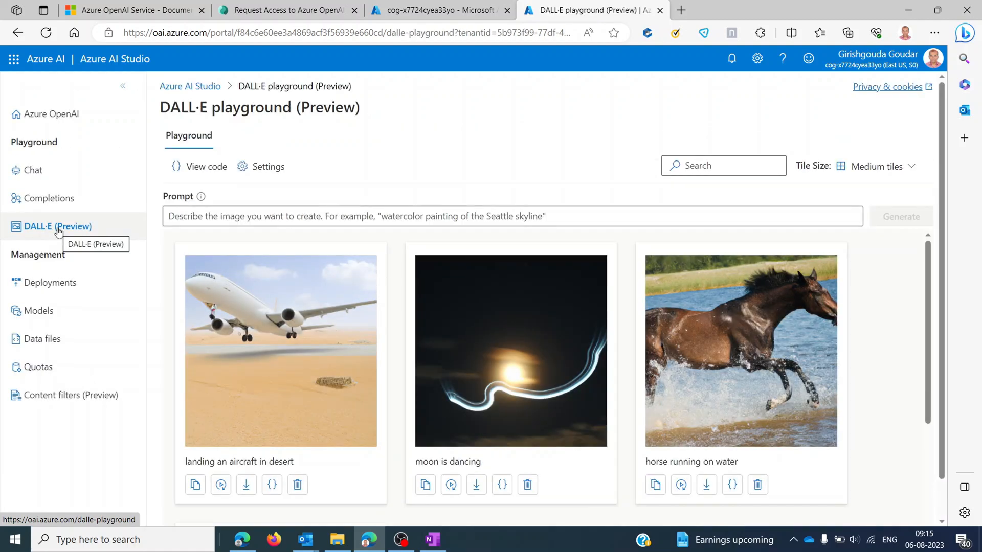
{"action": "mouse_move", "coordinate": [512, 297]}
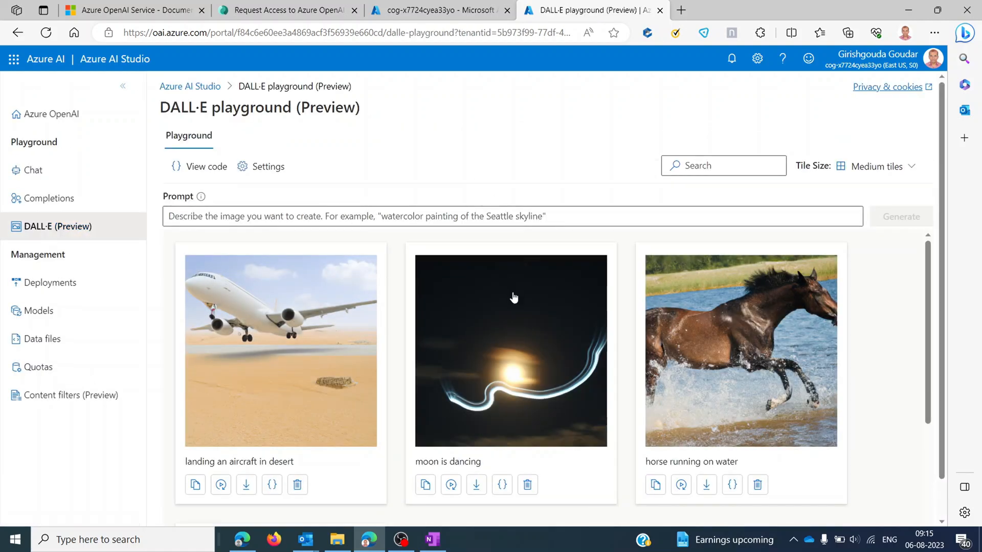
{"action": "scroll", "scroll_direction": "down", "scroll_amount": 3}
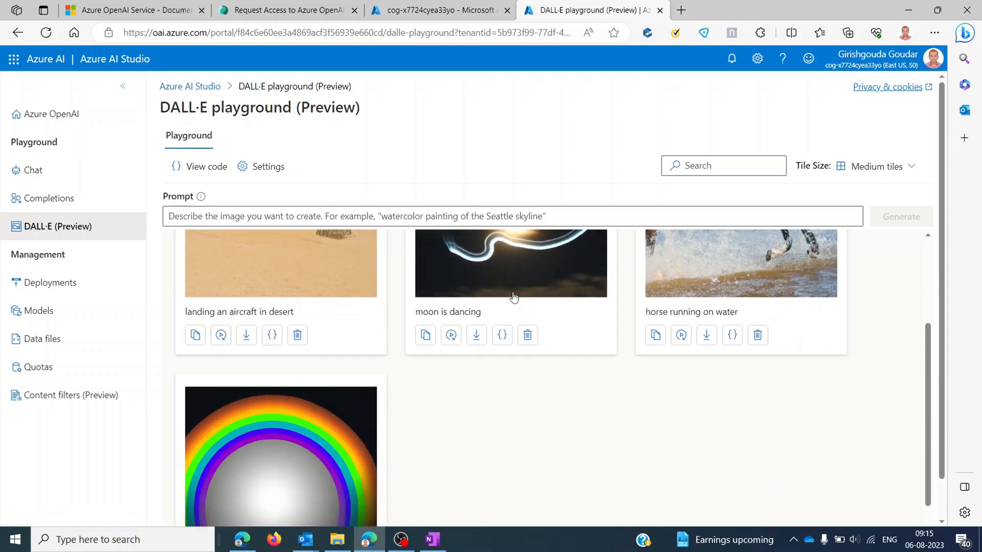
{"action": "scroll", "scroll_direction": "up", "scroll_amount": 3}
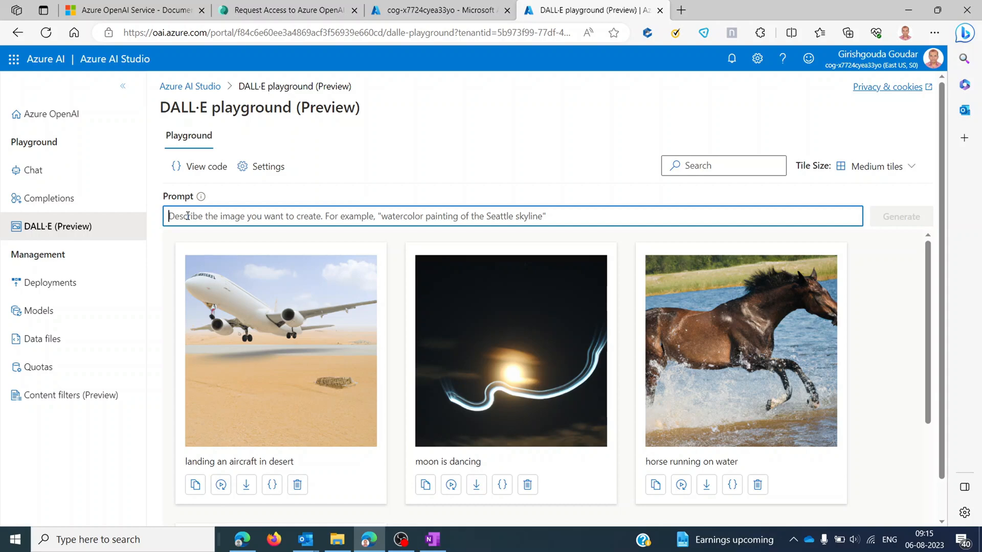
Generate a DALL·E image from the prompt 'A dog dancing in the rain'
{"action": "type", "text": "A do"}
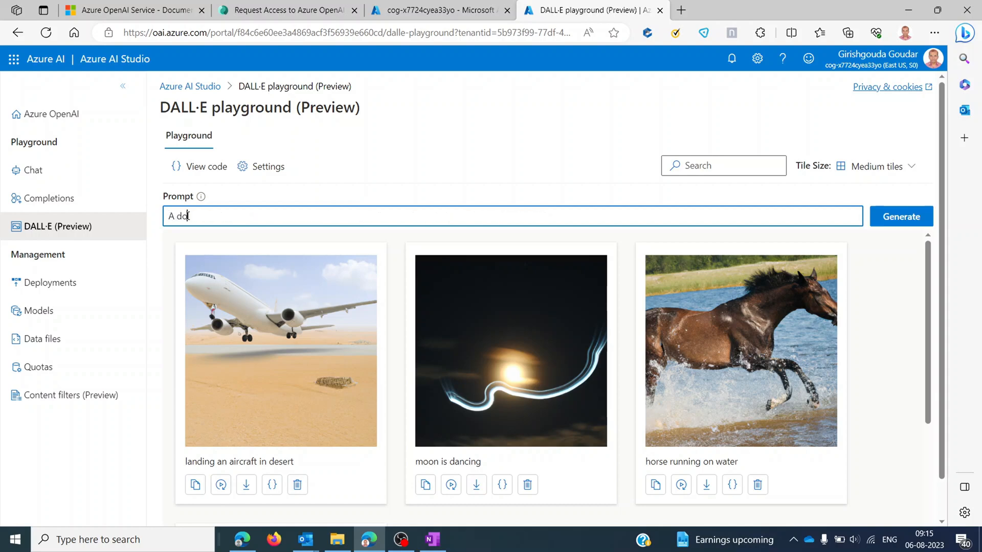
{"action": "type", "text": "g danc"}
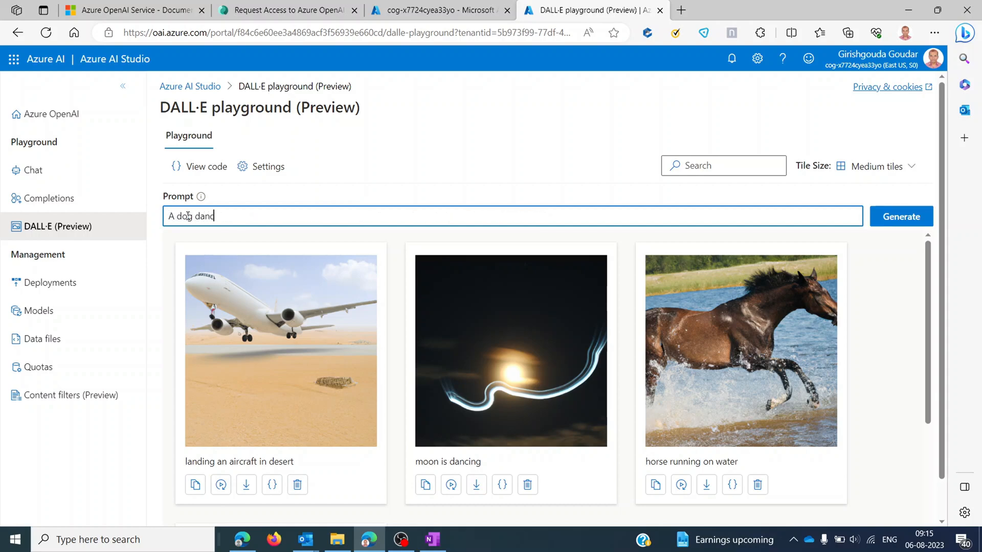
{"action": "type", "text": "dancing in the"}
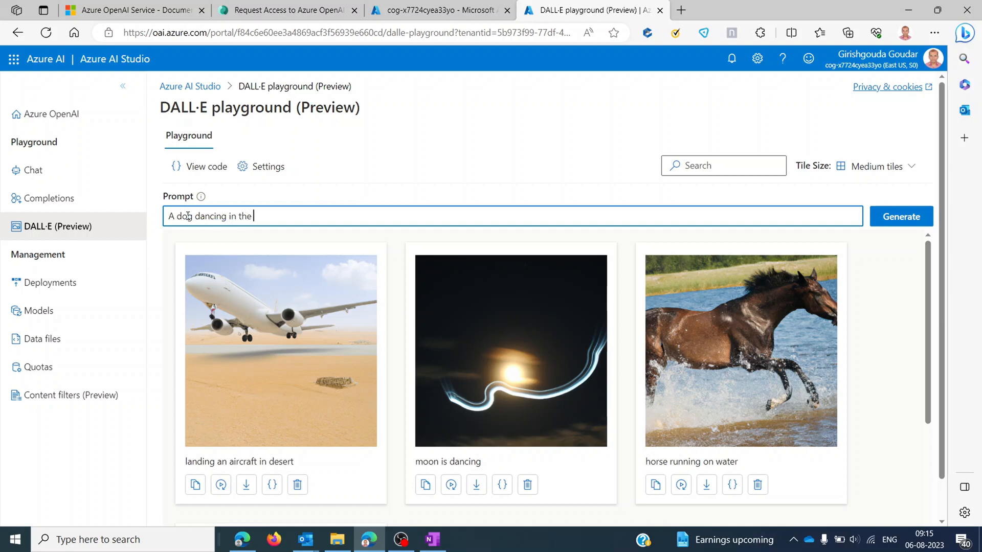
{"action": "type", "text": "rain"}
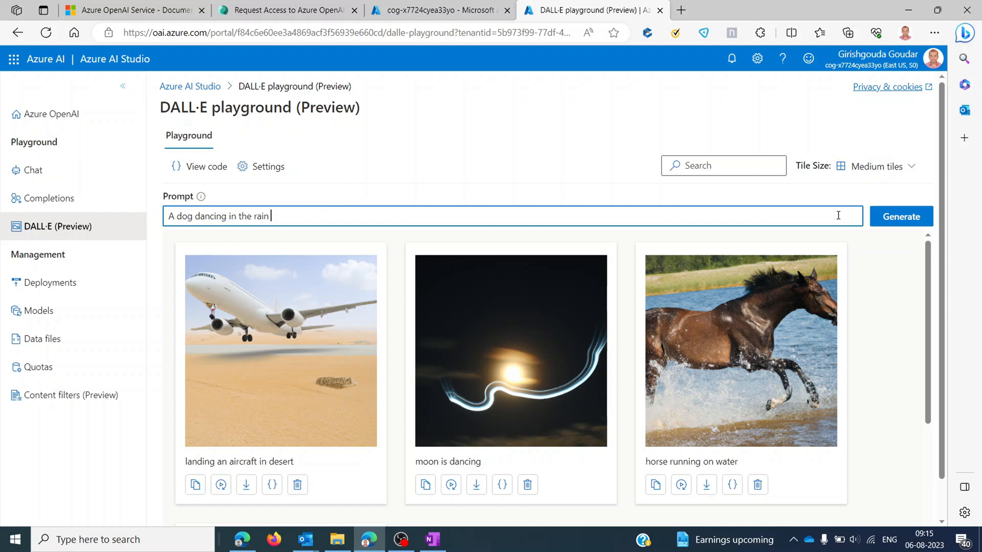
{"action": "left_click", "coordinate": [901, 215]}
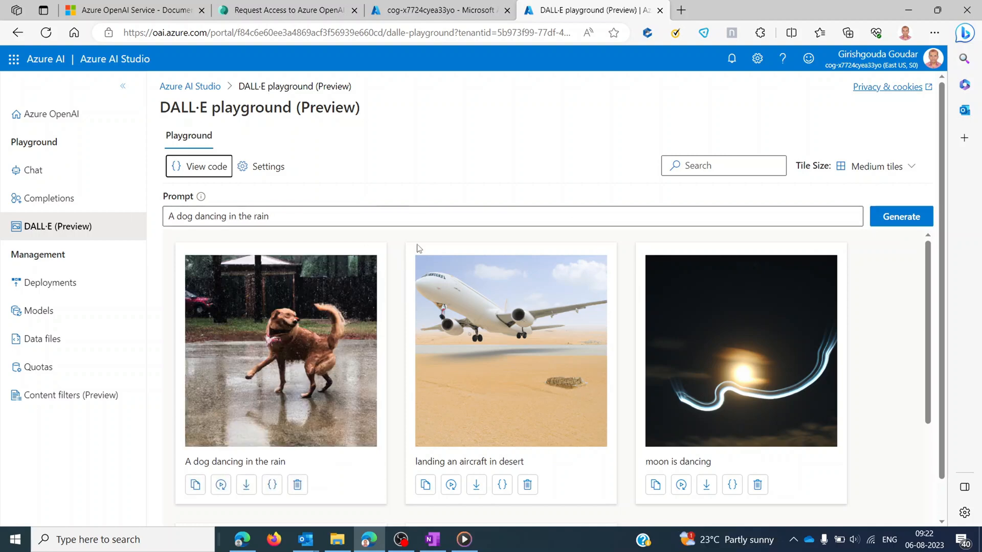
{"action": "mouse_move", "coordinate": [232, 416]}
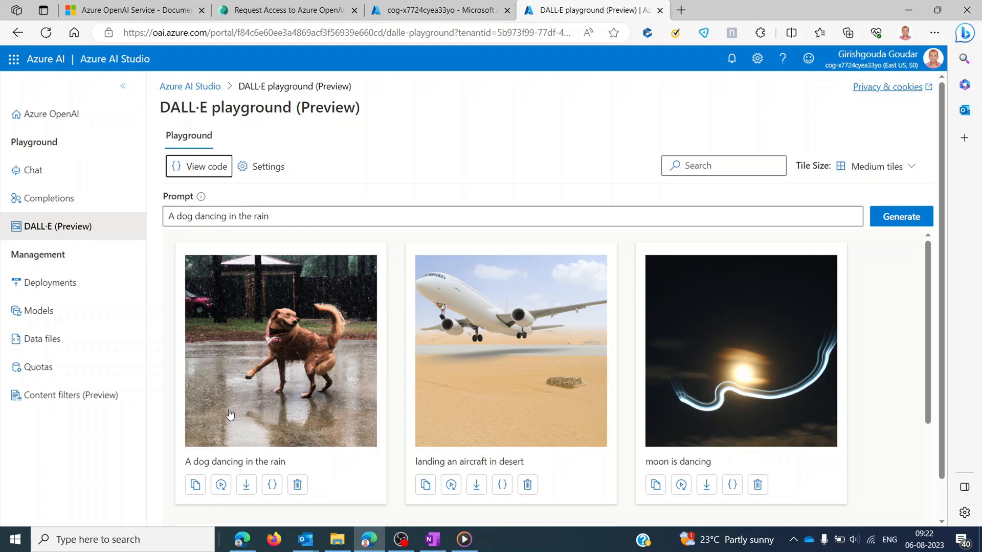
{"action": "left_click", "coordinate": [199, 167]}
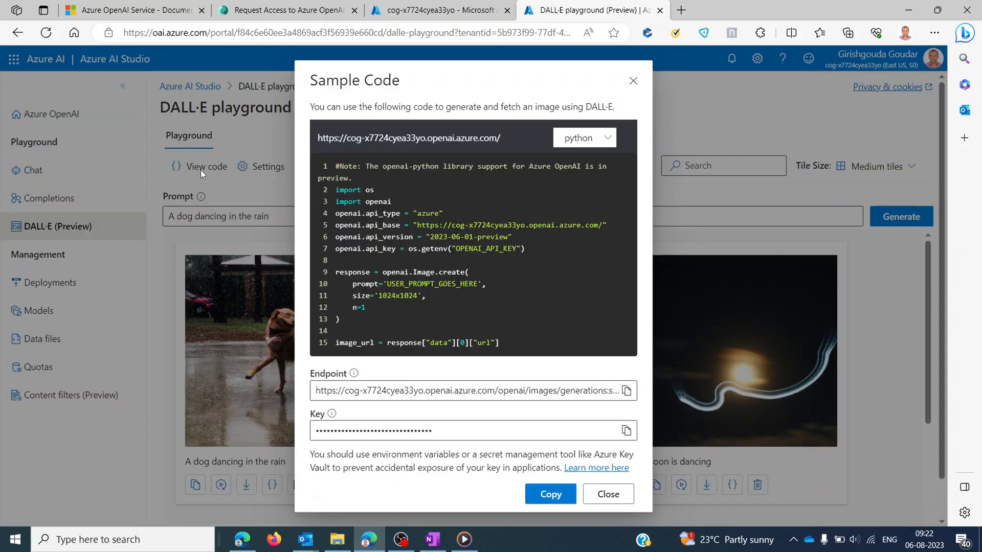
{"action": "mouse_move", "coordinate": [465, 266]}
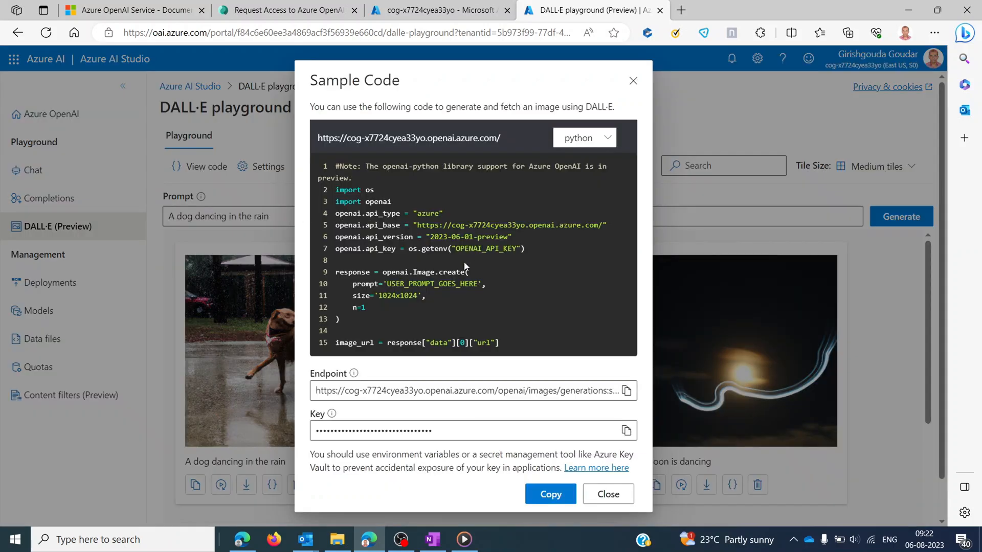
{"action": "mouse_move", "coordinate": [541, 298]}
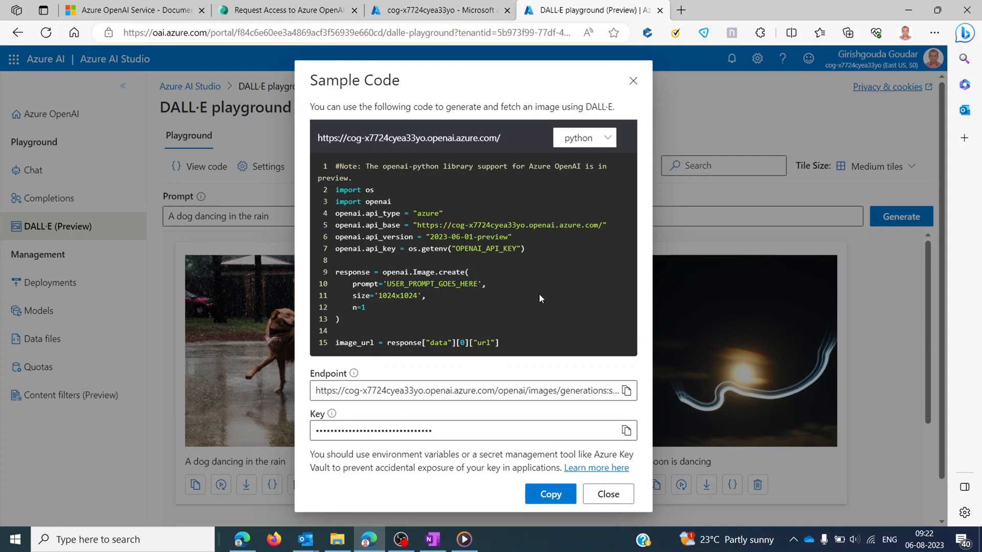
{"action": "mouse_move", "coordinate": [436, 252]}
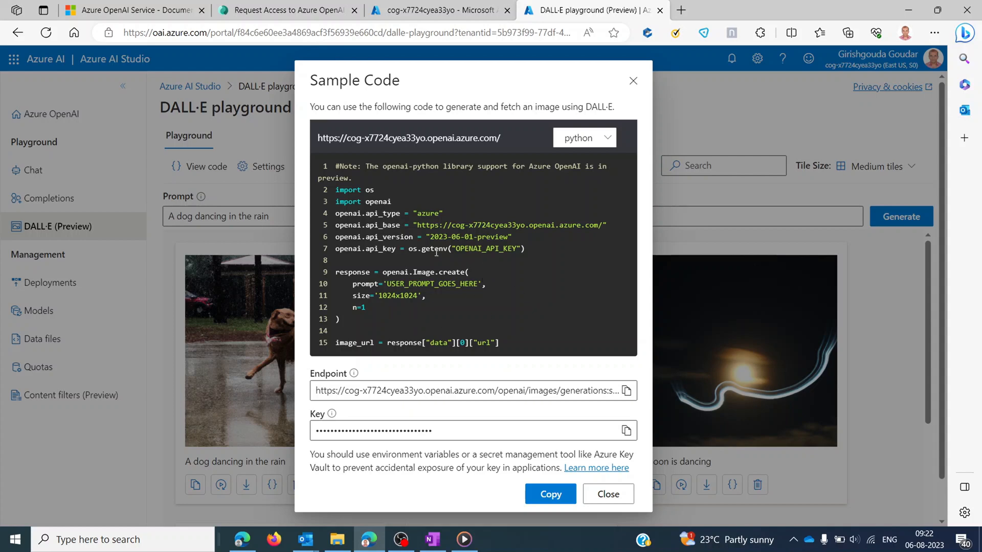
{"action": "left_click", "coordinate": [607, 494]}
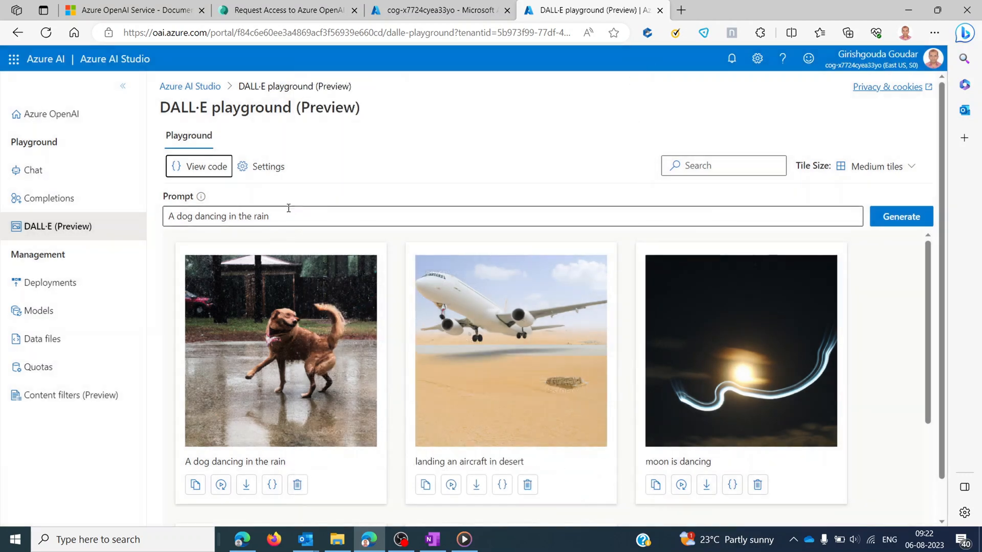
{"action": "left_click", "coordinate": [268, 167]}
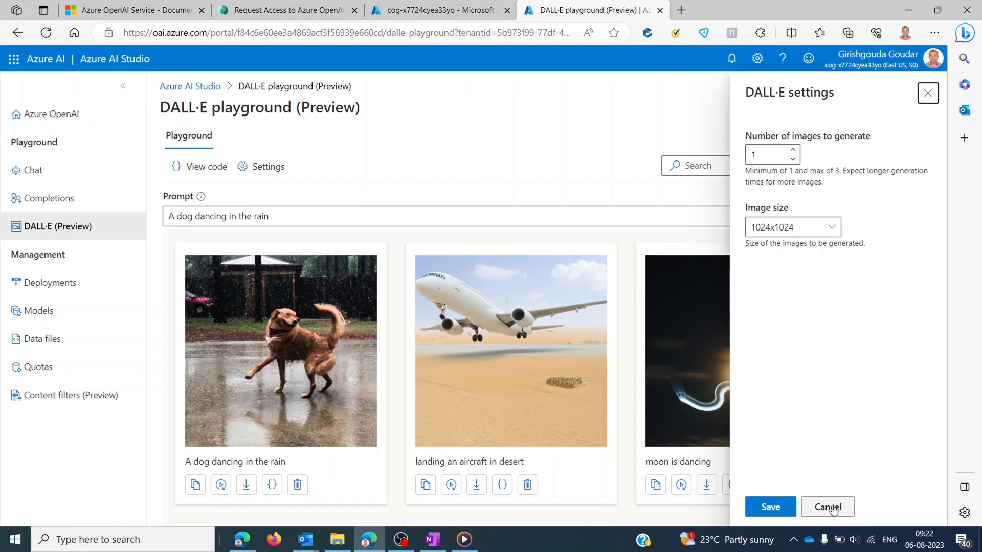
{"action": "left_click", "coordinate": [827, 507]}
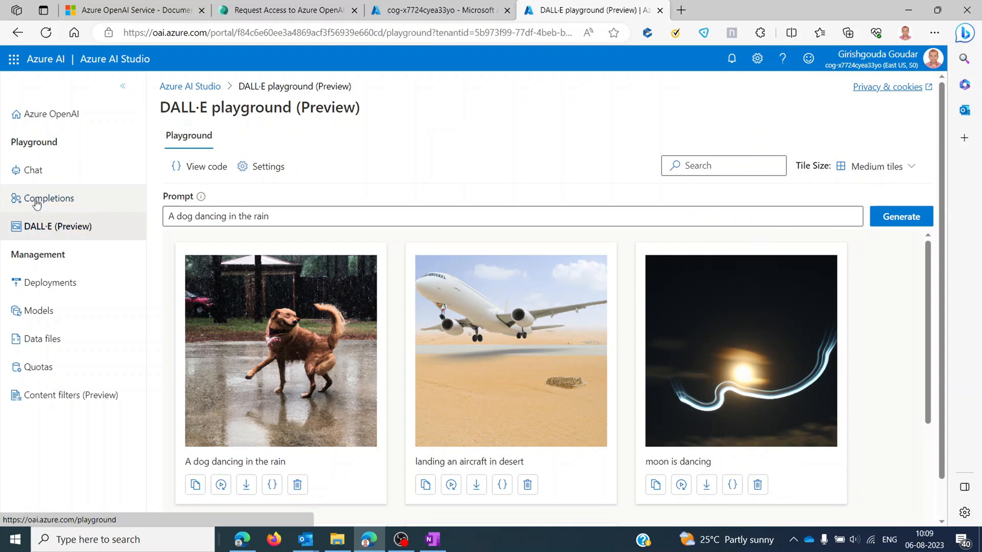
Move to the Completions playground and review the available deployments, keeping davinci
{"action": "left_click", "coordinate": [49, 198]}
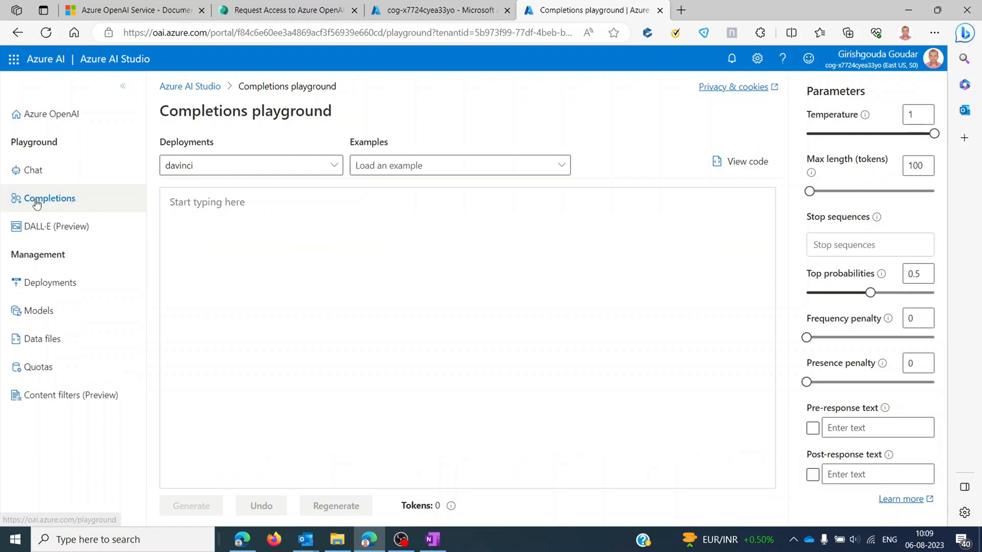
{"action": "mouse_move", "coordinate": [231, 166]}
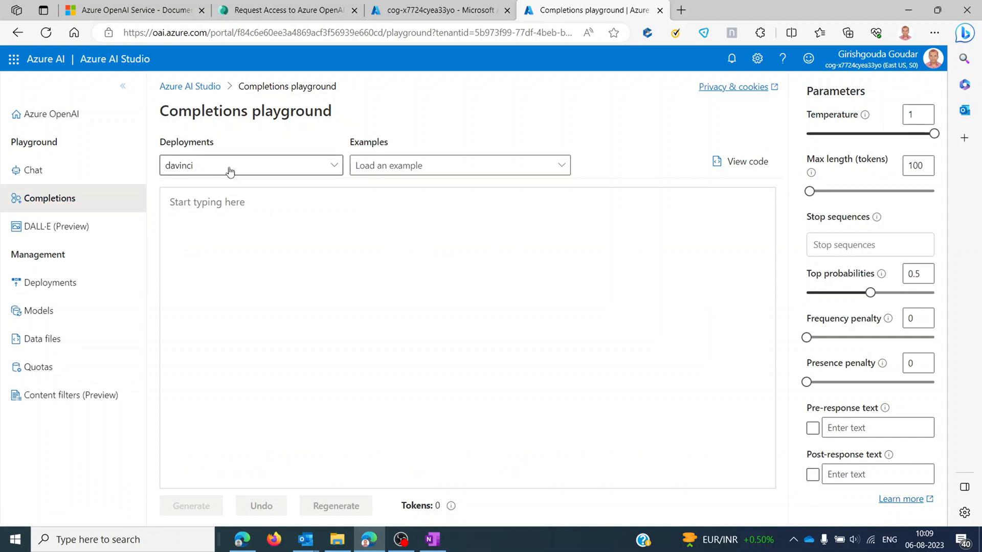
{"action": "left_click", "coordinate": [249, 165]}
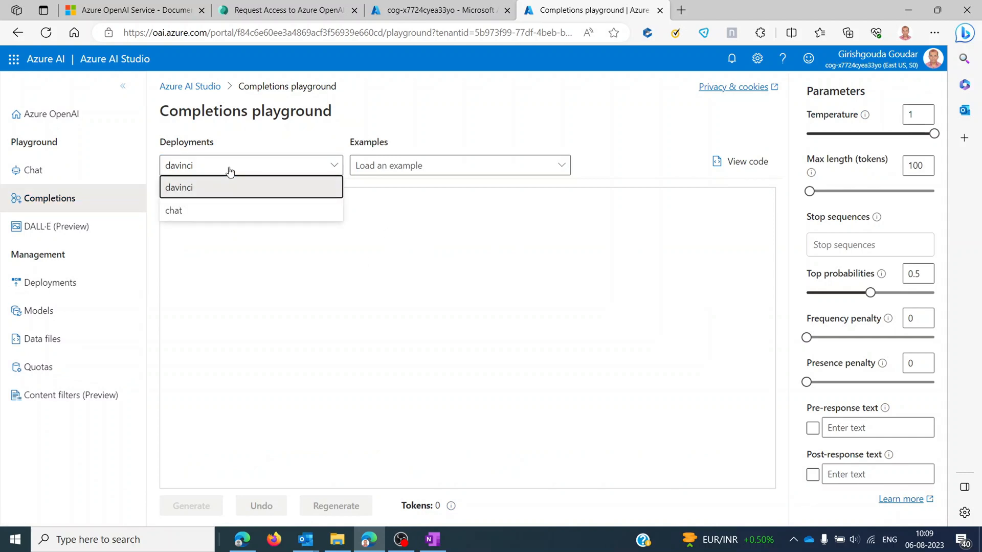
{"action": "mouse_move", "coordinate": [231, 210]}
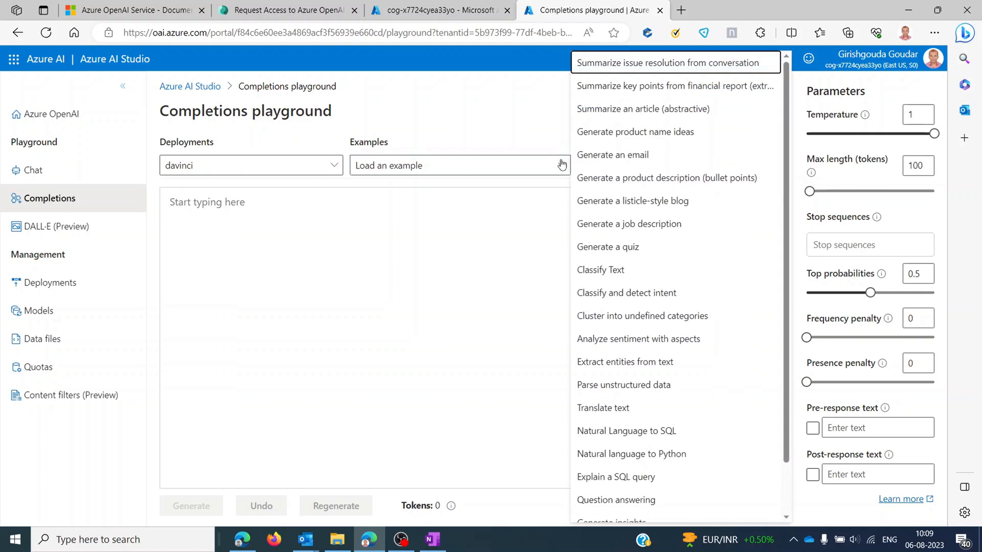
{"action": "mouse_move", "coordinate": [631, 62]}
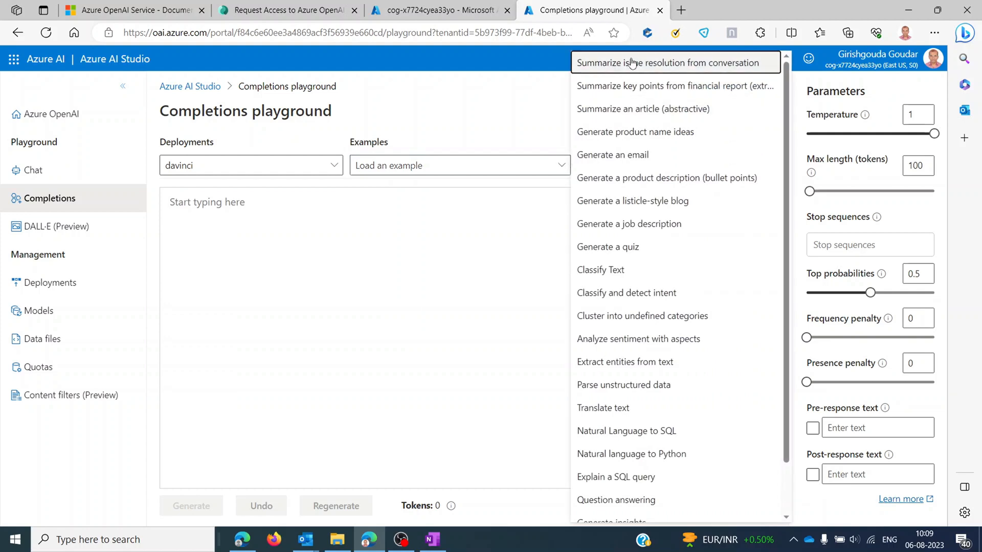
{"action": "mouse_move", "coordinate": [620, 86]}
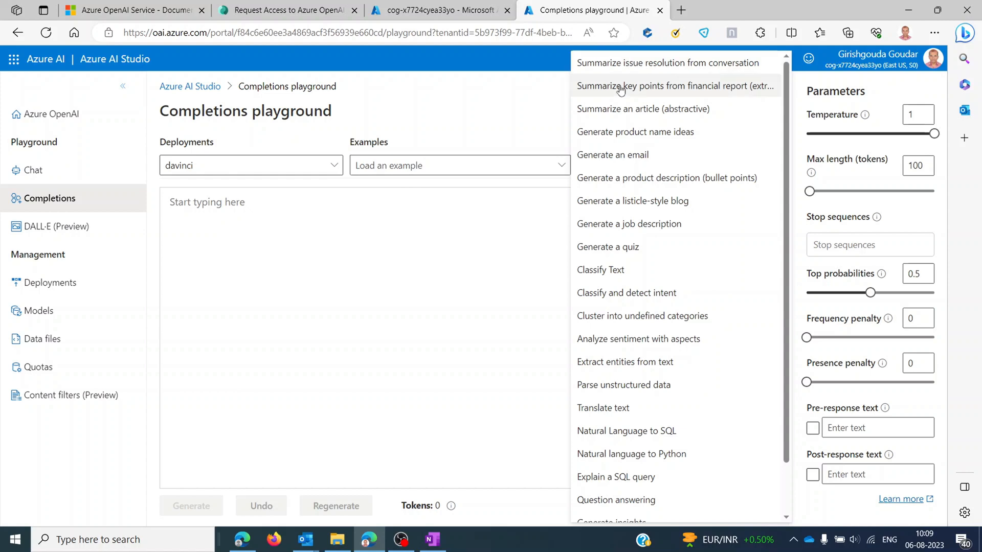
{"action": "mouse_move", "coordinate": [625, 224]}
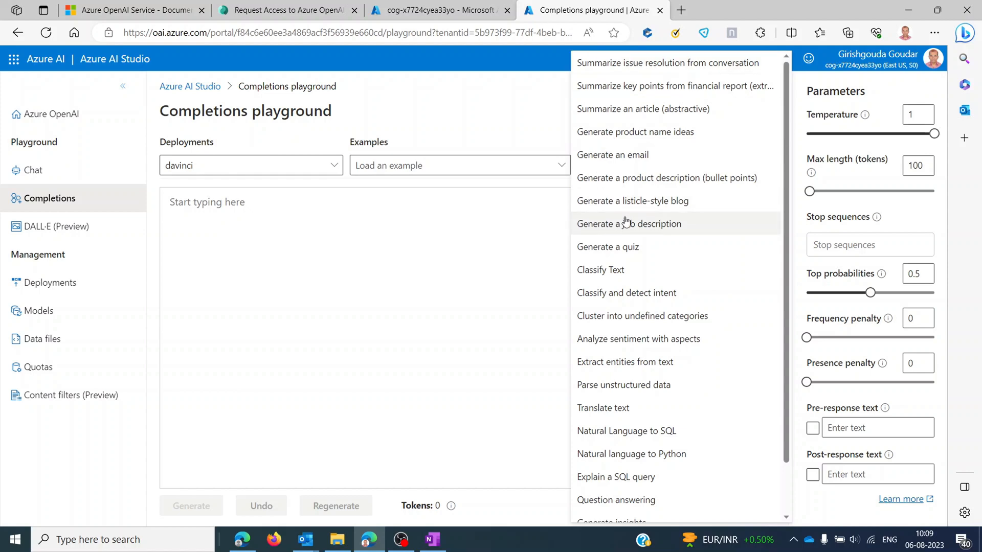
{"action": "mouse_move", "coordinate": [600, 270]}
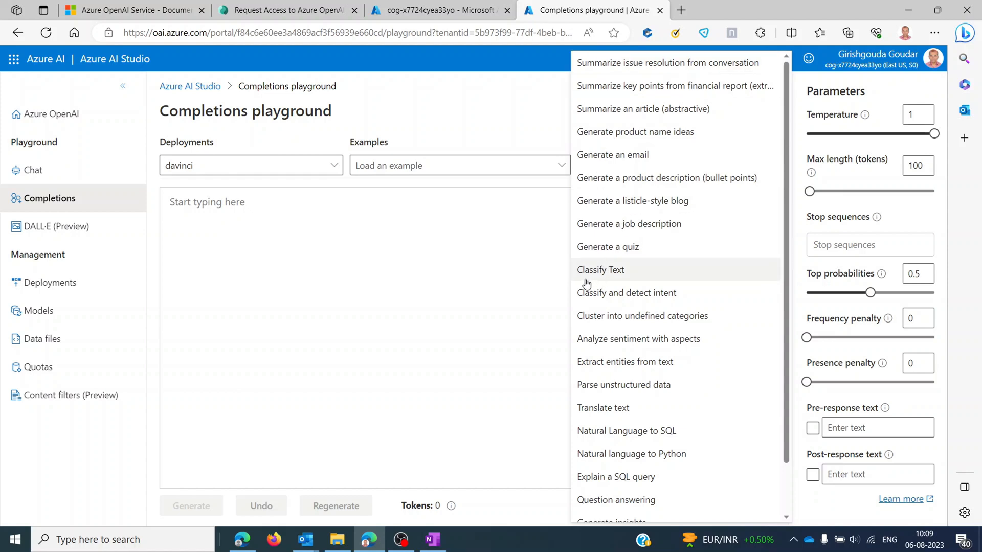
{"action": "mouse_move", "coordinate": [605, 277]}
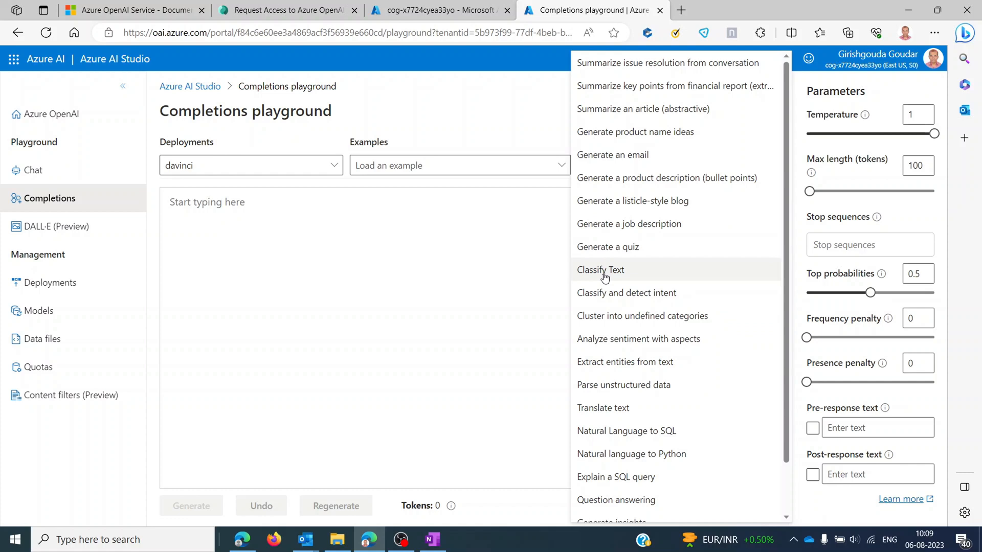
{"action": "left_click", "coordinate": [599, 270]}
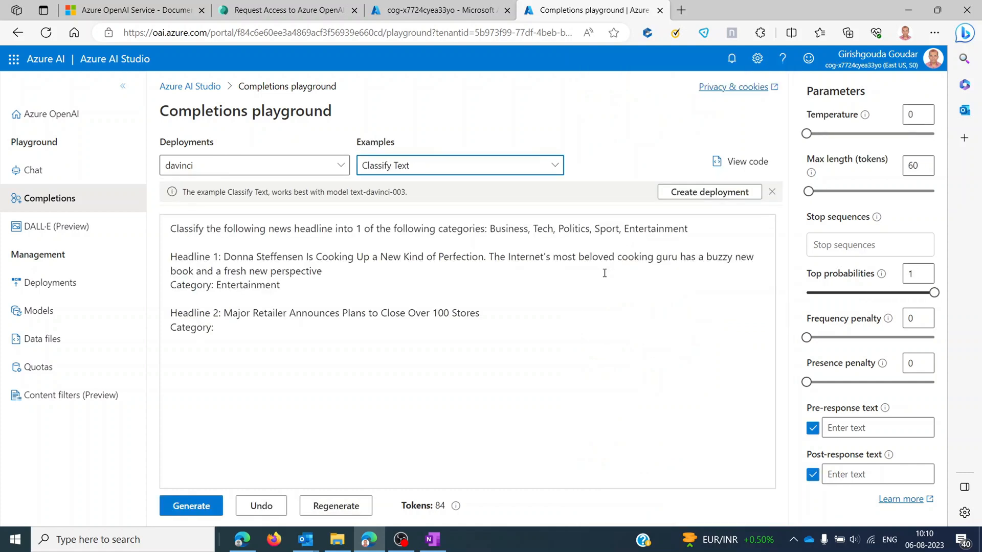
{"action": "left_click", "coordinate": [191, 506]}
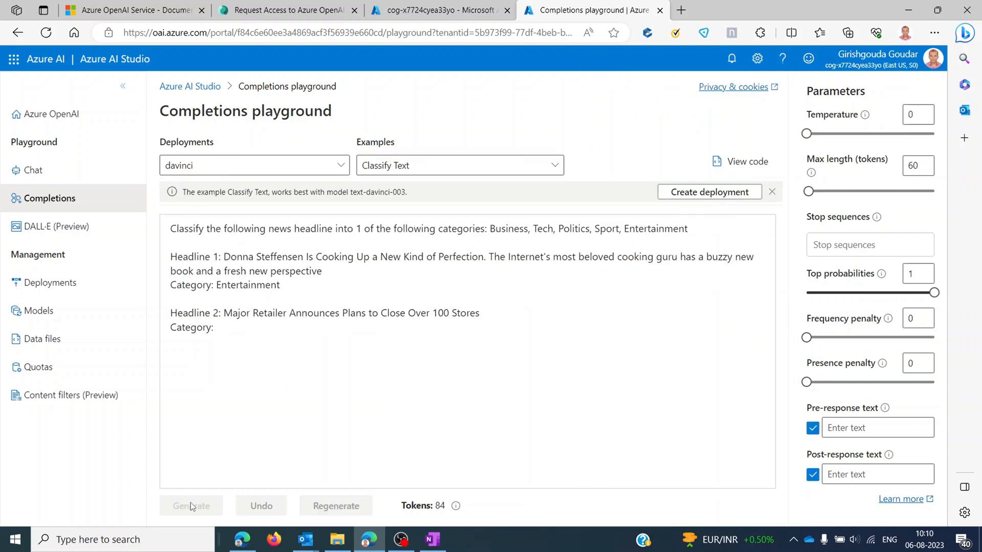
{"action": "mouse_move", "coordinate": [495, 410]}
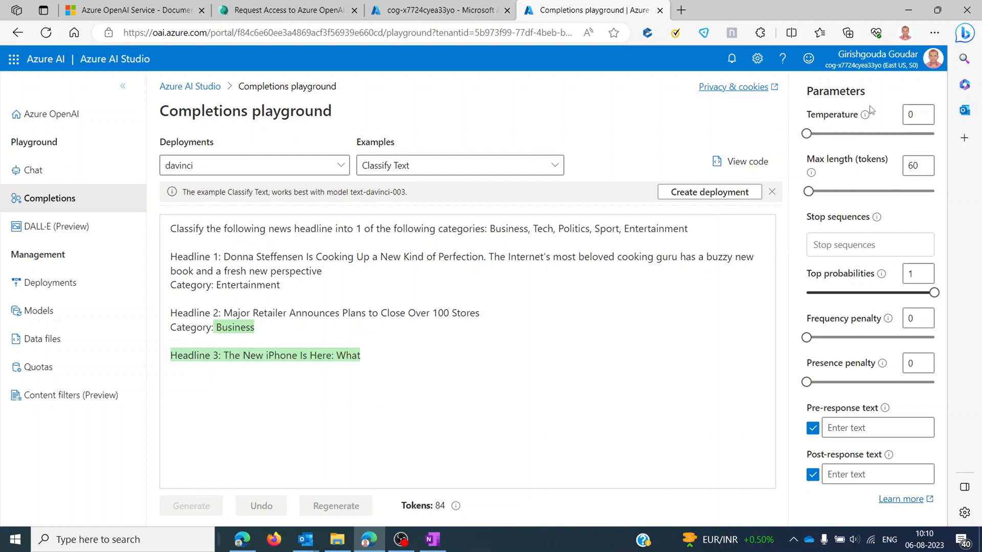
{"action": "left_click", "coordinate": [190, 505]}
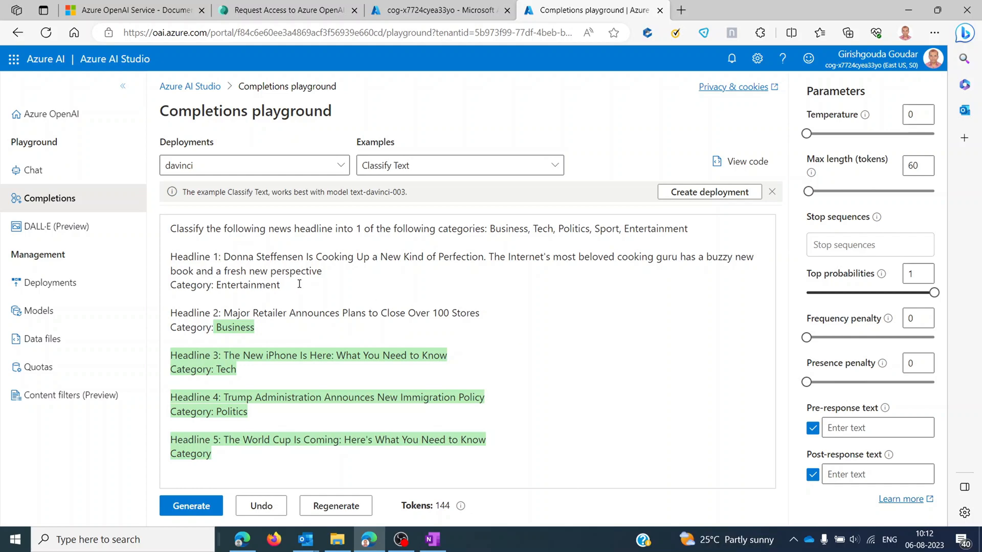
{"action": "mouse_move", "coordinate": [173, 254]}
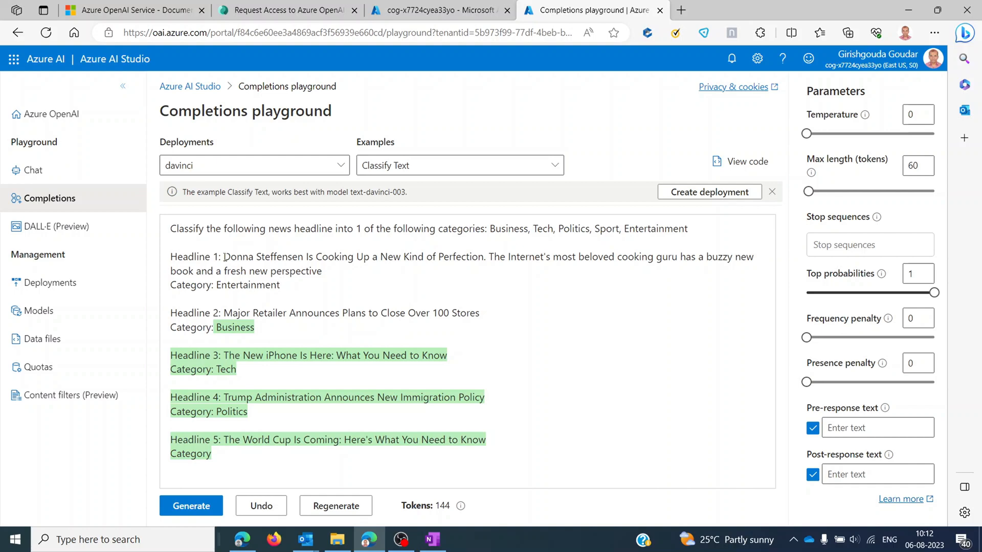
{"action": "double_click", "coordinate": [189, 257]}
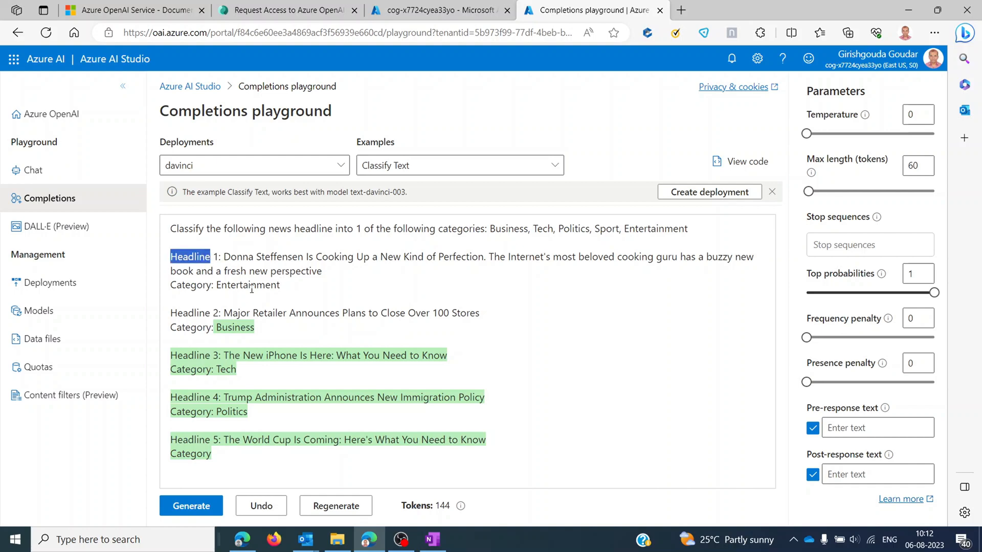
{"action": "double_click", "coordinate": [247, 285]}
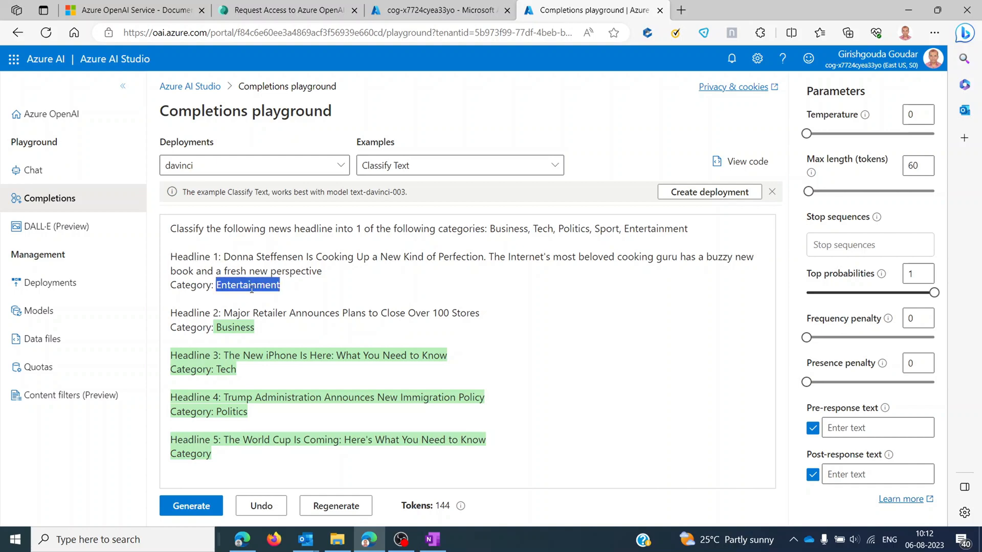
{"action": "left_click", "coordinate": [238, 368]}
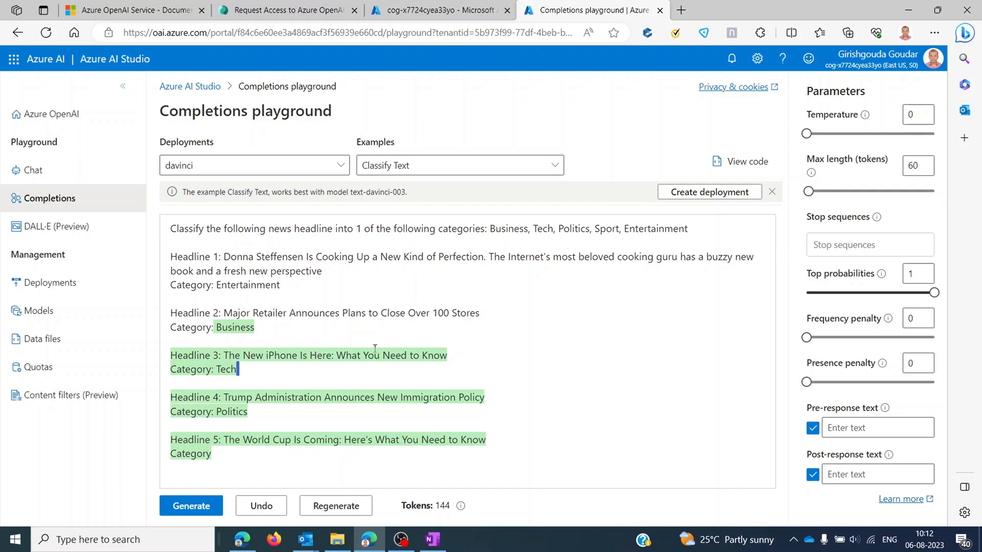
{"action": "mouse_move", "coordinate": [189, 373]}
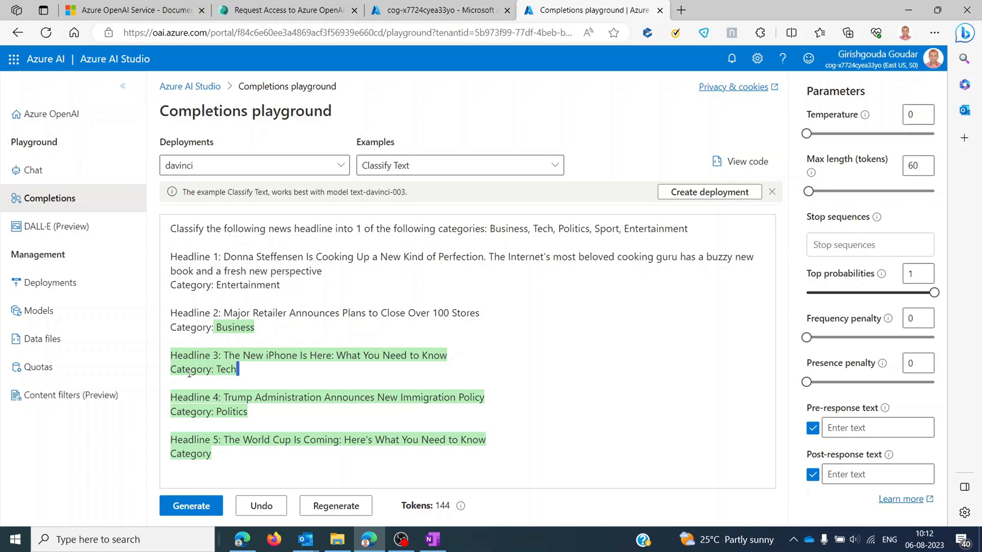
{"action": "double_click", "coordinate": [226, 369]}
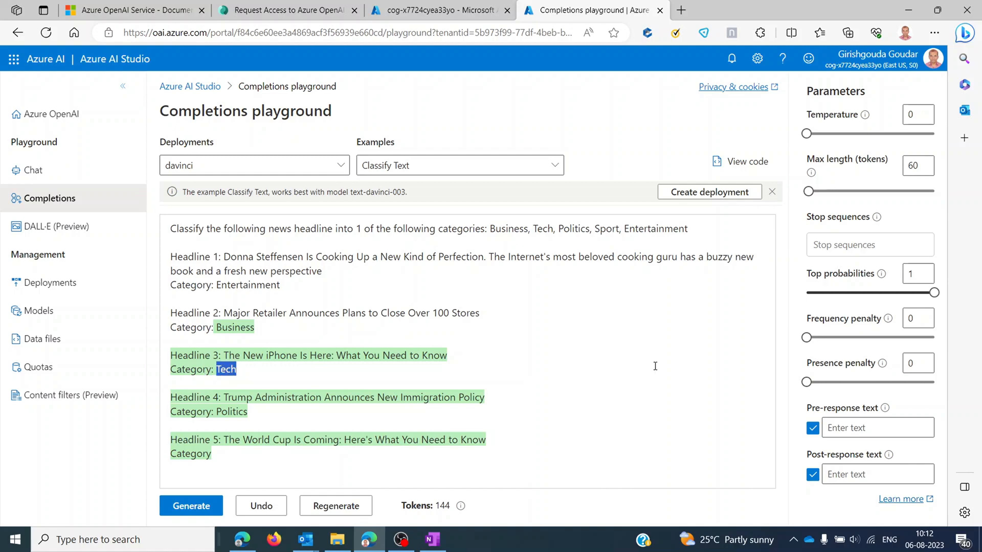
{"action": "mouse_move", "coordinate": [747, 161]}
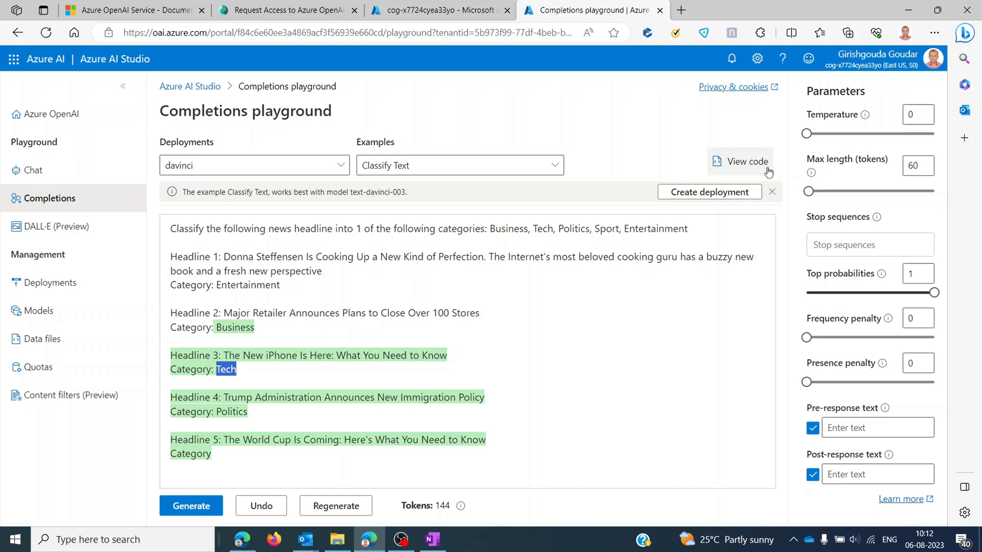
{"action": "left_click", "coordinate": [740, 161]}
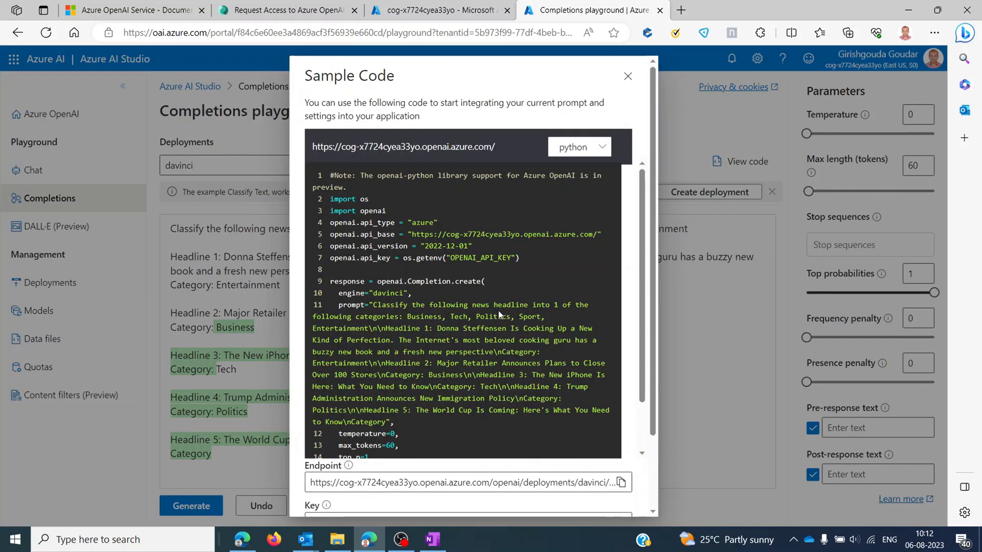
{"action": "scroll", "scroll_direction": "down", "scroll_amount": 3}
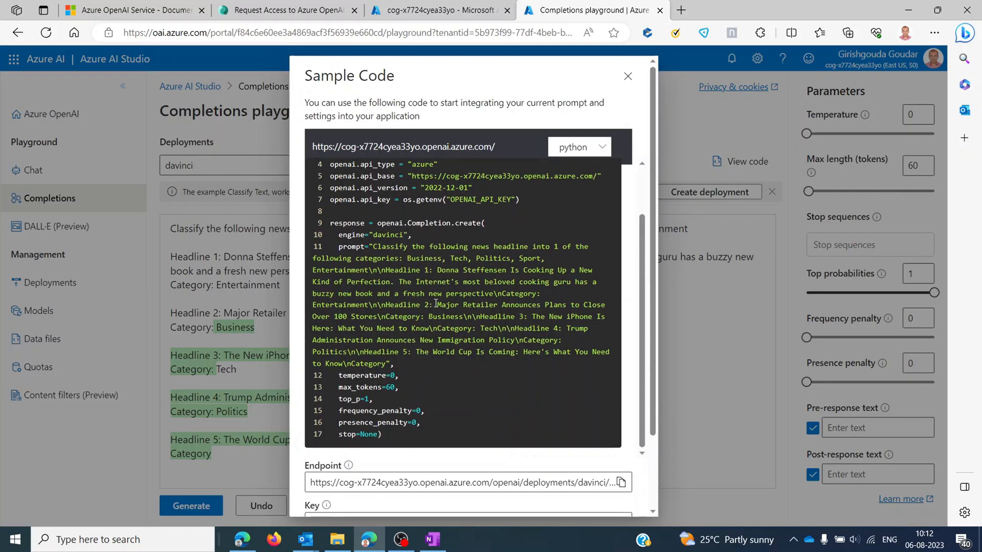
{"action": "left_click", "coordinate": [628, 75]}
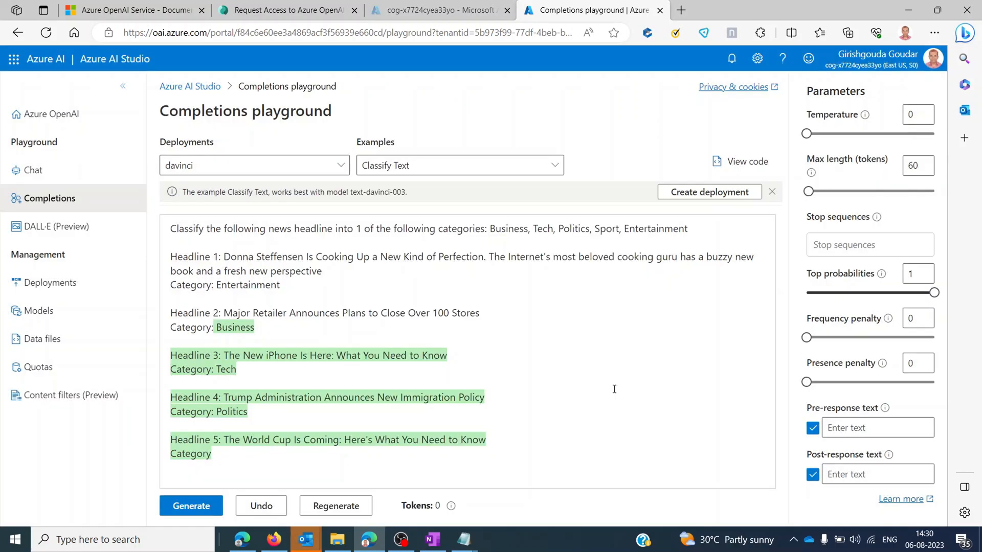
{"action": "mouse_move", "coordinate": [32, 170]}
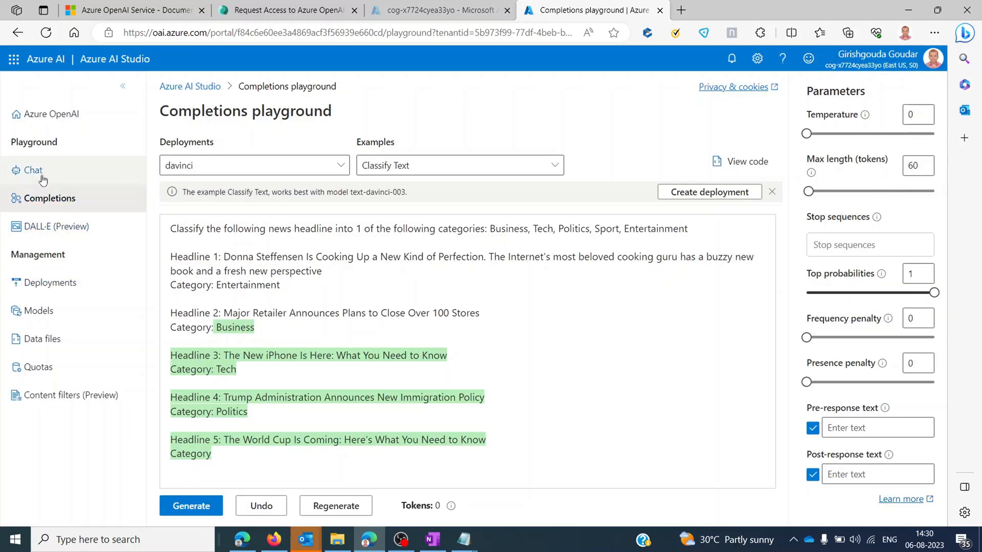
In the Chat playground, preview the IRS tax chatbot template but cancel to keep the Default system message
{"action": "left_click", "coordinate": [33, 171]}
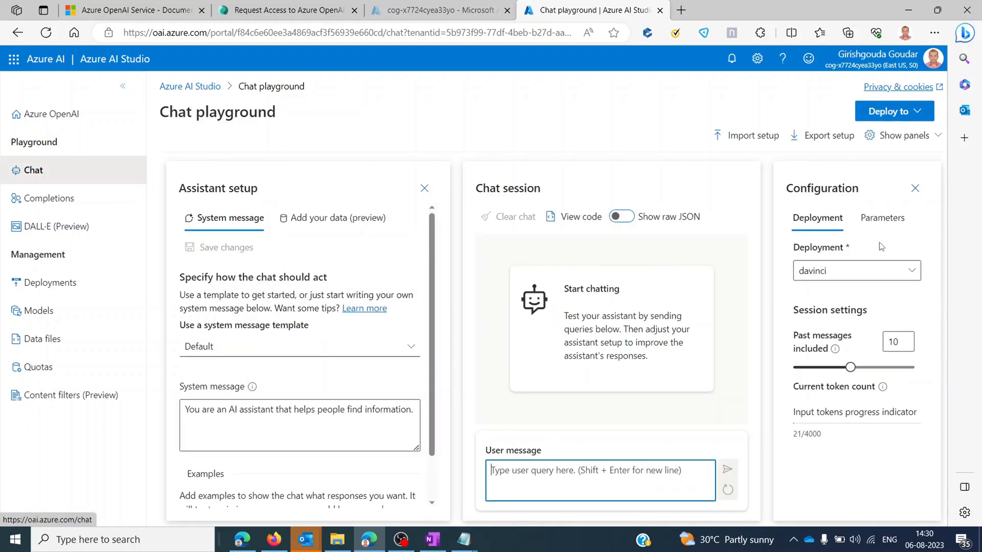
{"action": "mouse_move", "coordinate": [245, 320]}
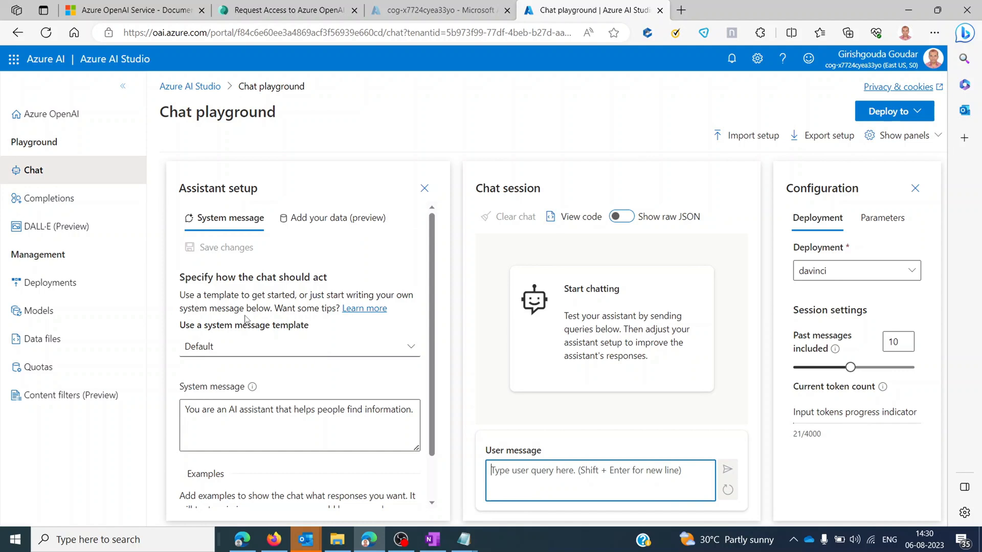
{"action": "mouse_move", "coordinate": [244, 206]}
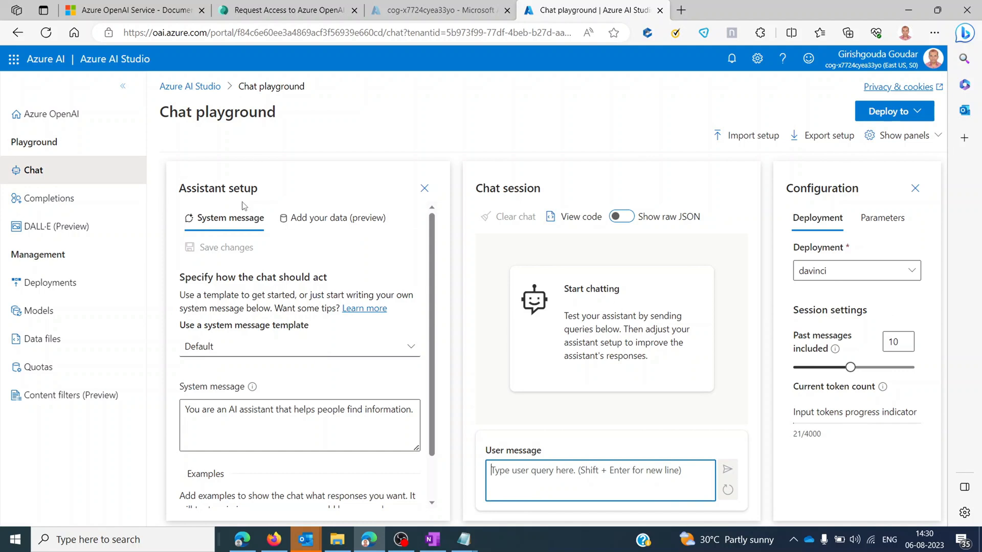
{"action": "mouse_move", "coordinate": [197, 246]}
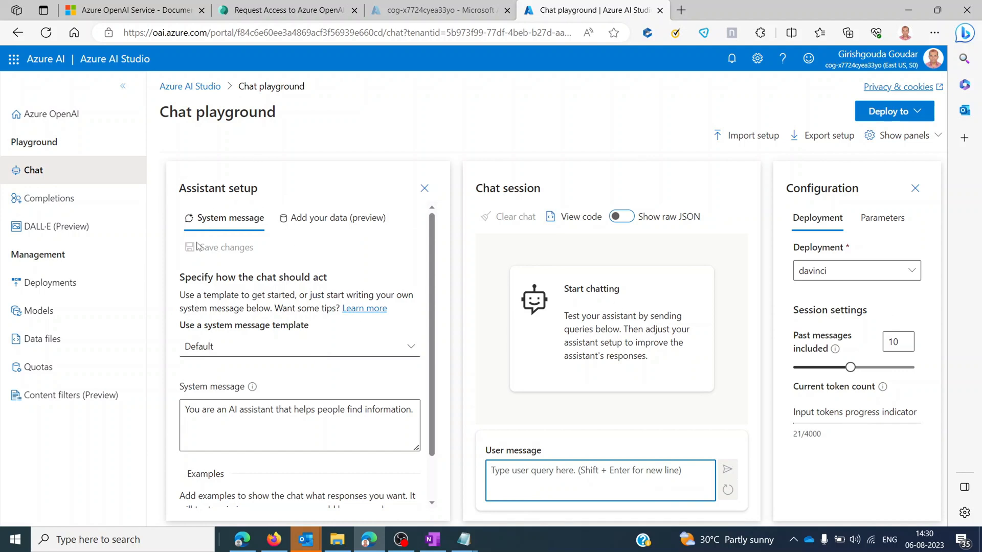
{"action": "scroll", "scroll_direction": "down", "scroll_amount": 3}
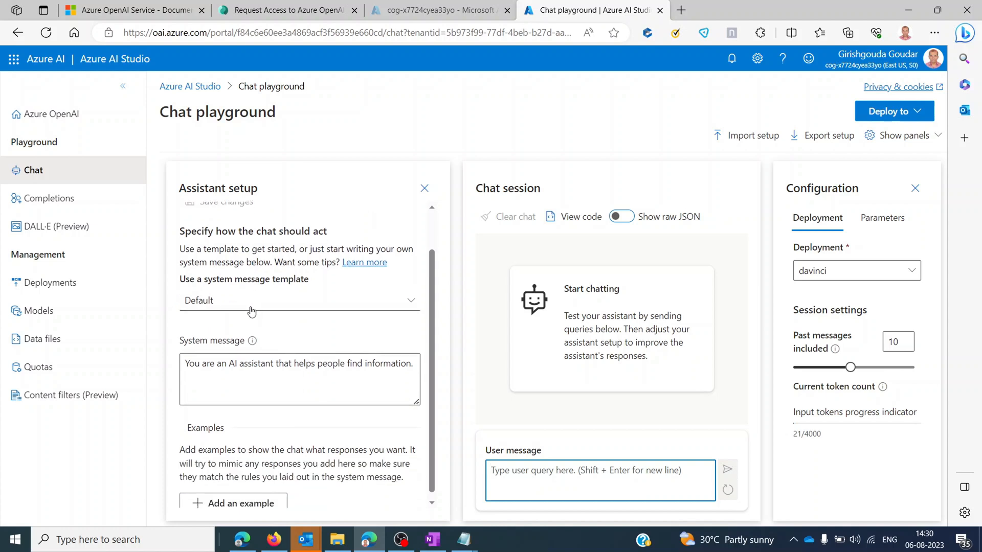
{"action": "mouse_move", "coordinate": [295, 286]}
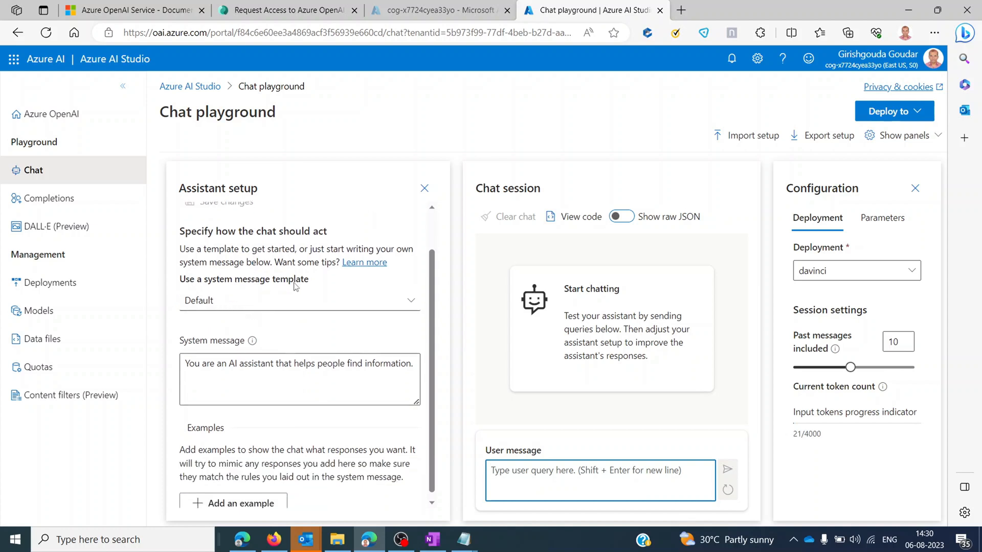
{"action": "mouse_move", "coordinate": [335, 311]}
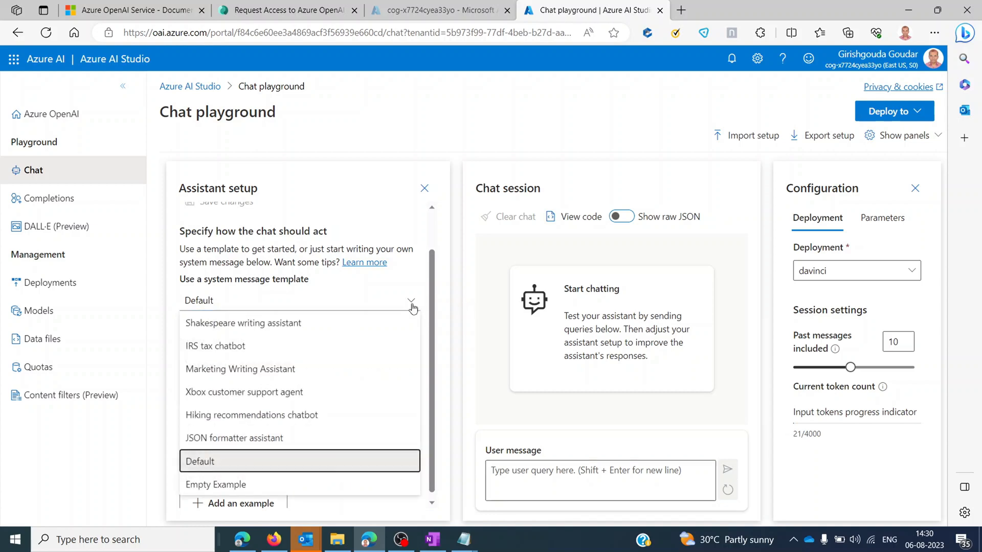
{"action": "mouse_move", "coordinate": [280, 342]}
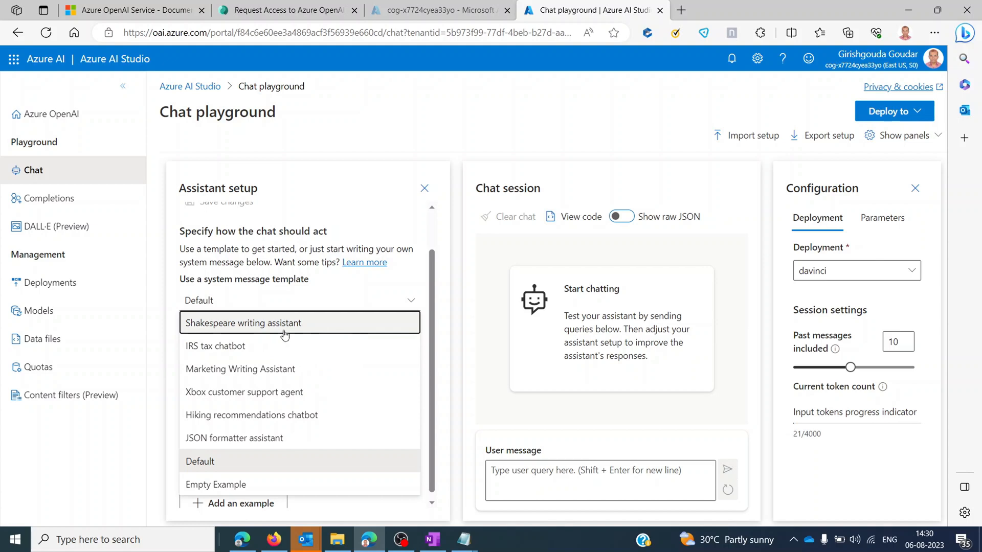
{"action": "mouse_move", "coordinate": [250, 346]}
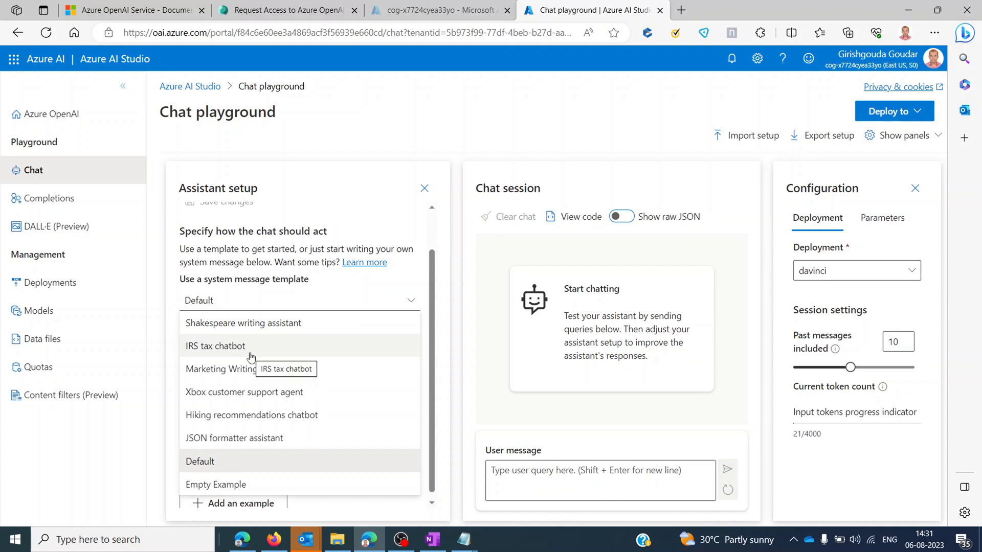
{"action": "left_click", "coordinate": [215, 345]}
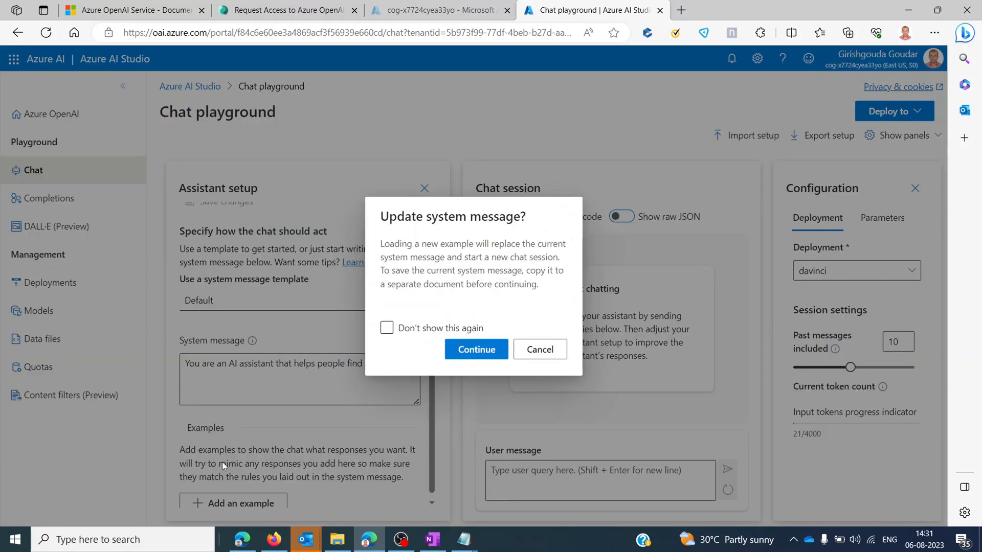
{"action": "left_click", "coordinate": [475, 349]}
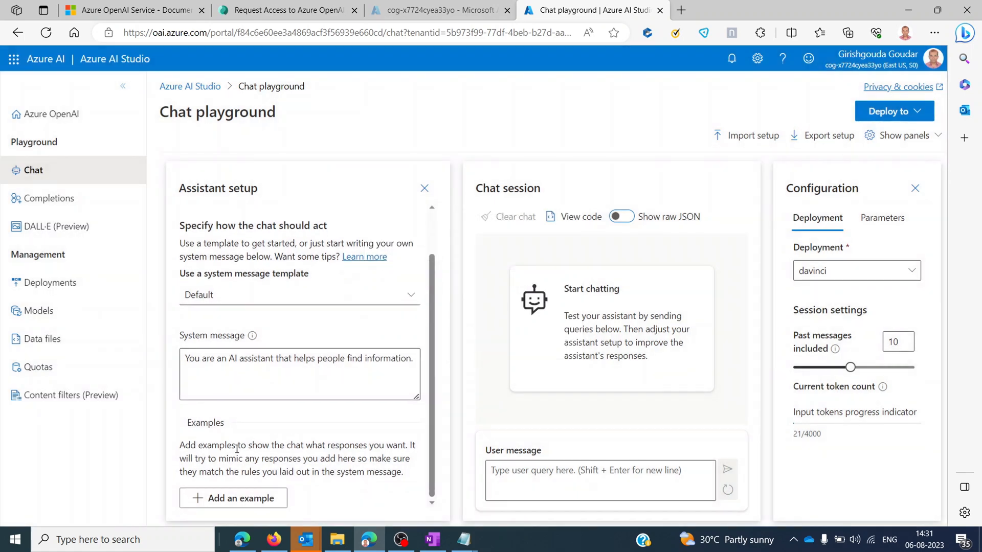
Add an empty user and assistant example beneath the system message
{"action": "left_click", "coordinate": [234, 498]}
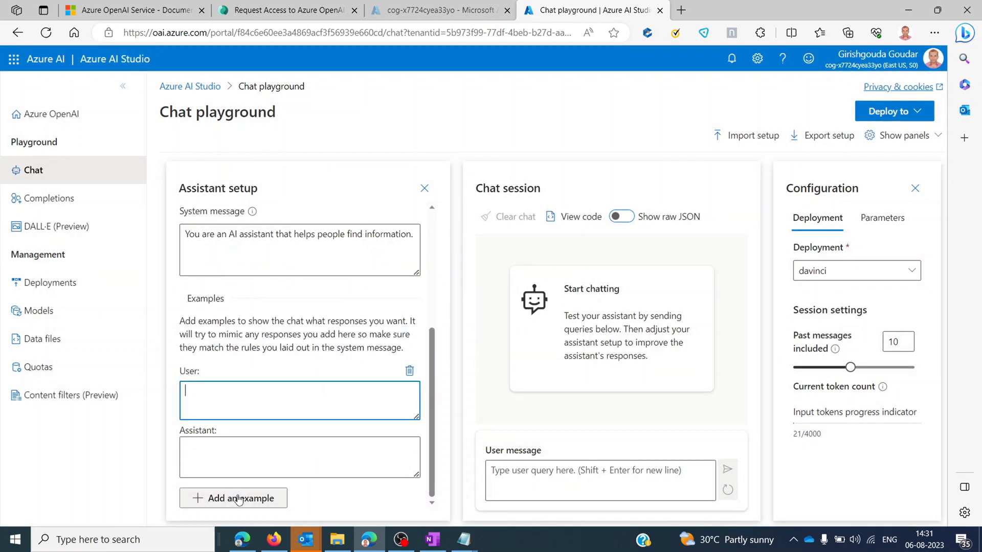
{"action": "mouse_move", "coordinate": [244, 439]}
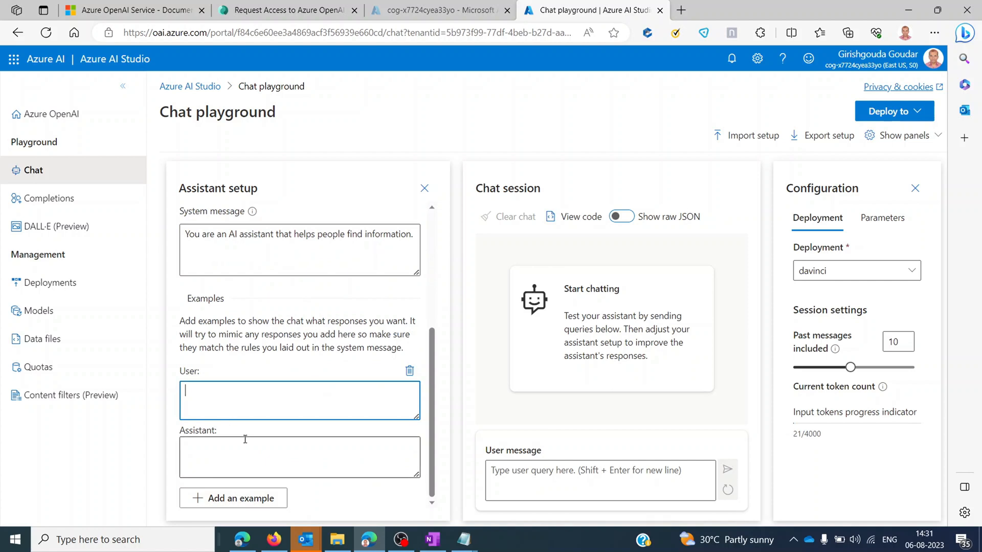
{"action": "scroll", "scroll_direction": "up", "scroll_amount": 3}
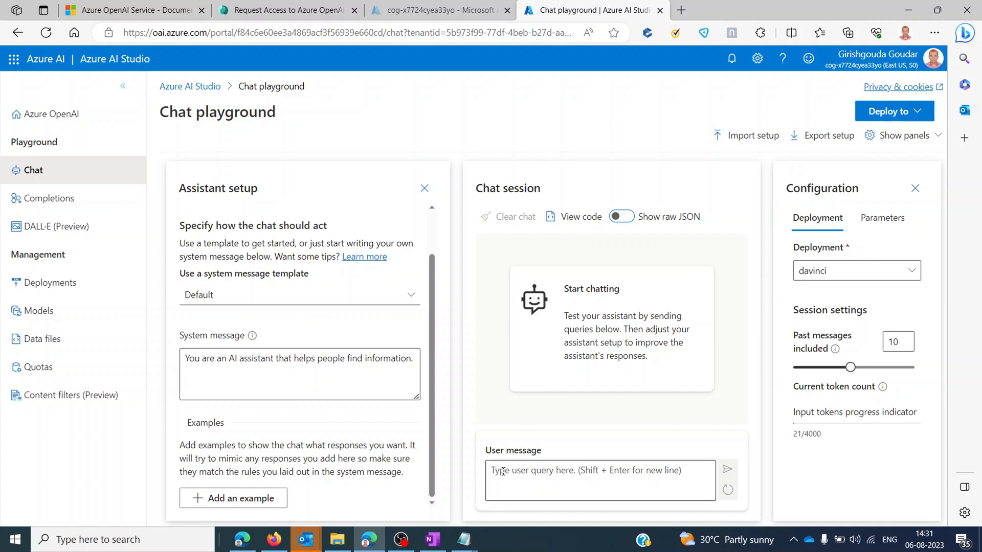
Check the chat deployments, then show the Parameters settings (max response 800, temperature 0.5, Top P 0.95)
{"action": "left_click", "coordinate": [600, 480]}
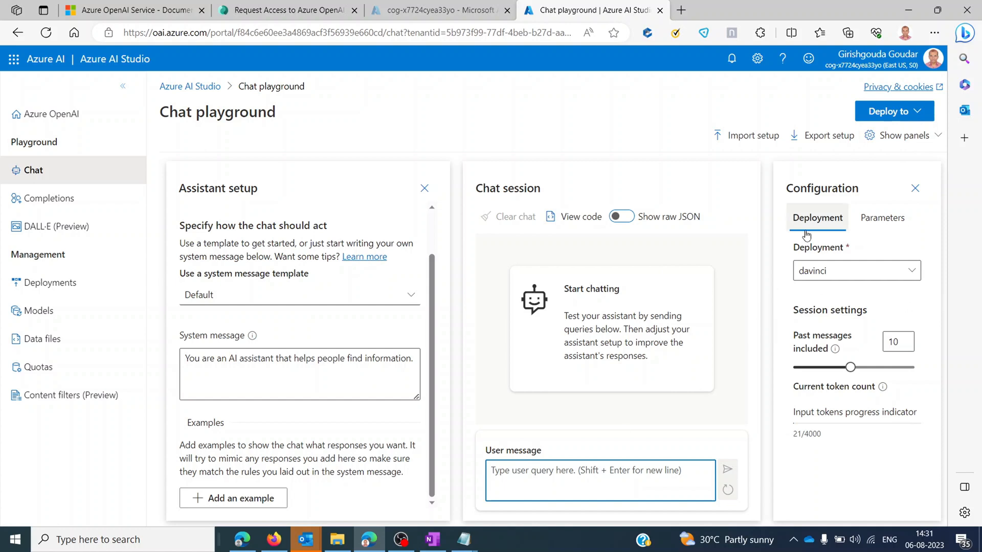
{"action": "left_click", "coordinate": [855, 270]}
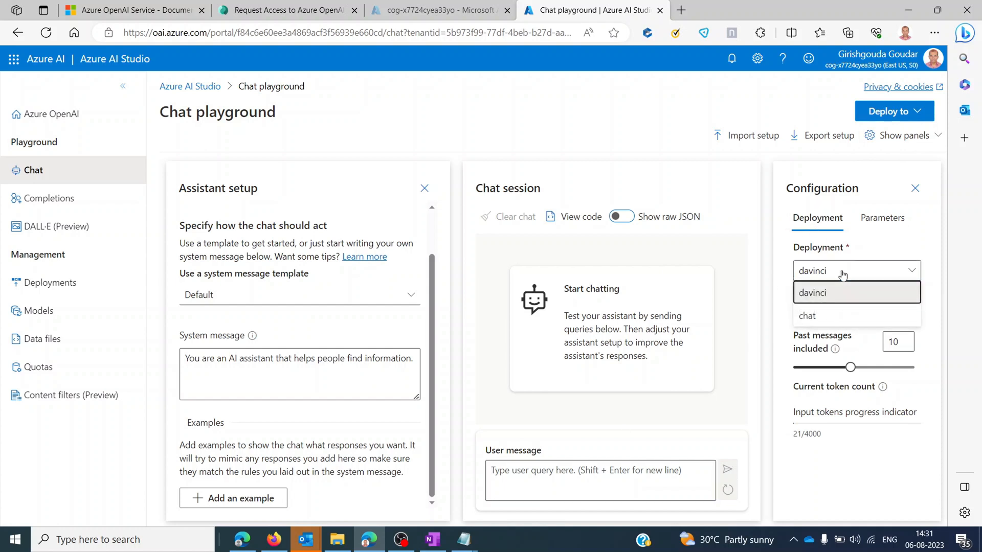
{"action": "mouse_move", "coordinate": [826, 319]}
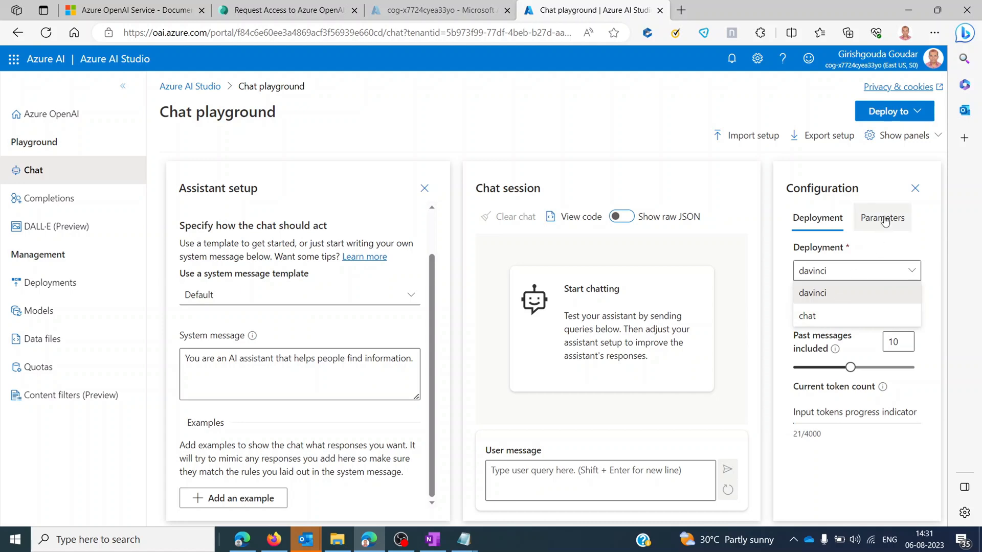
{"action": "left_click", "coordinate": [882, 217]}
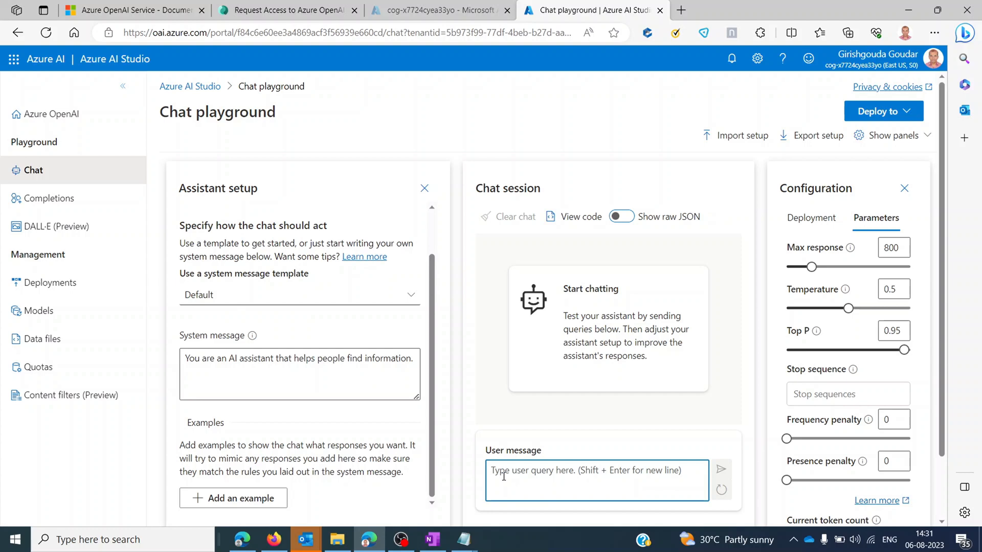
{"action": "type", "text": "Te"}
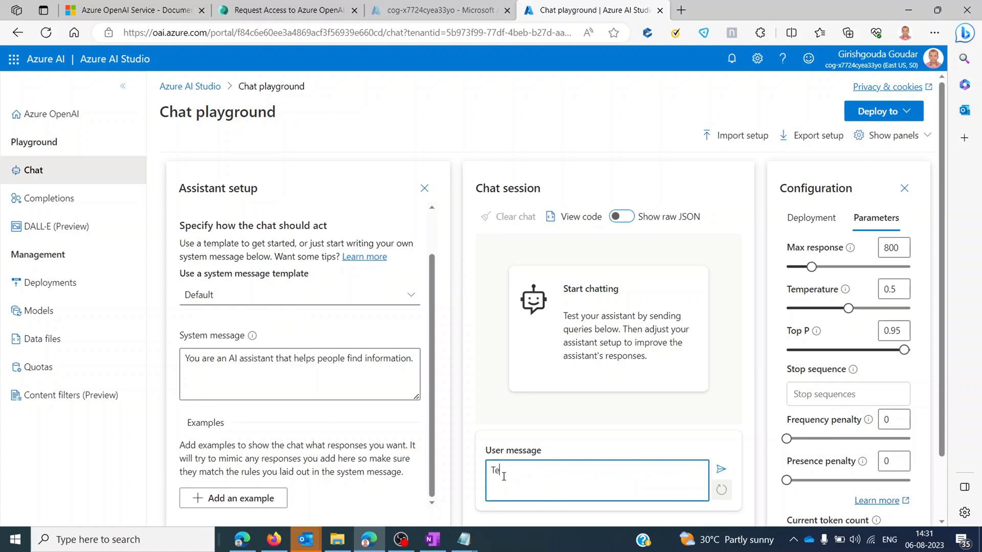
{"action": "type", "text": "ll me a j"}
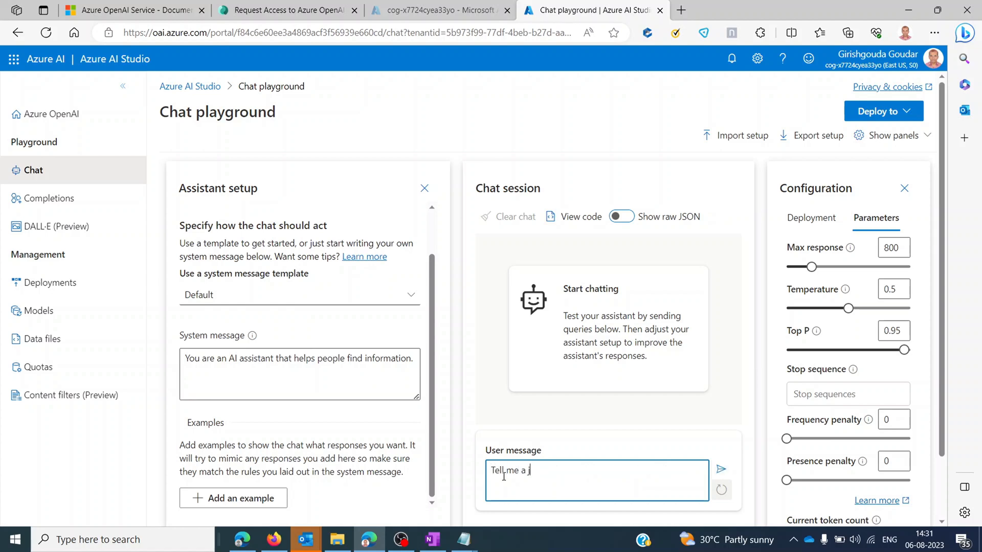
{"action": "type", "text": "oke about"}
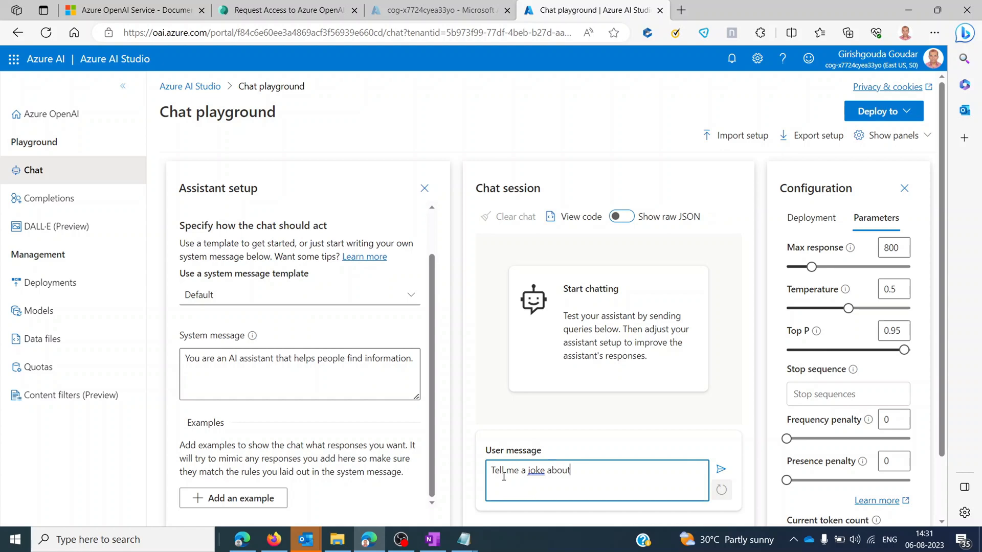
{"action": "type", "text": "machine leanr"}
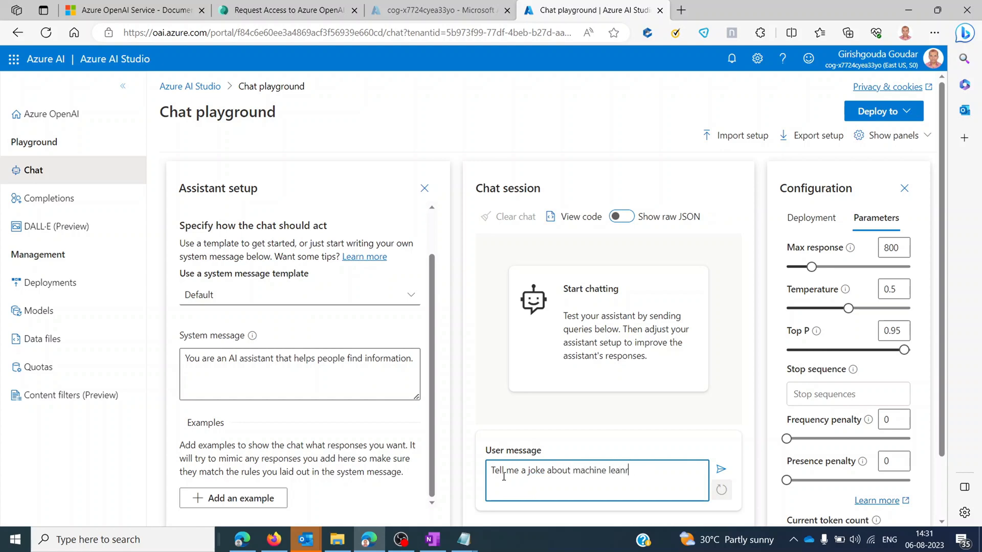
{"action": "type", "text": "ing"}
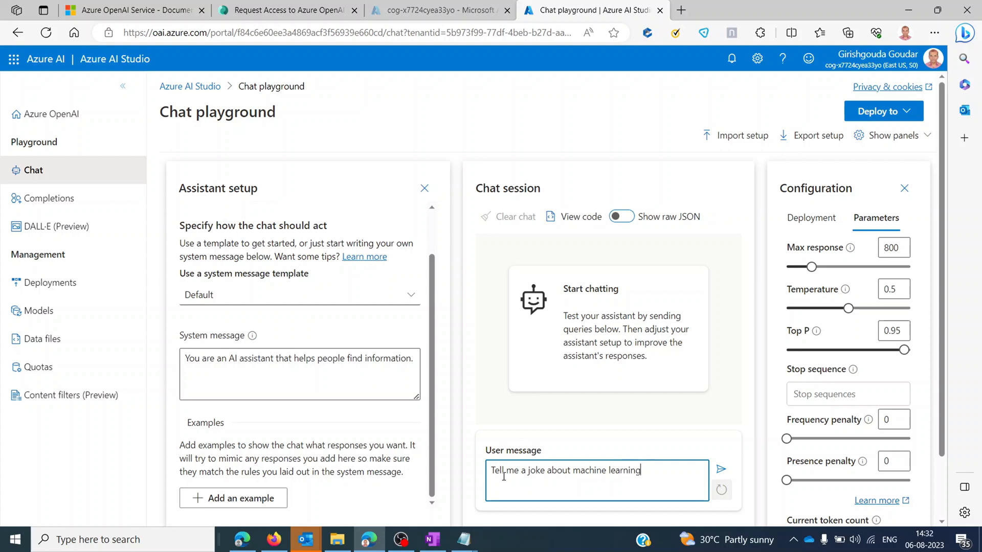
{"action": "left_click", "coordinate": [719, 470]}
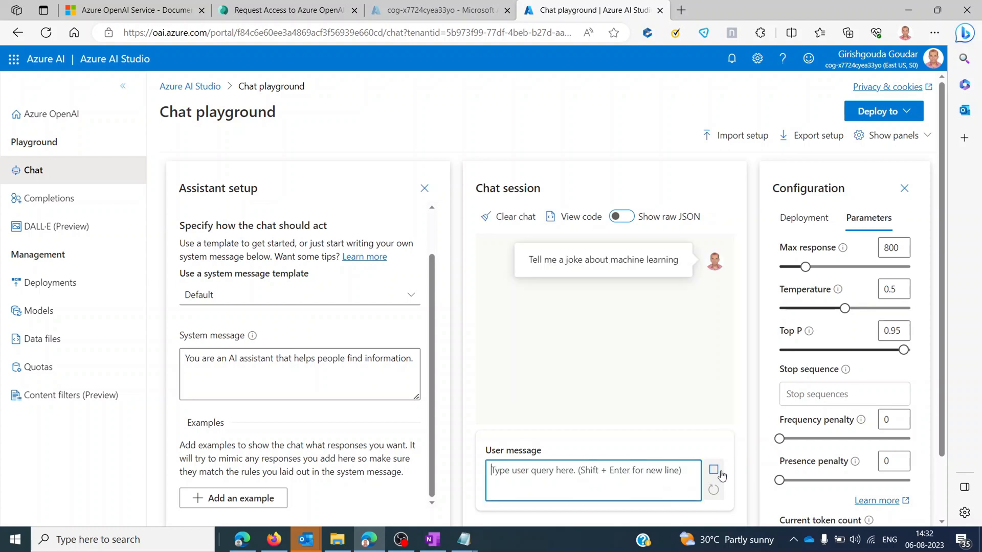
{"action": "left_click", "coordinate": [714, 470]}
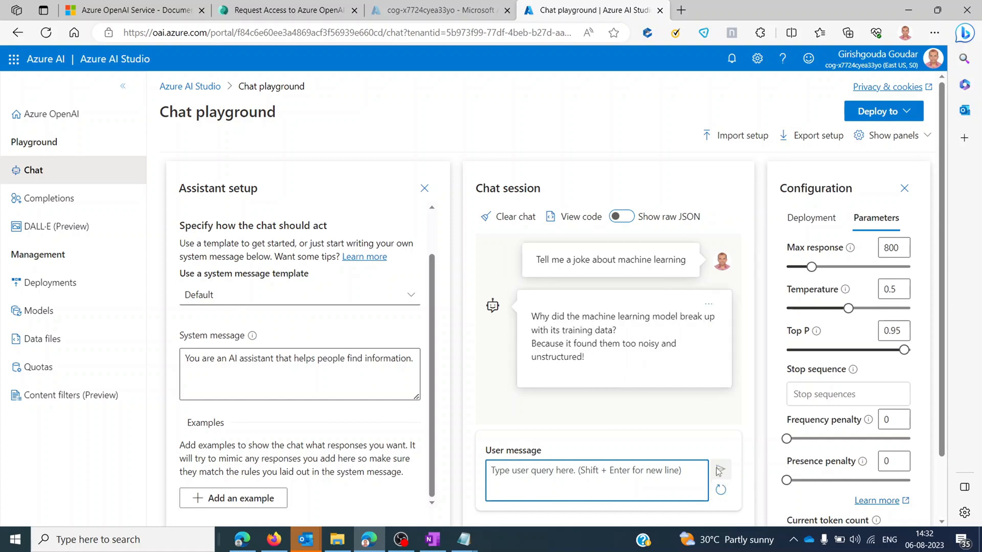
{"action": "mouse_move", "coordinate": [576, 372]}
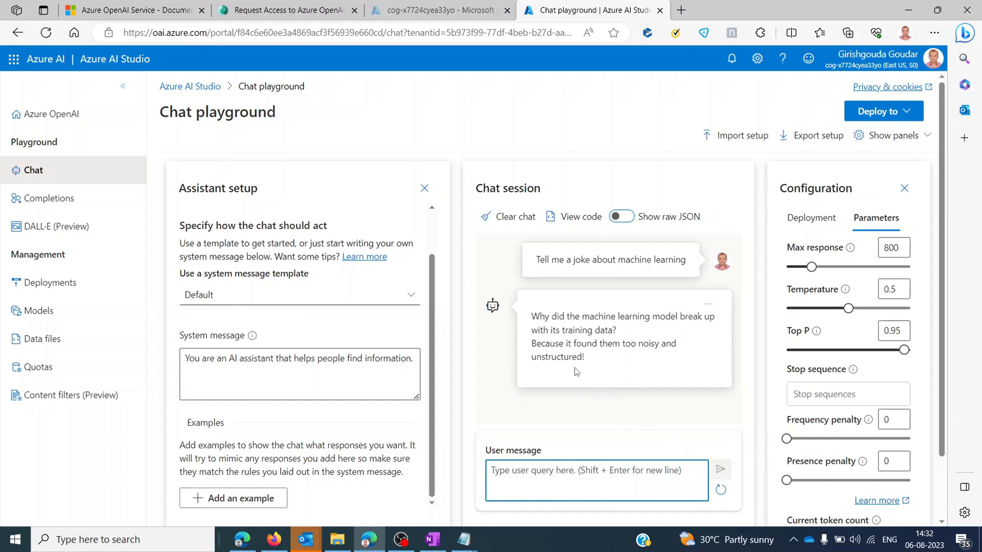
{"action": "mouse_move", "coordinate": [623, 360]}
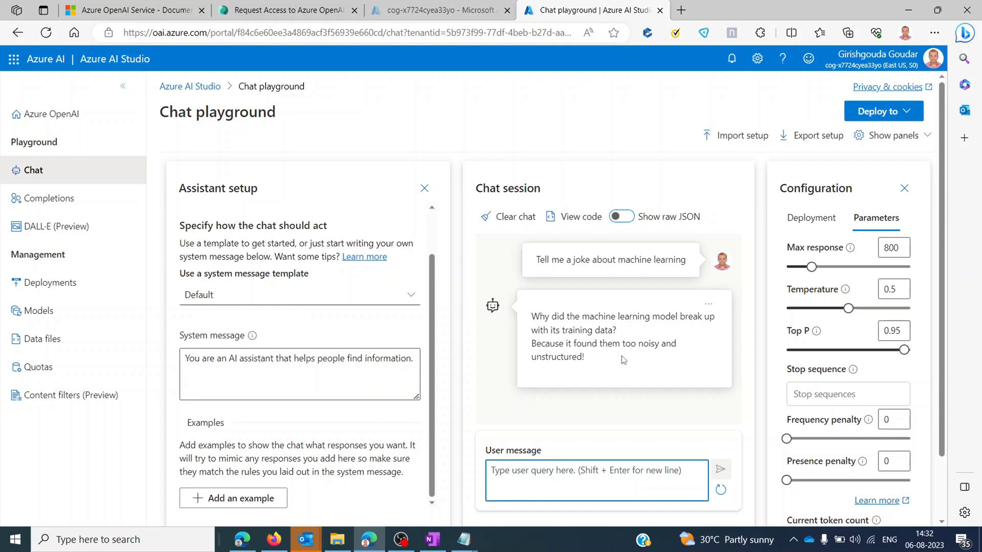
{"action": "mouse_move", "coordinate": [535, 319]}
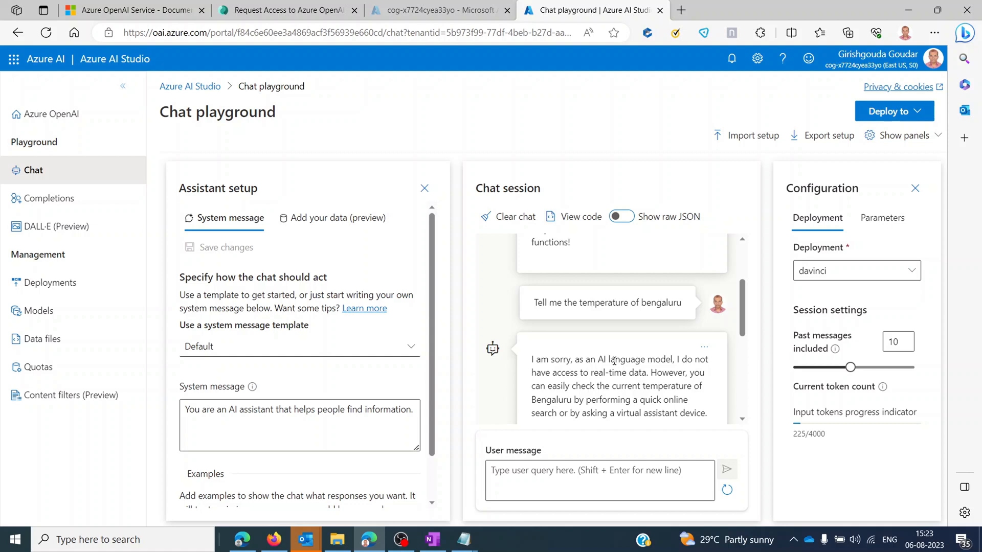
{"action": "mouse_move", "coordinate": [572, 323]}
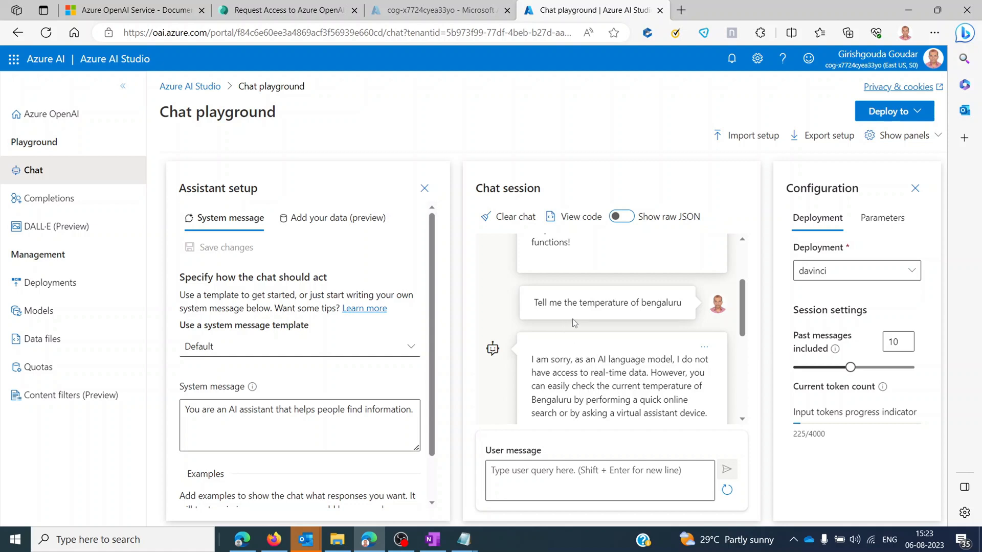
Scroll the chat session to the replies on Bengaluru's temperature and Reliance Industries' latest revenue
{"action": "scroll", "scroll_direction": "down", "scroll_amount": 3}
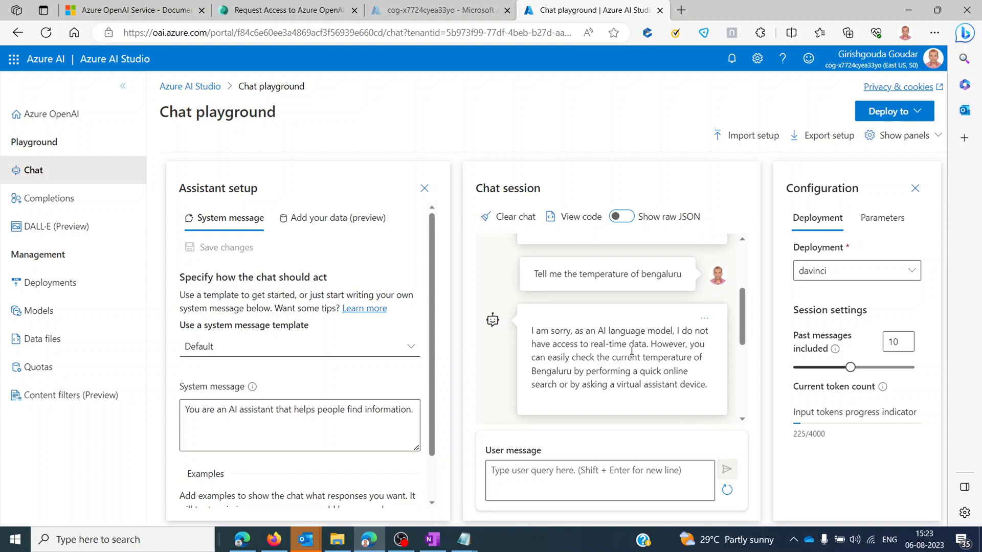
{"action": "scroll", "scroll_direction": "down", "scroll_amount": 3}
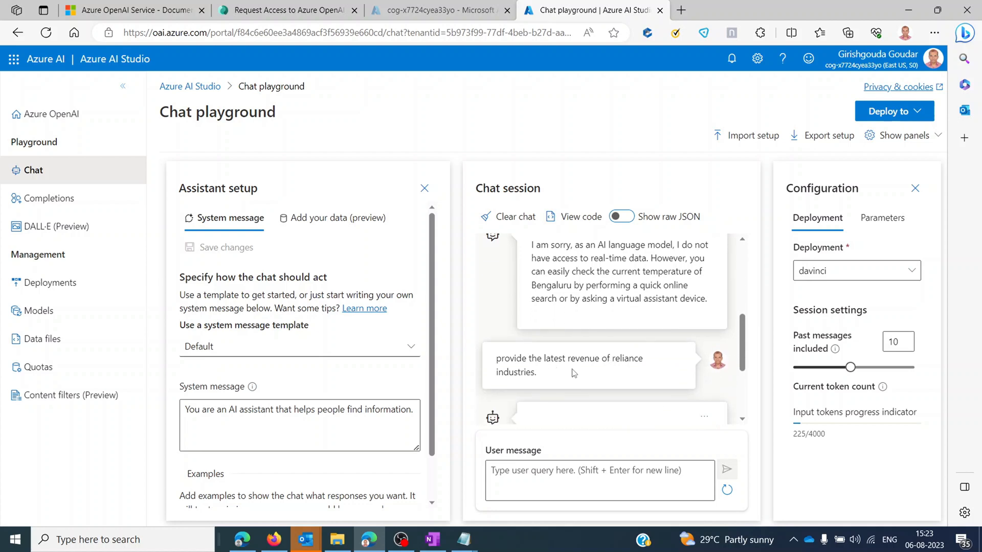
{"action": "scroll", "scroll_direction": "down", "scroll_amount": 3}
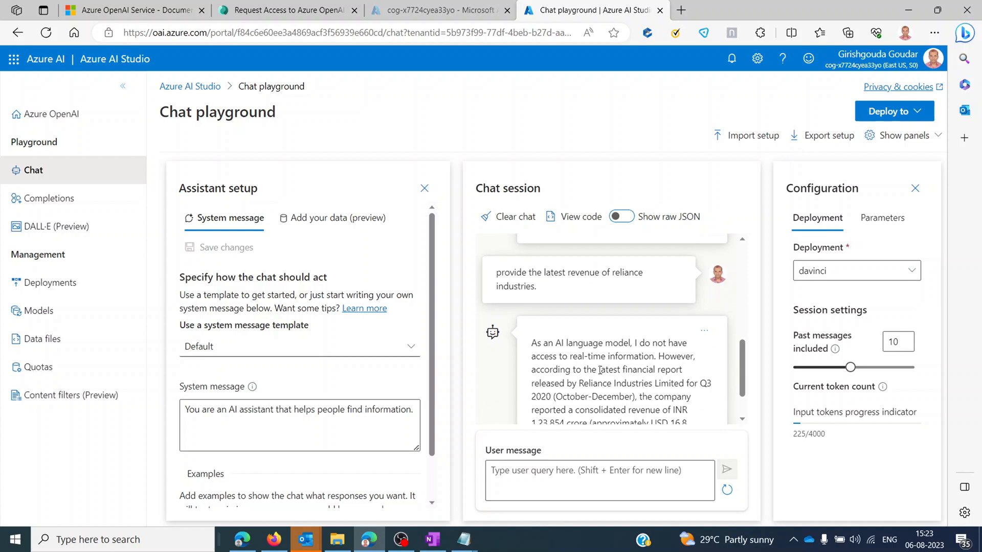
{"action": "double_click", "coordinate": [639, 369]}
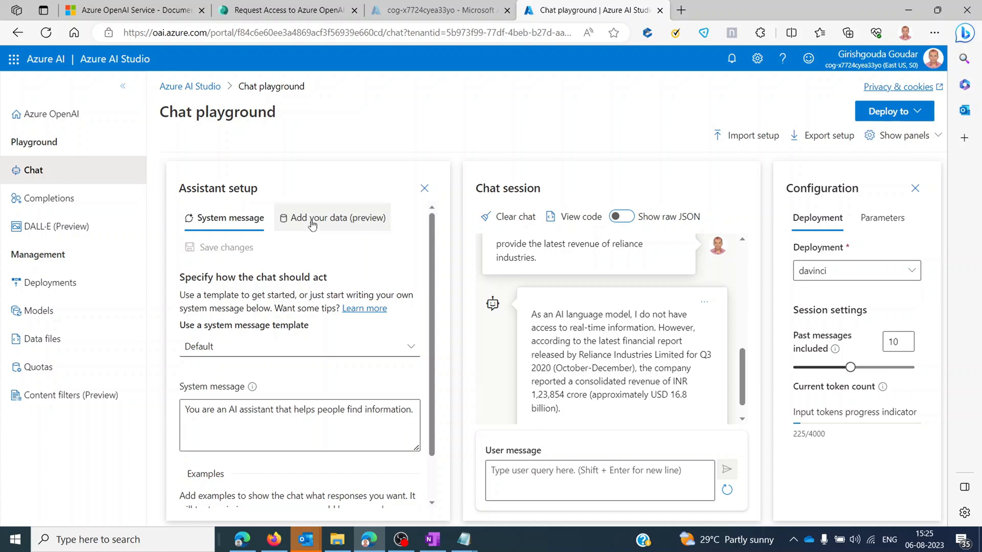
{"action": "mouse_move", "coordinate": [362, 224]}
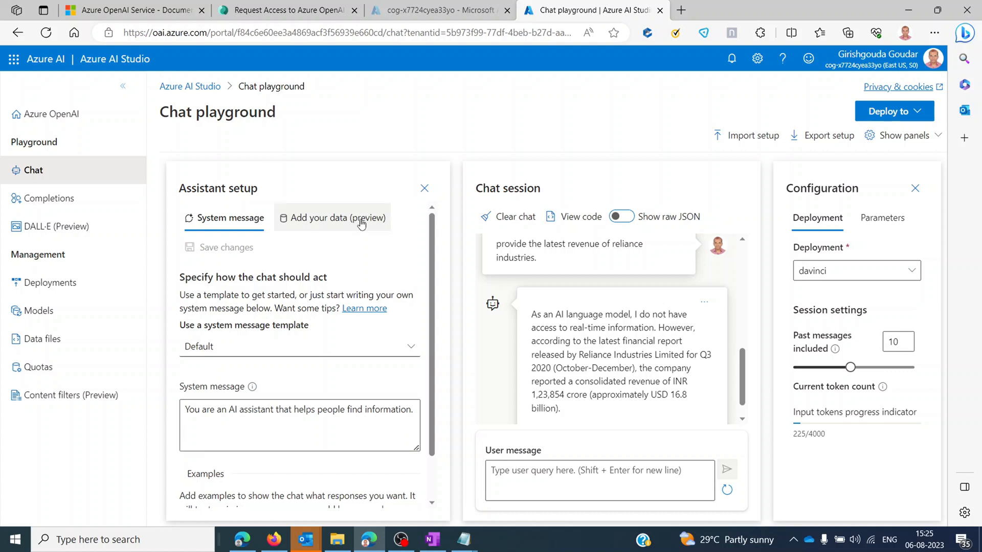
{"action": "mouse_move", "coordinate": [332, 219]}
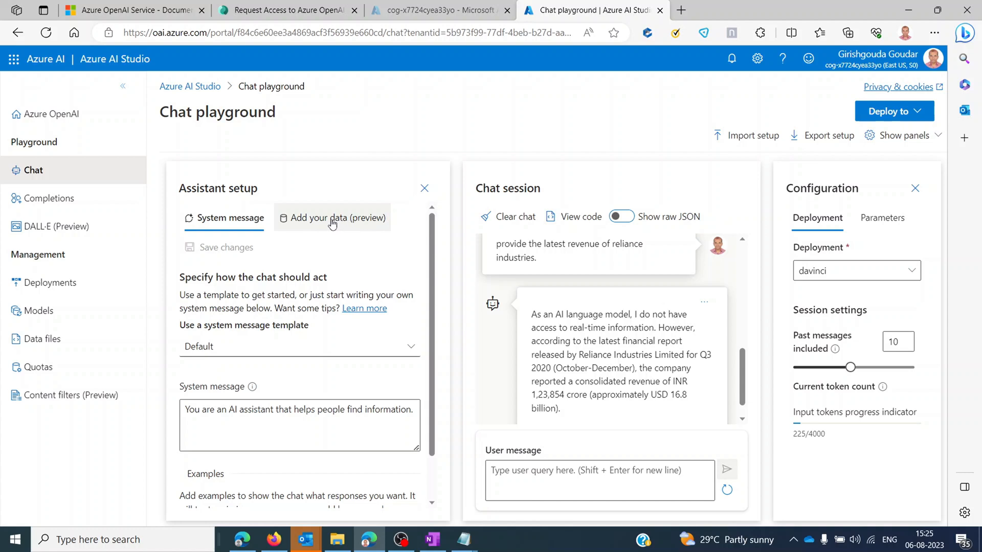
Start adding your own data to the chat, choosing local file upload as the data source
{"action": "left_click", "coordinate": [333, 218]}
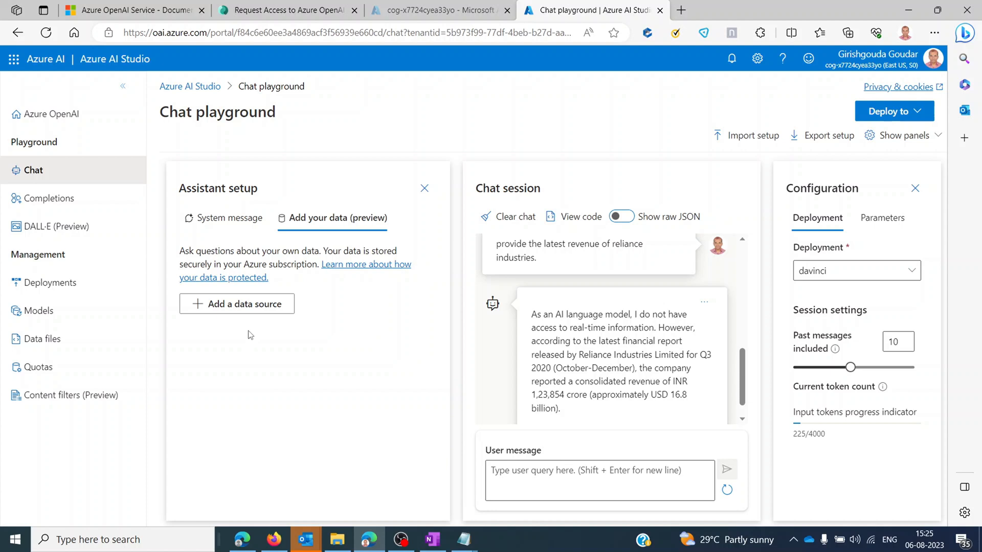
{"action": "mouse_move", "coordinate": [236, 310]}
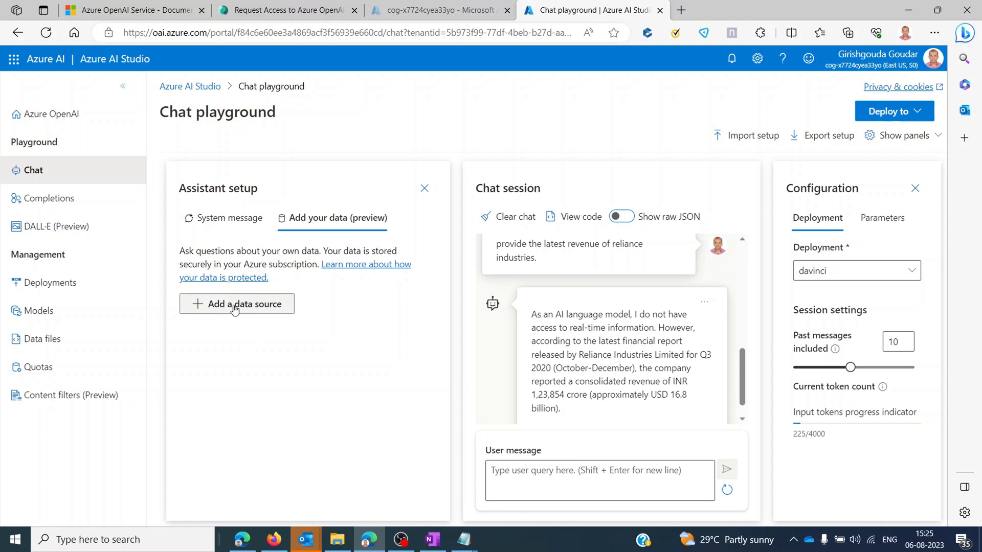
{"action": "left_click", "coordinate": [237, 304]}
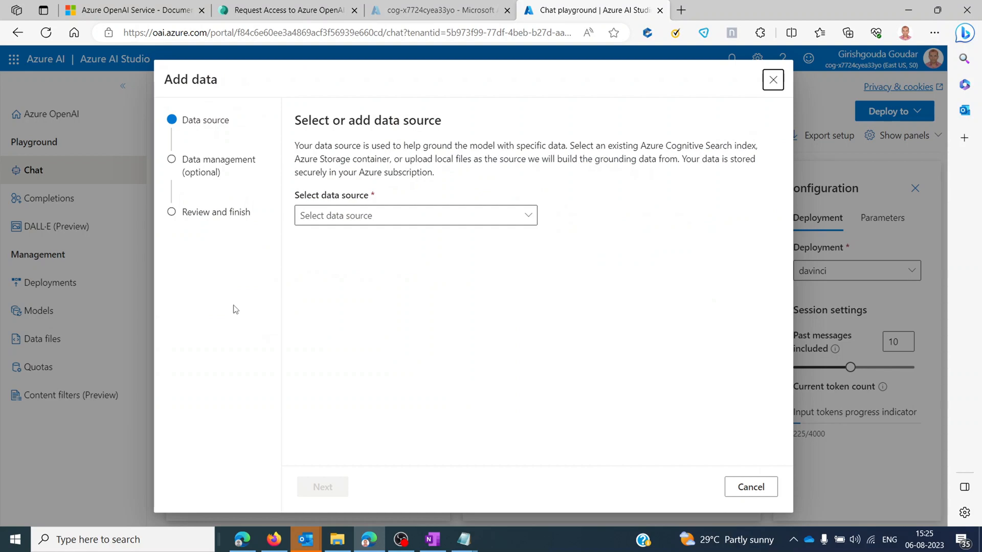
{"action": "mouse_move", "coordinate": [456, 215]}
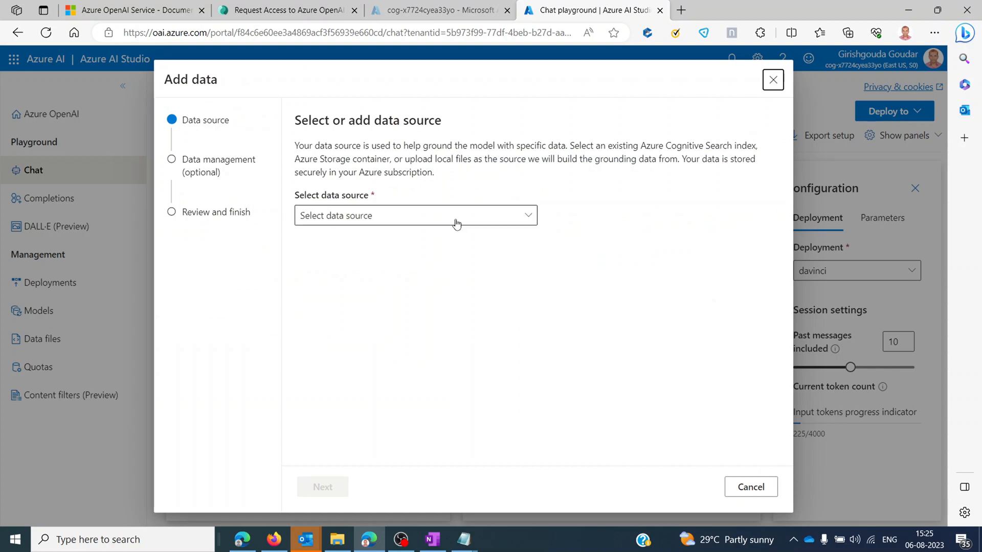
{"action": "left_click", "coordinate": [415, 216]}
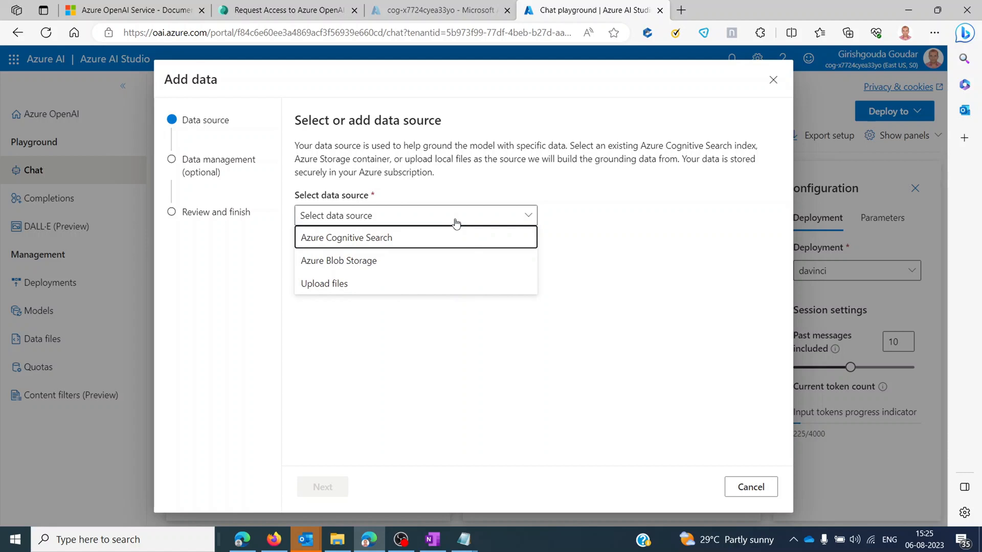
{"action": "mouse_move", "coordinate": [422, 245]}
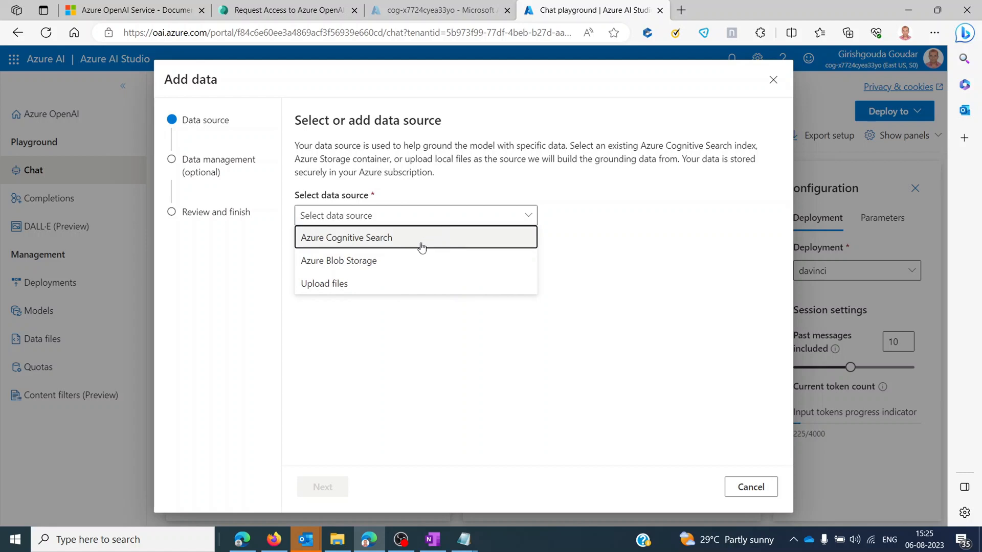
{"action": "mouse_move", "coordinate": [394, 278]}
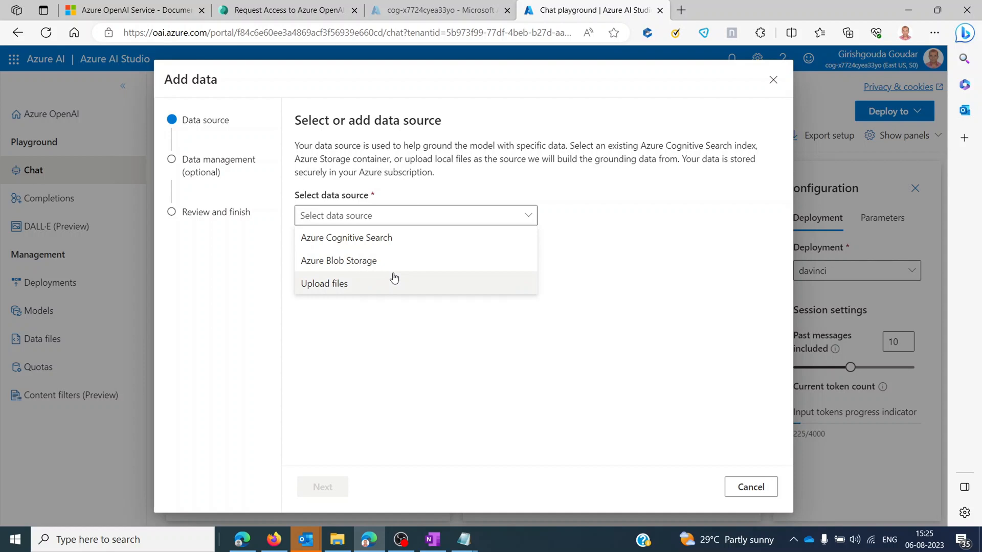
{"action": "mouse_move", "coordinate": [392, 268]}
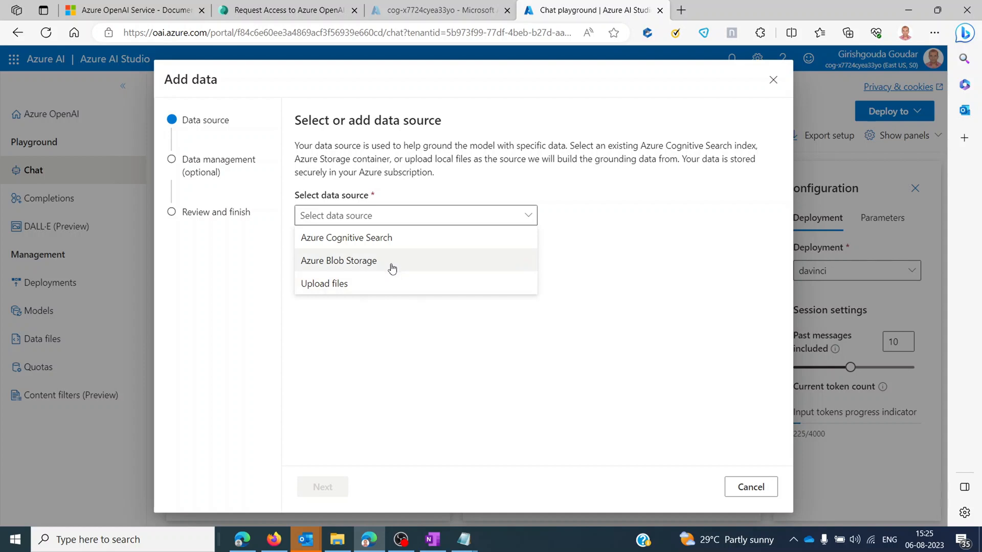
{"action": "mouse_move", "coordinate": [368, 286]}
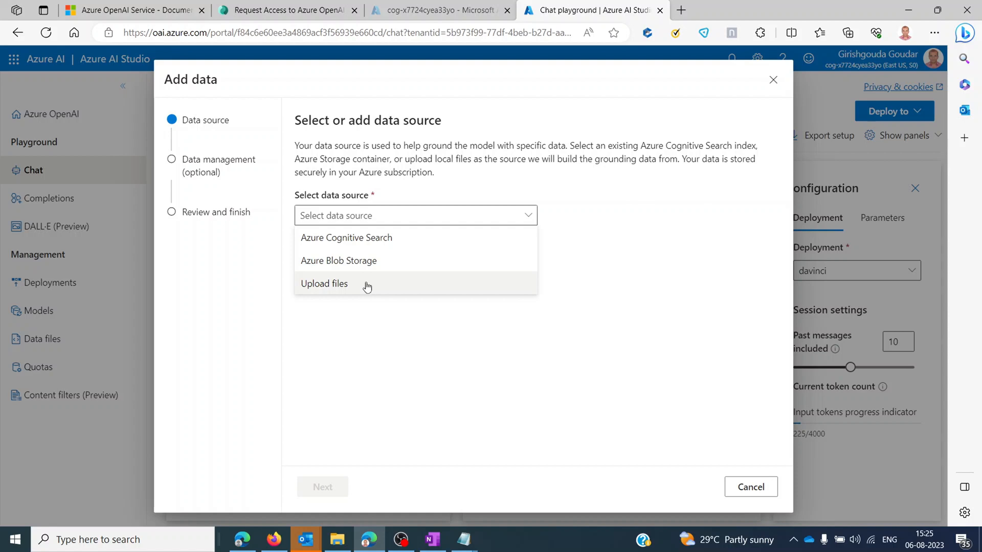
{"action": "left_click", "coordinate": [324, 284]}
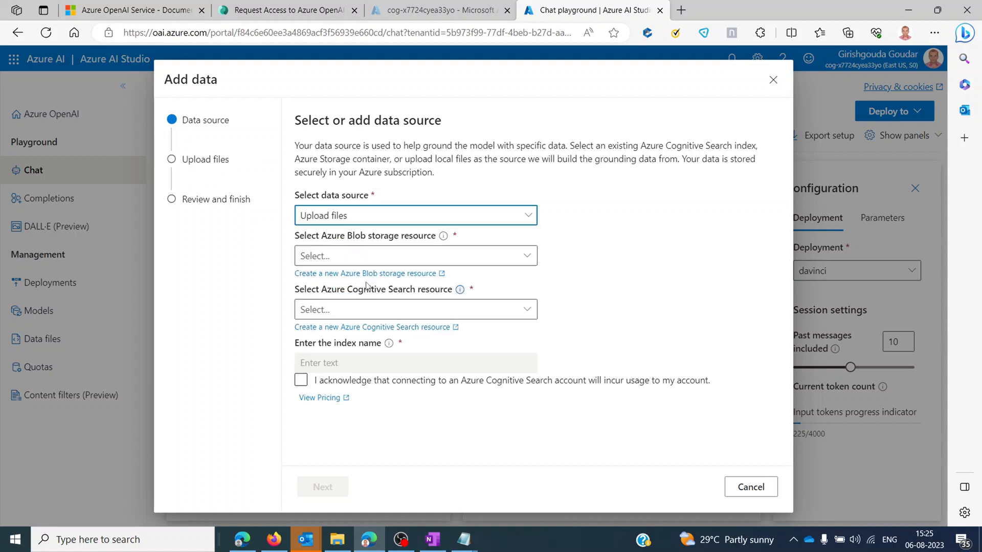
{"action": "mouse_move", "coordinate": [363, 273]}
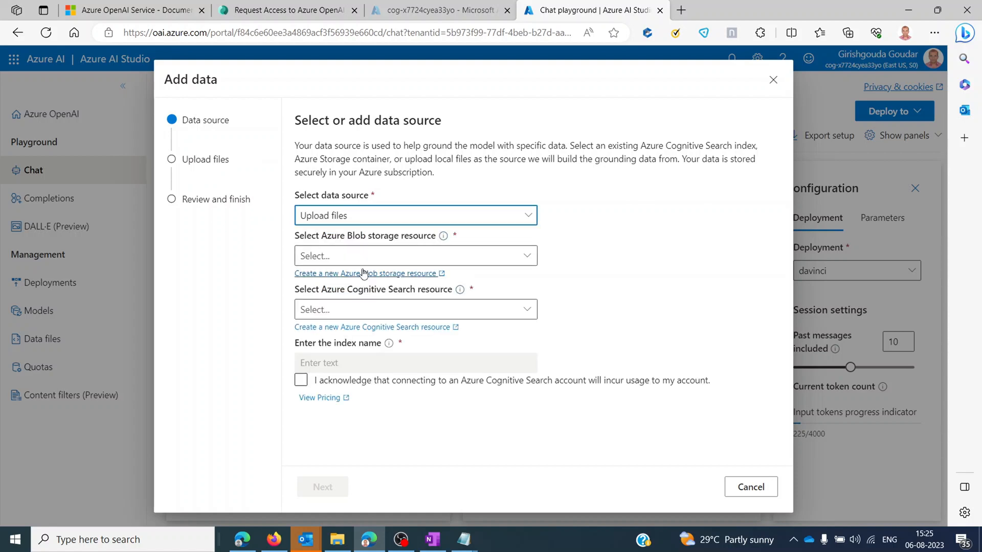
Select the blob storage account and cognitive search resource tied to this OpenAI resource
{"action": "left_click", "coordinate": [528, 256]}
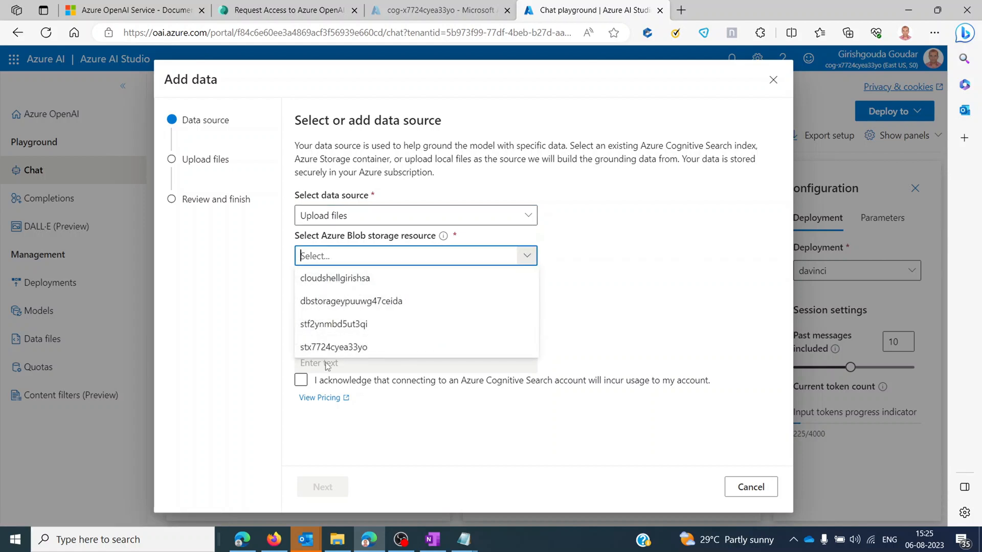
{"action": "mouse_move", "coordinate": [351, 300]}
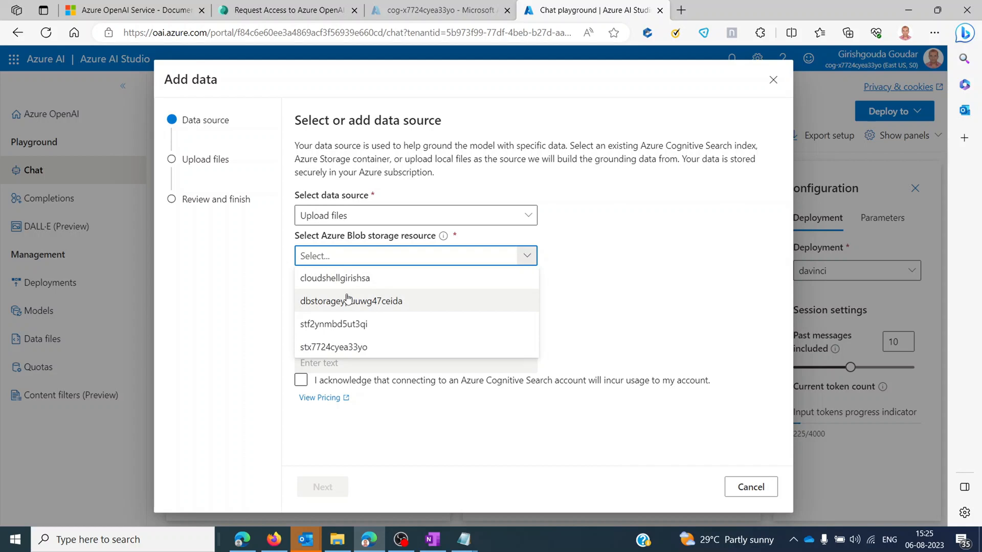
{"action": "mouse_move", "coordinate": [353, 347]}
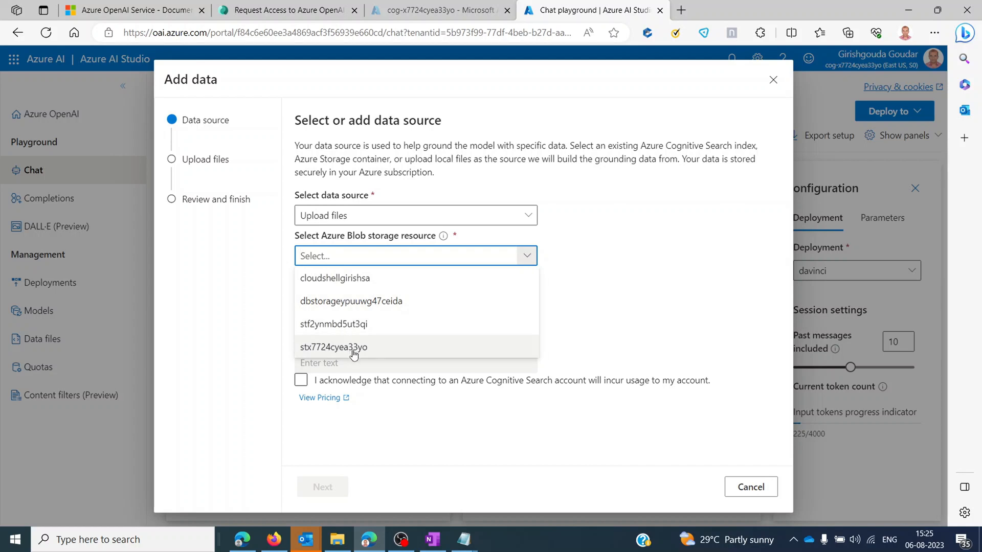
{"action": "left_click", "coordinate": [334, 347]}
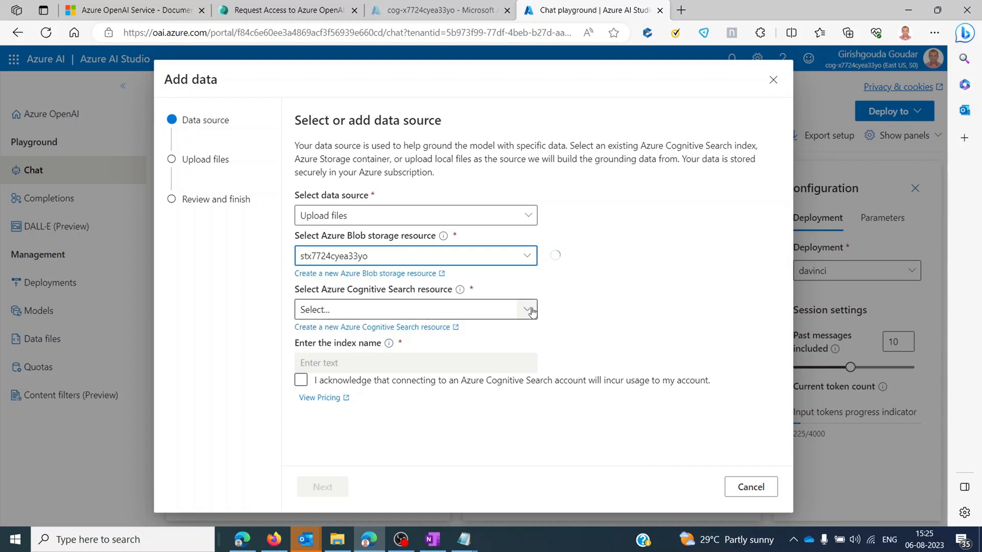
{"action": "left_click", "coordinate": [528, 309]}
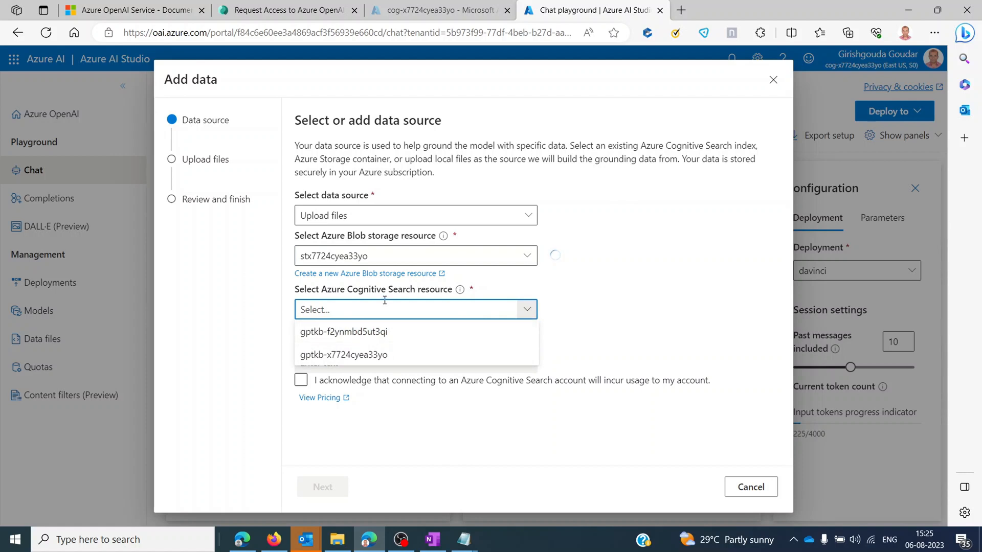
{"action": "mouse_move", "coordinate": [432, 297]}
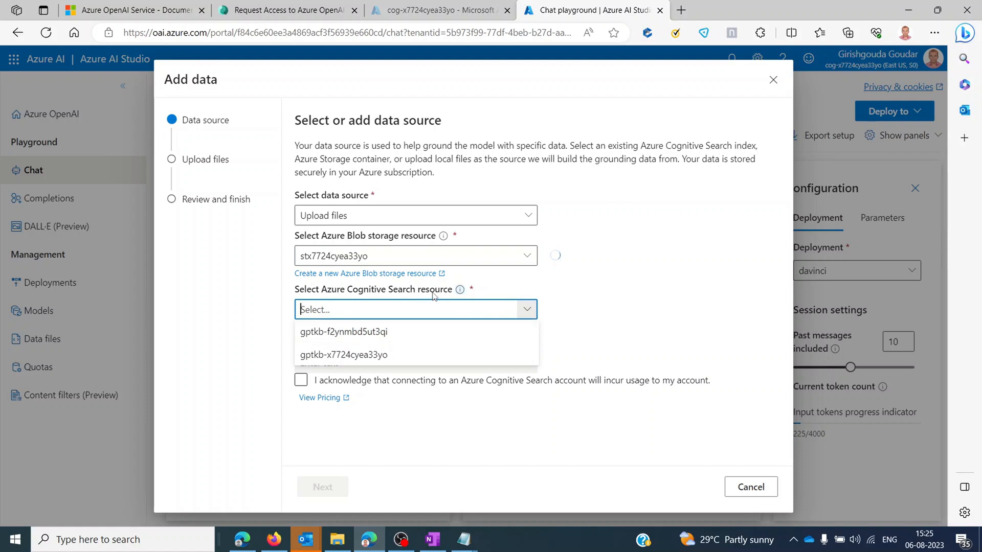
{"action": "mouse_move", "coordinate": [343, 354]}
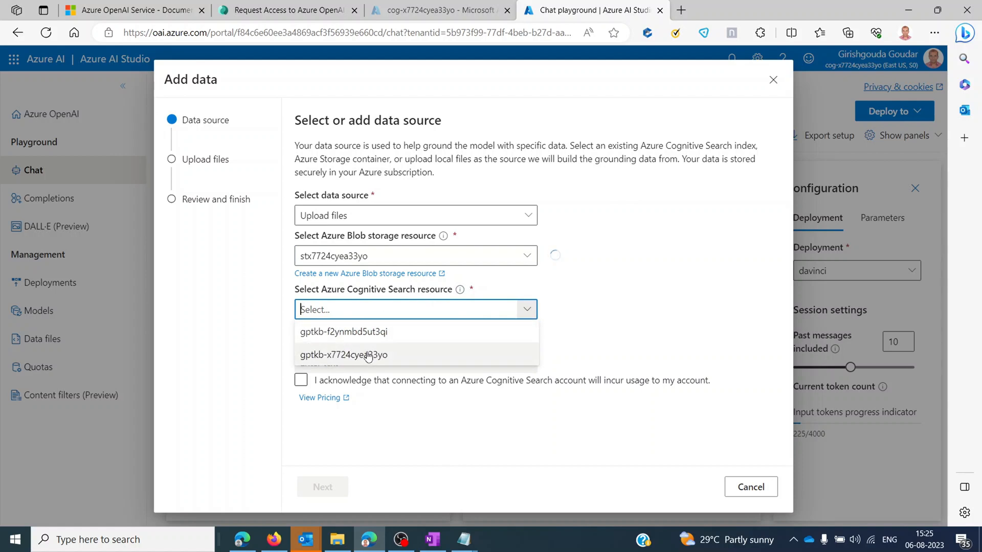
{"action": "left_click", "coordinate": [343, 355]}
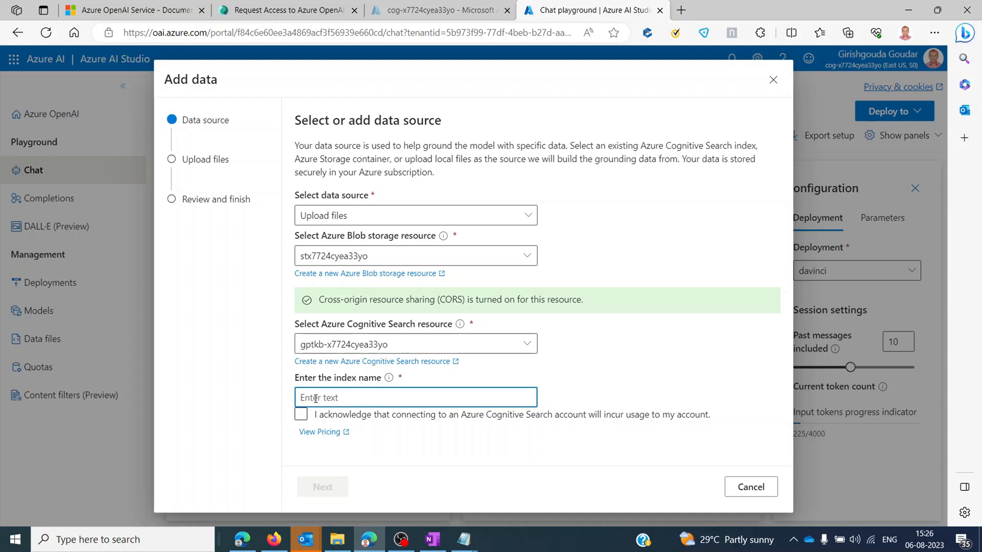
Name the index customdata, acknowledge the search usage charges and continue to Upload files
{"action": "type", "text": "cust"}
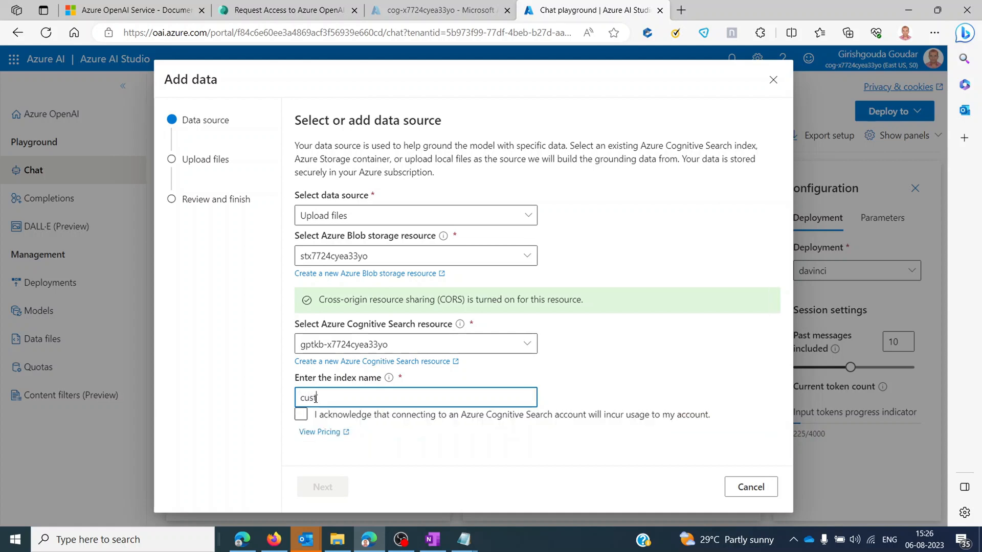
{"action": "type", "text": "omdata"}
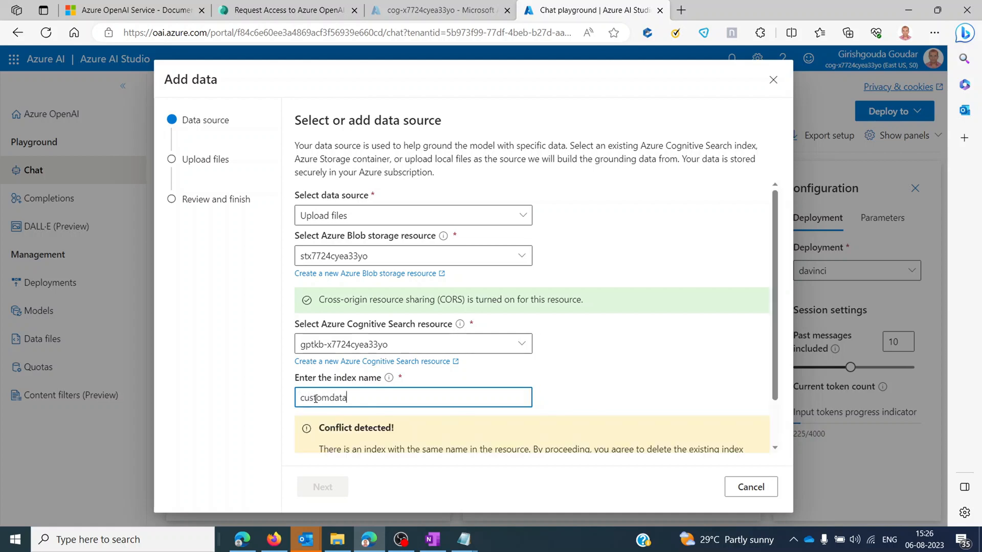
{"action": "scroll", "scroll_direction": "down", "scroll_amount": 3}
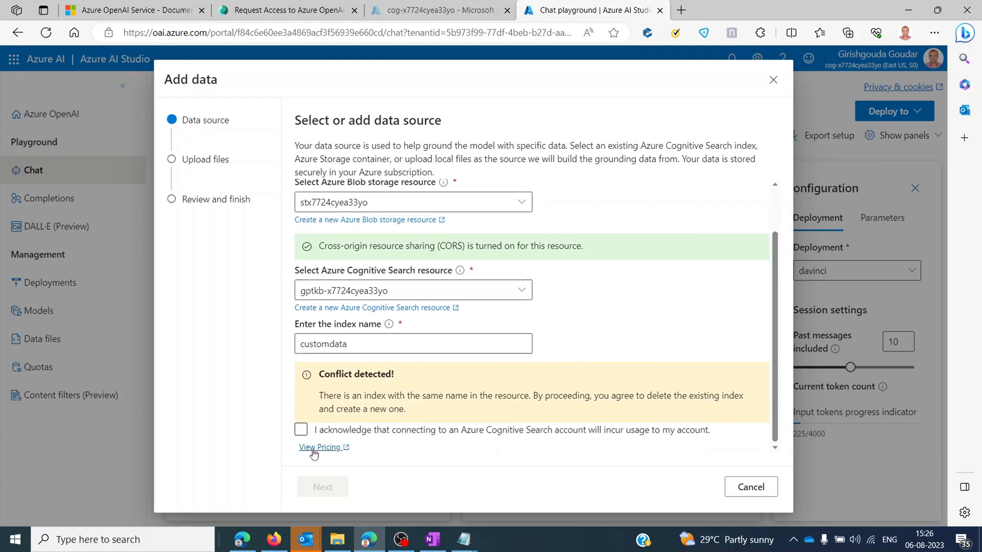
{"action": "mouse_move", "coordinate": [287, 367]}
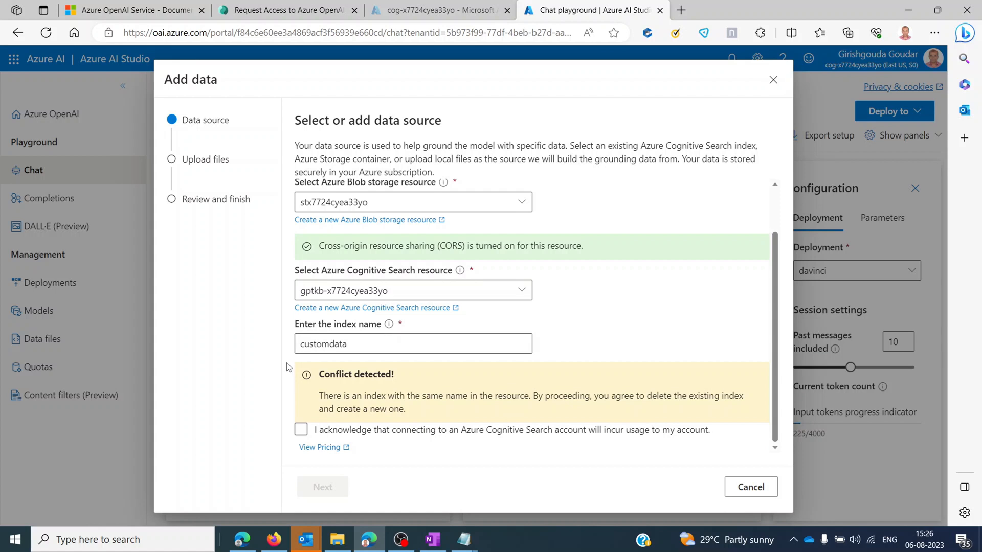
{"action": "left_click", "coordinate": [301, 429]}
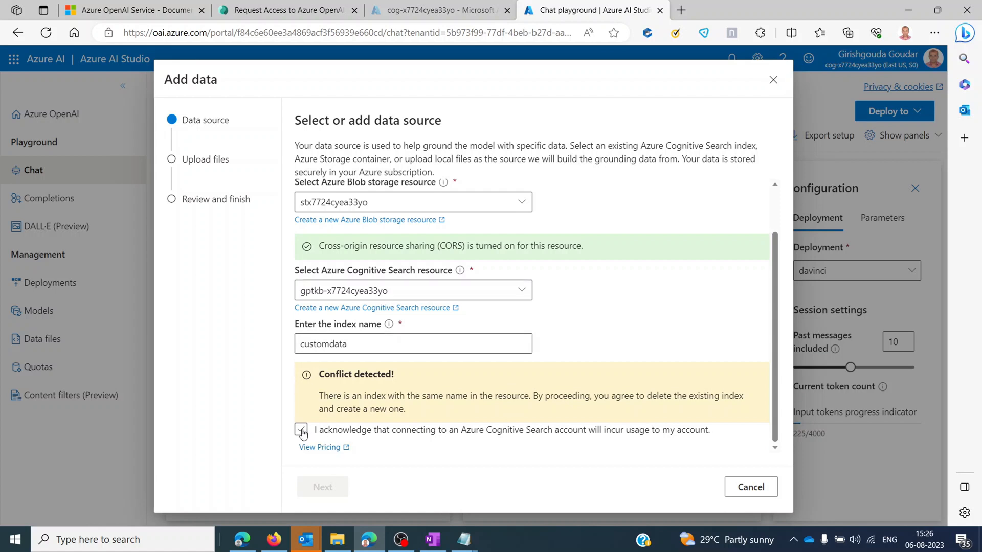
{"action": "left_click", "coordinate": [302, 430]}
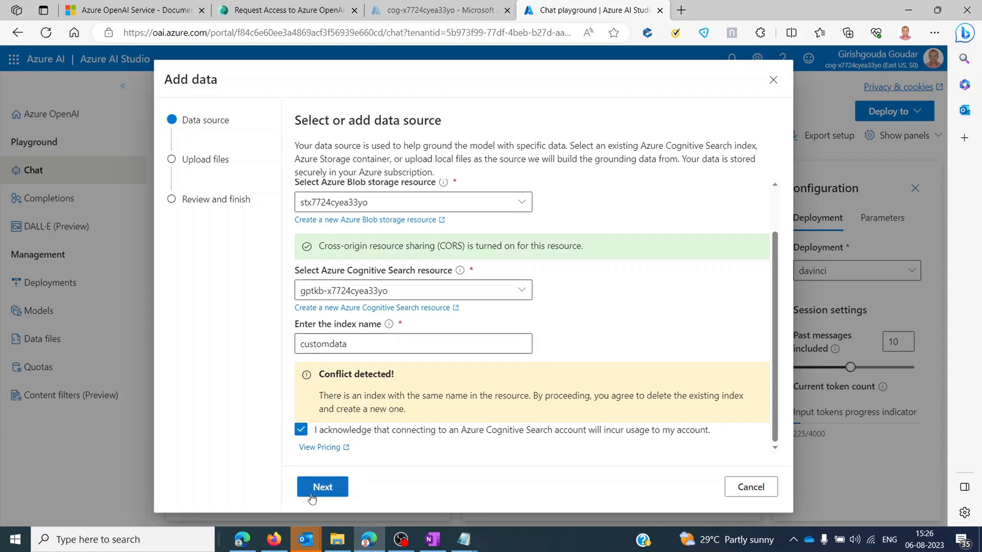
{"action": "left_click", "coordinate": [322, 487]}
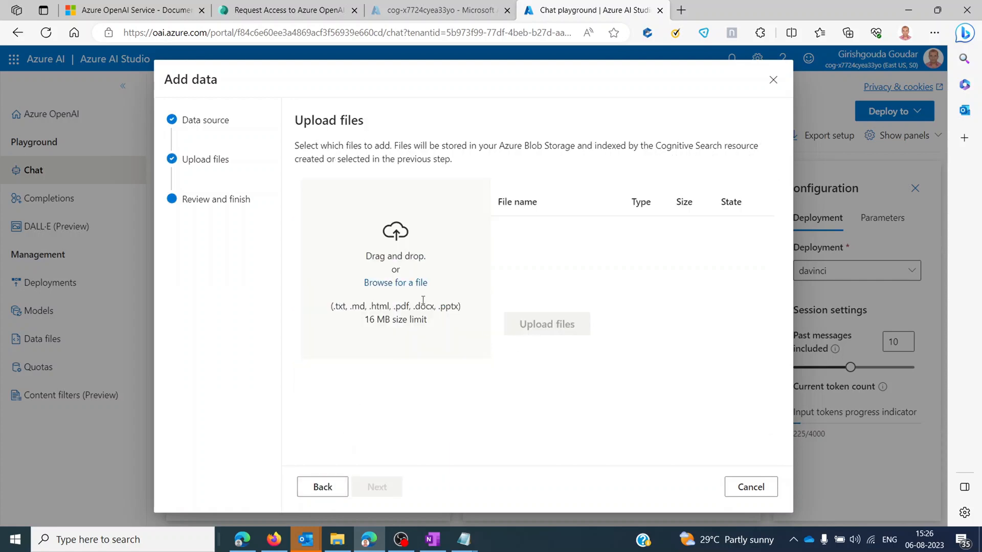
Upload the RIL Q1 FY24 analyst presentation PDF and continue to Review and finish
{"action": "left_click", "coordinate": [395, 283]}
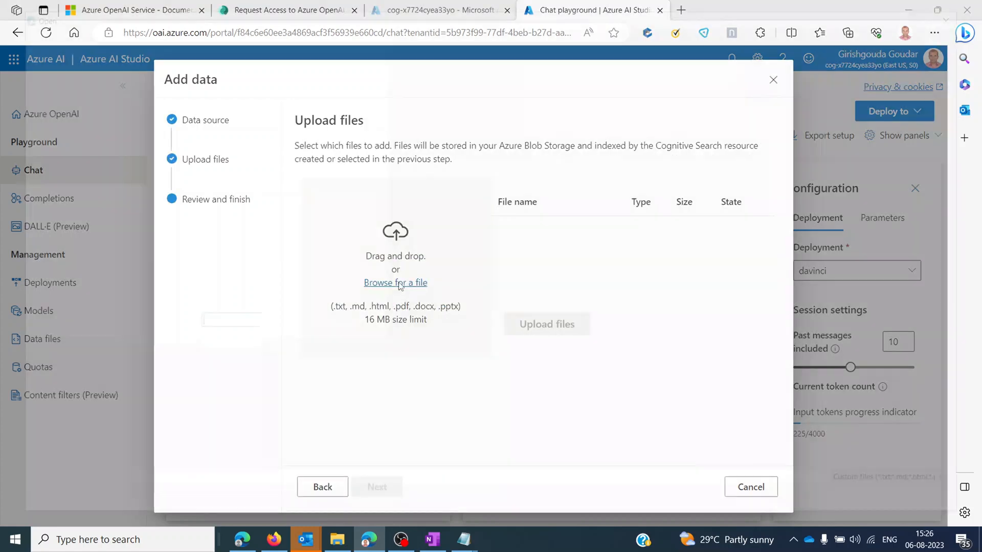
{"action": "left_click", "coordinate": [396, 283]}
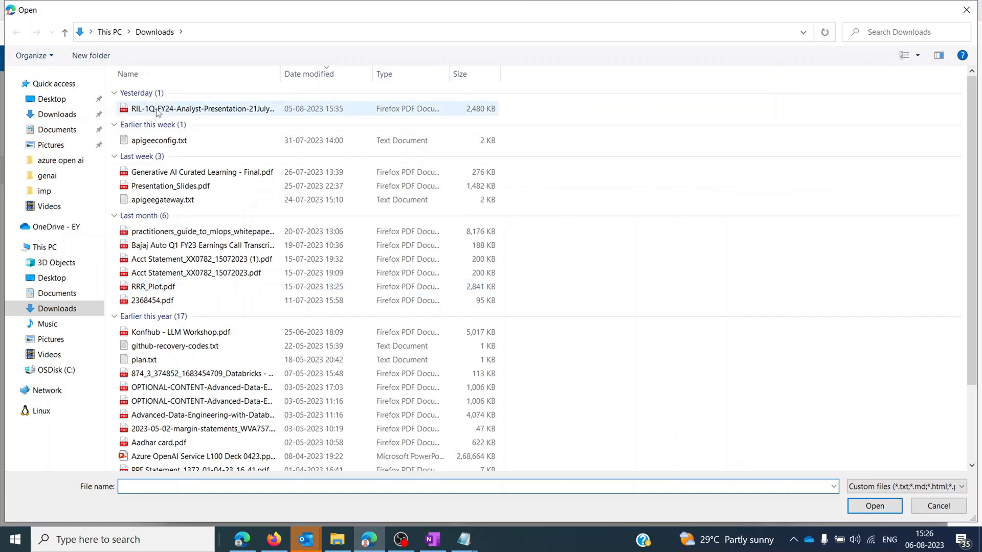
{"action": "left_click", "coordinate": [202, 109]}
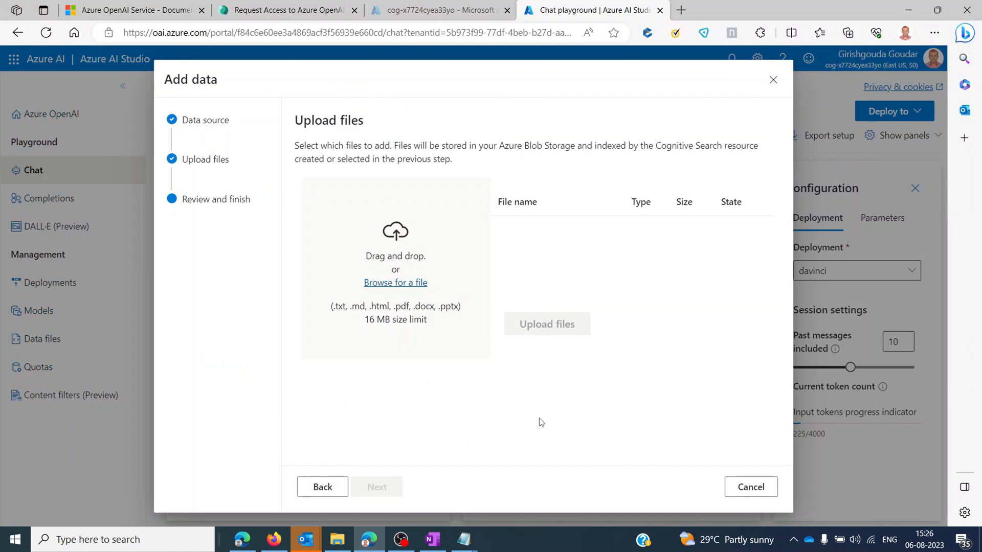
{"action": "left_click", "coordinate": [396, 283]}
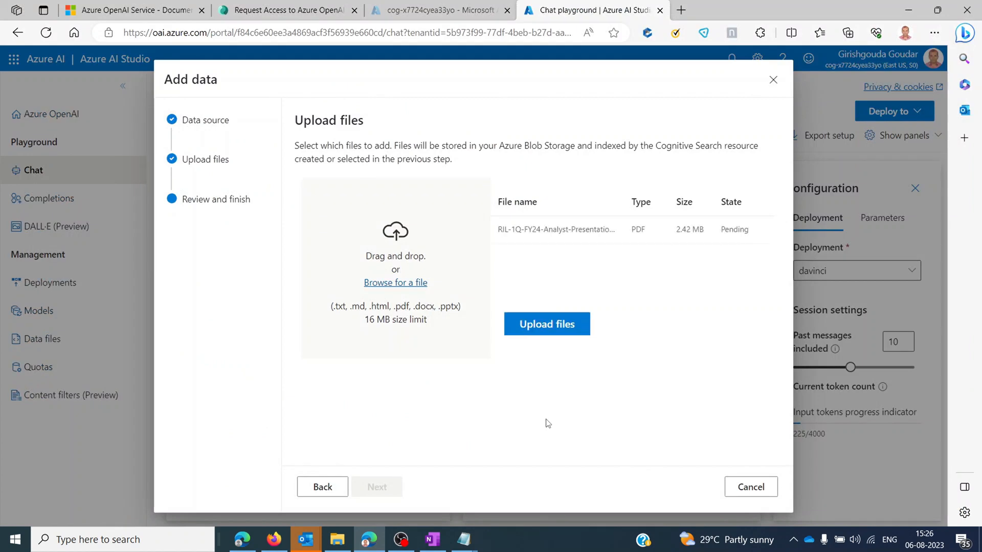
{"action": "mouse_move", "coordinate": [541, 349]}
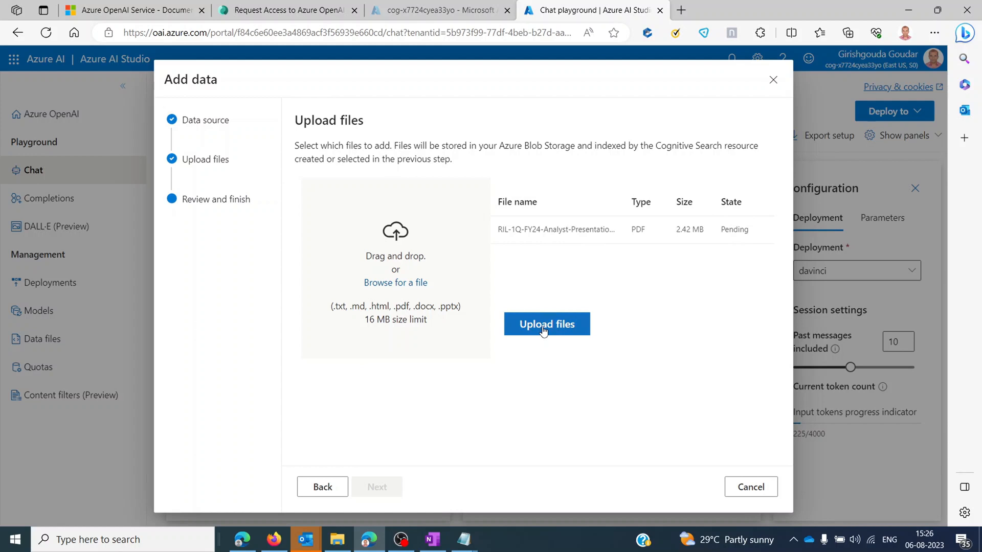
{"action": "left_click", "coordinate": [547, 324]}
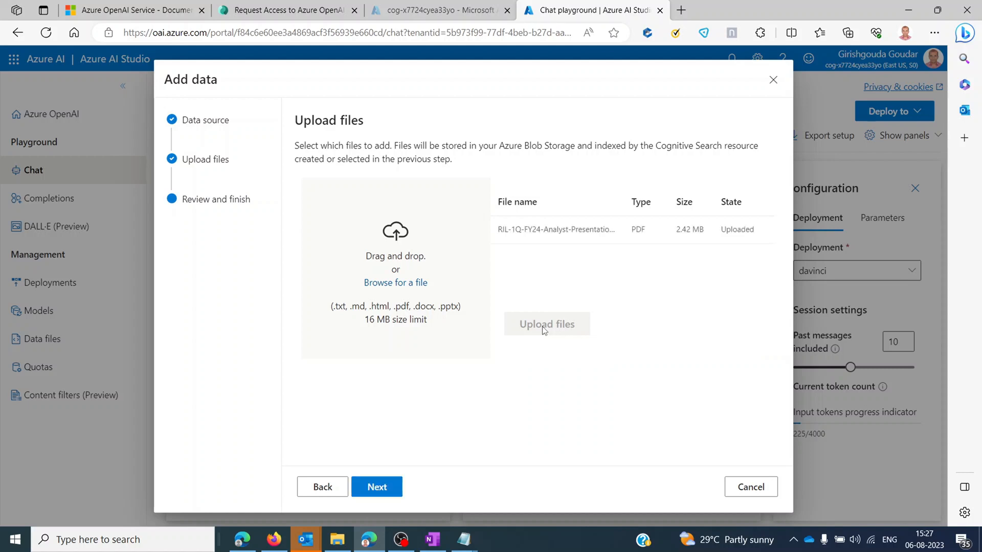
{"action": "left_click", "coordinate": [377, 487]}
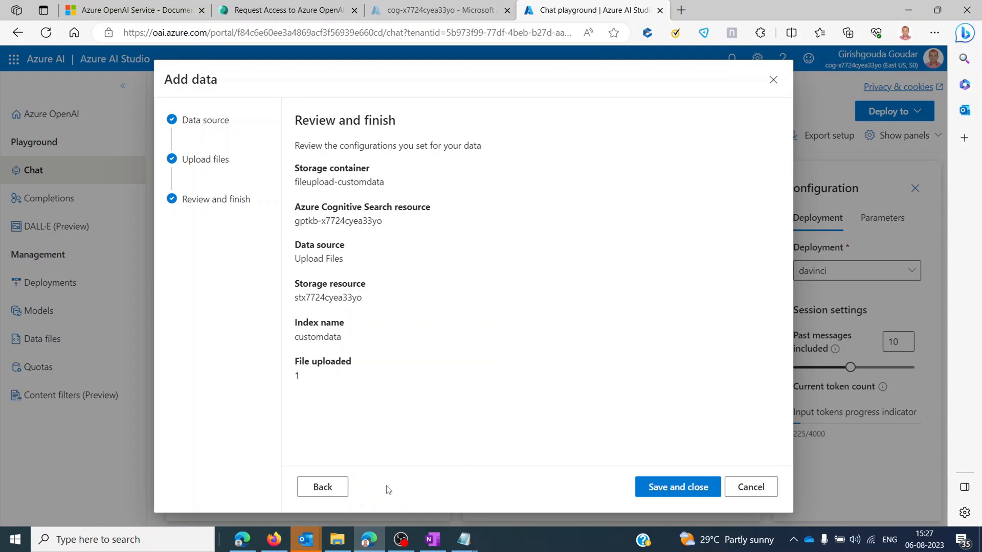
{"action": "mouse_move", "coordinate": [677, 488]}
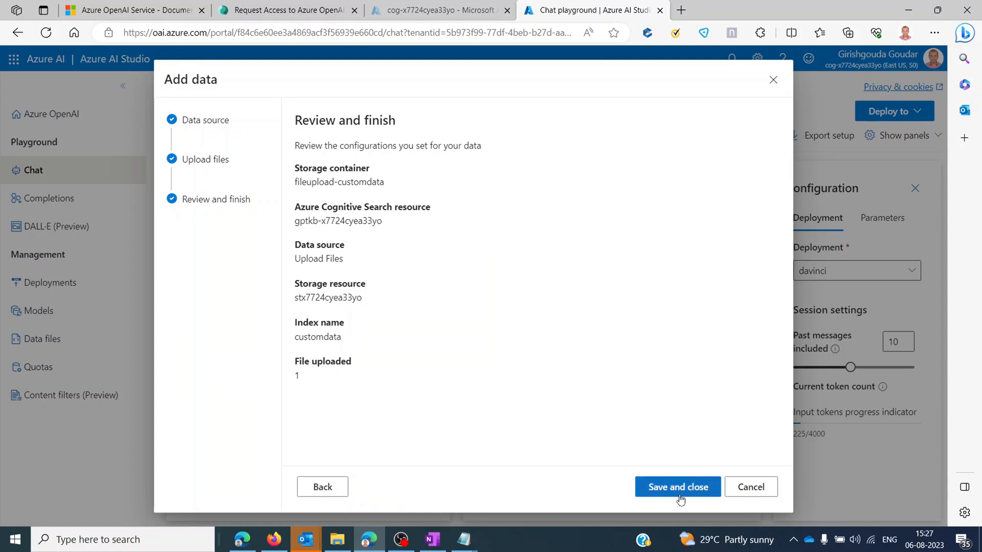
Save and close the wizard so the chat is grounded on the customdata index
{"action": "left_click", "coordinate": [677, 486]}
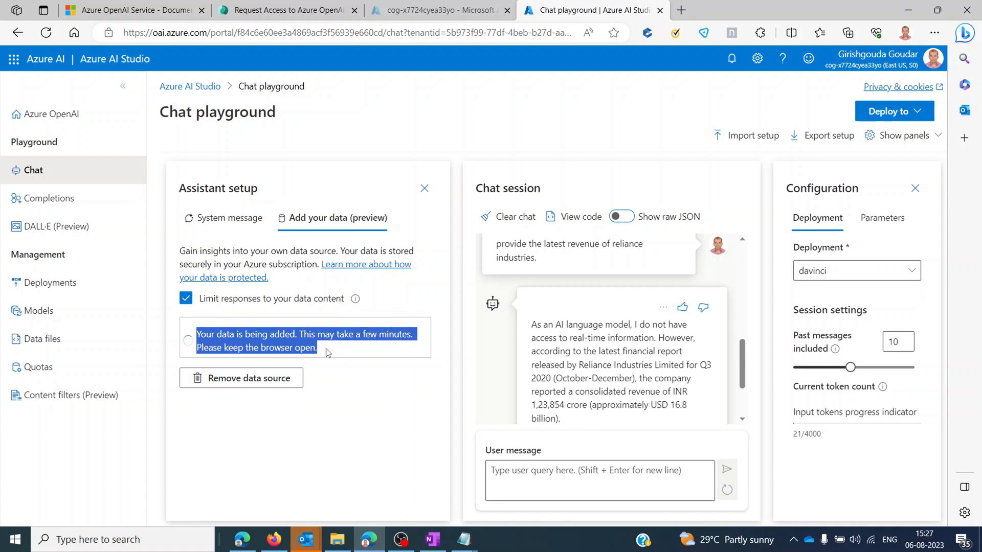
{"action": "mouse_move", "coordinate": [342, 359]}
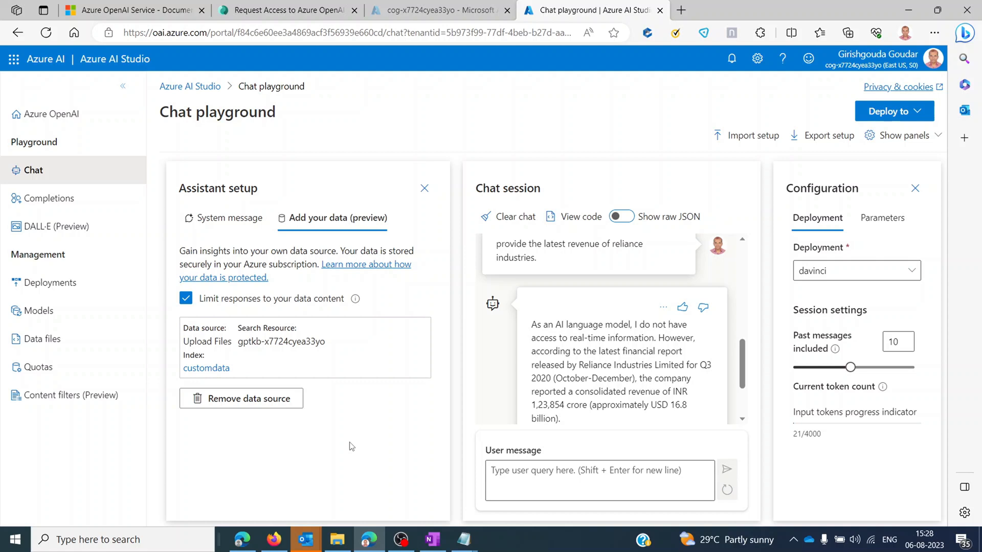
{"action": "mouse_move", "coordinate": [265, 359]}
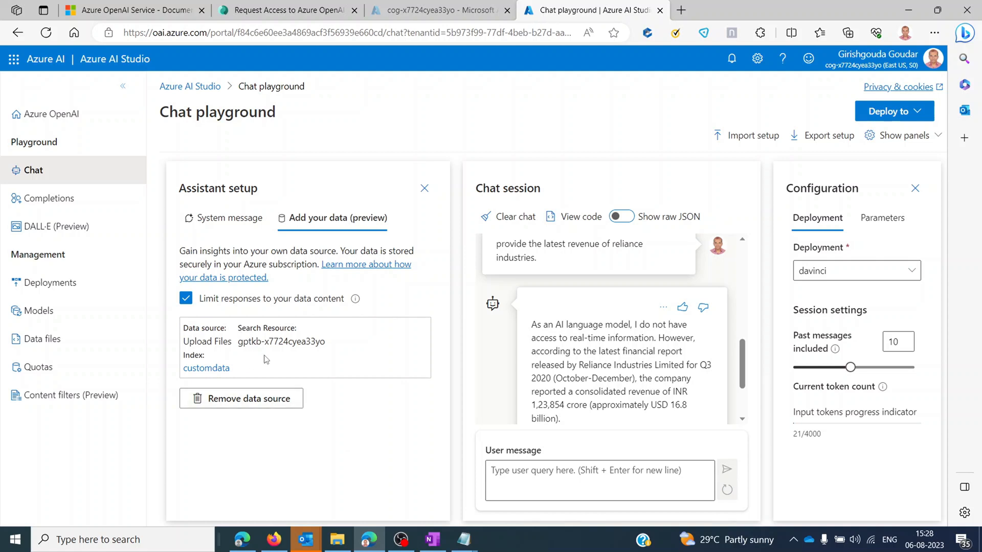
Ask the Reliance Industries revenue question and expand the answer's citation to the analyst presentation PDF
{"action": "scroll", "scroll_direction": "up", "scroll_amount": 3}
{"action": "type", "text": "provide the latest revenue of reliance industries."}
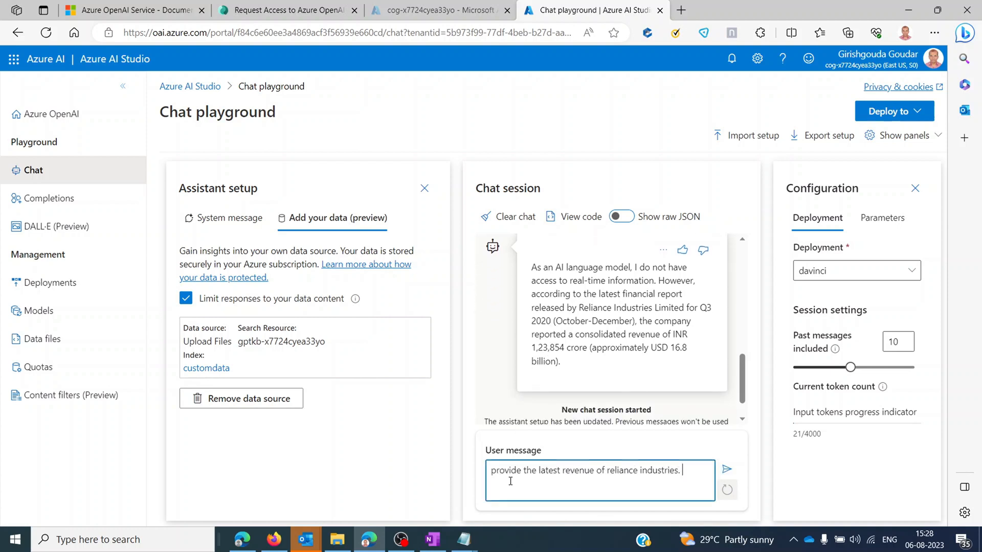
{"action": "left_click", "coordinate": [727, 469]}
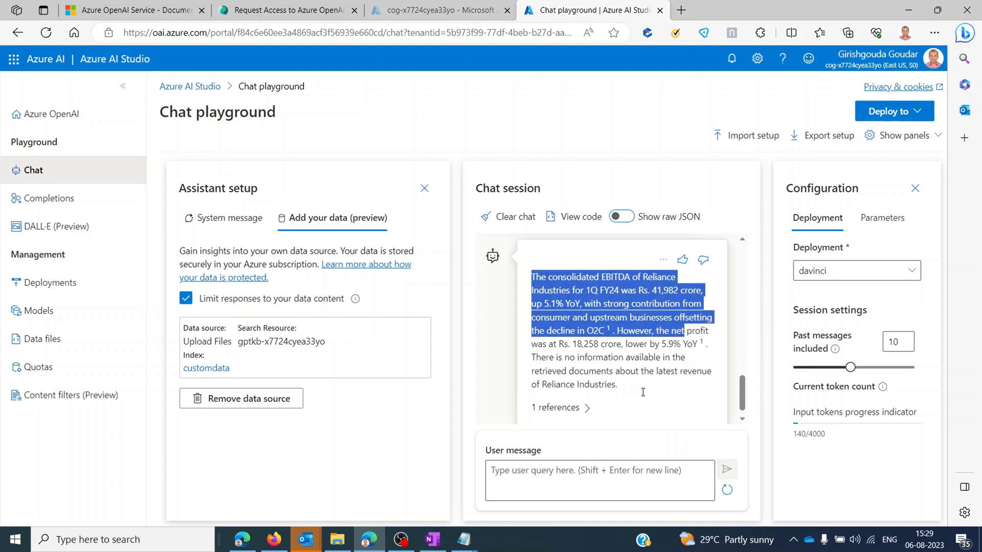
{"action": "left_click", "coordinate": [555, 408]}
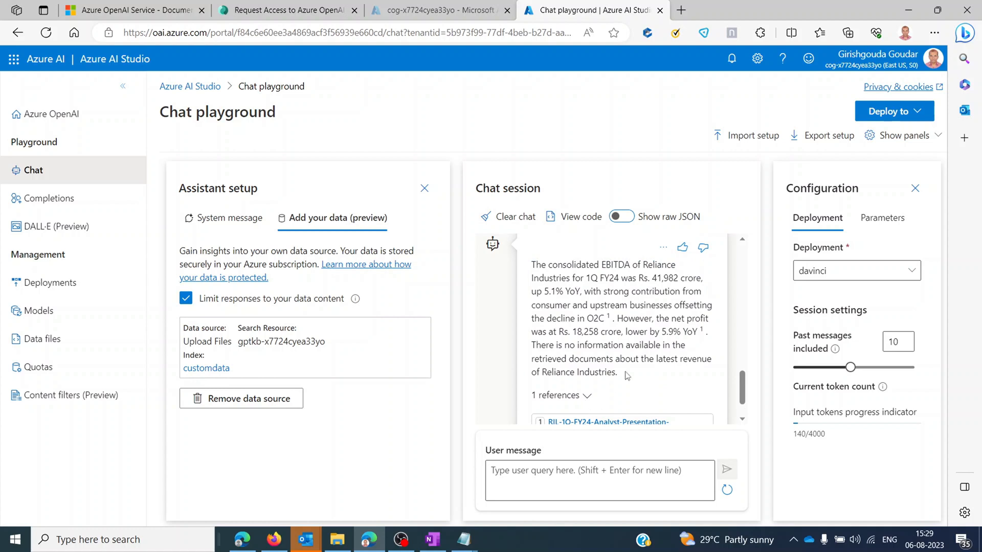
{"action": "scroll", "scroll_direction": "down", "scroll_amount": 3}
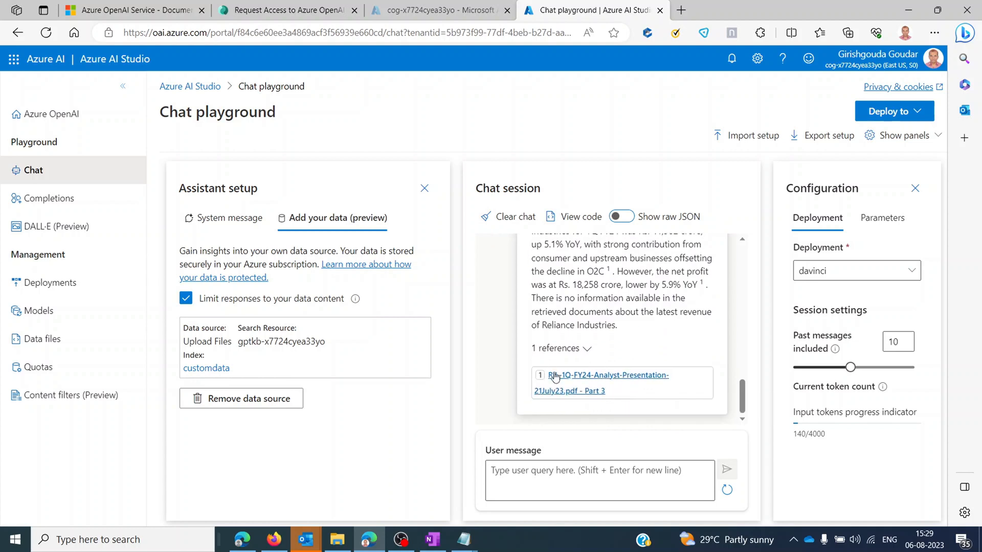
{"action": "mouse_move", "coordinate": [577, 392]}
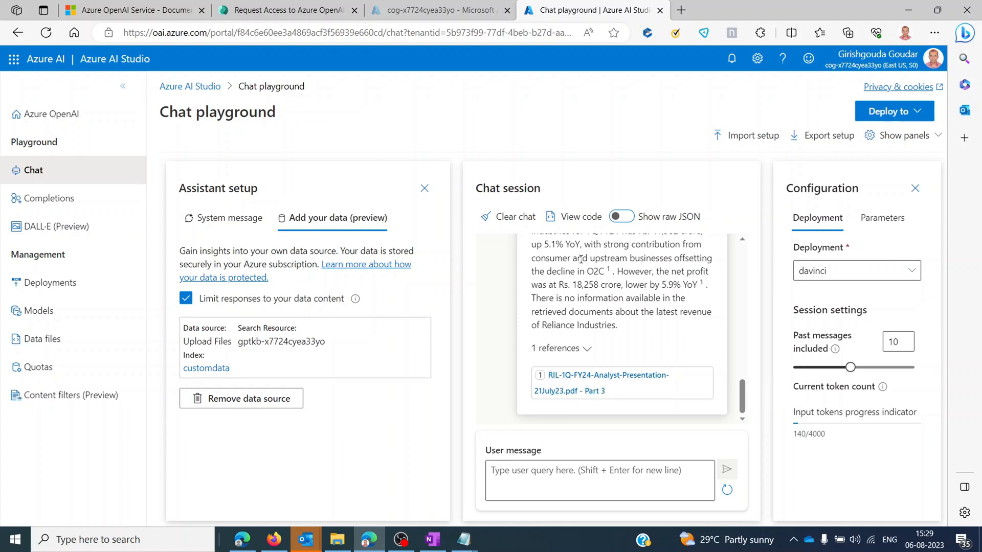
{"action": "mouse_move", "coordinate": [572, 216]}
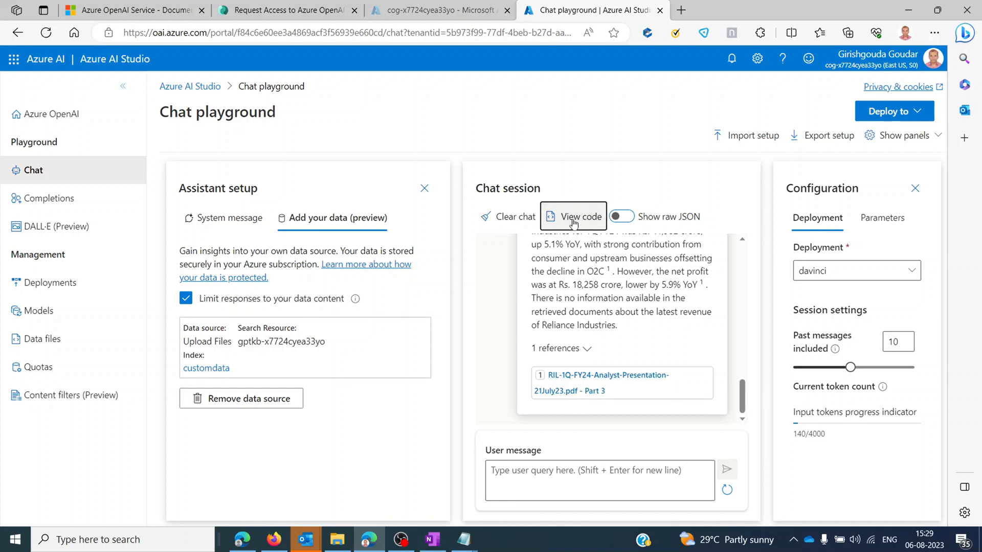
{"action": "left_click", "coordinate": [573, 216]}
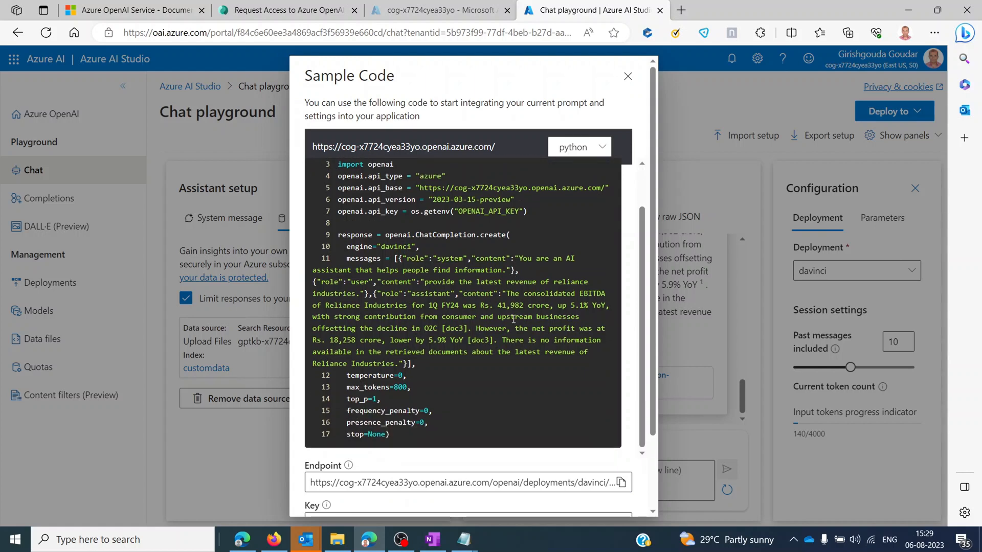
{"action": "scroll", "scroll_direction": "up", "scroll_amount": 3}
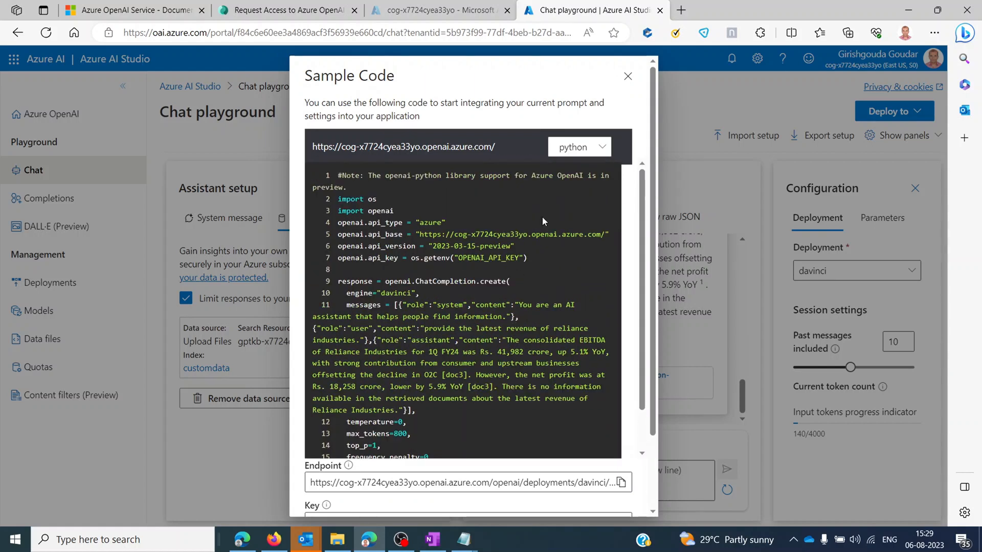
{"action": "left_click", "coordinate": [628, 76]}
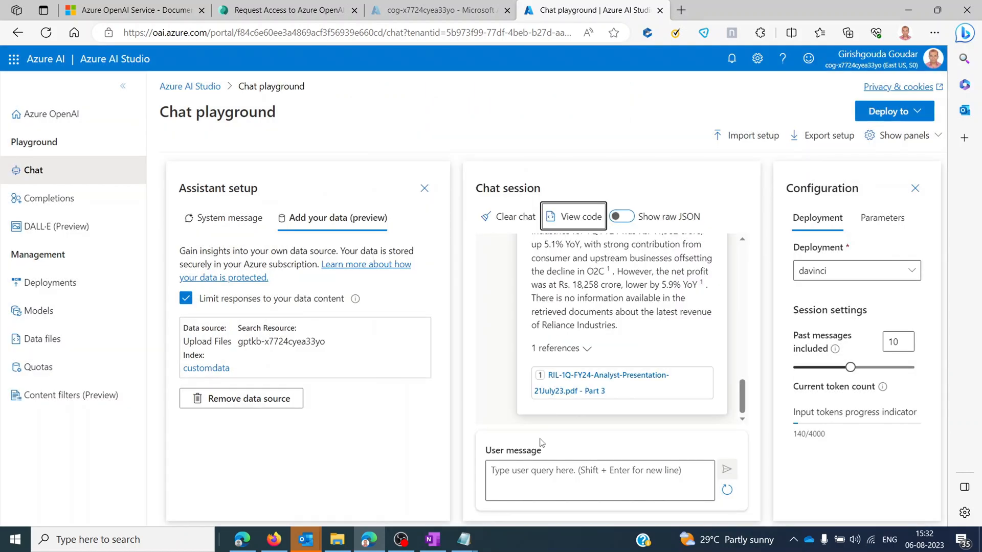